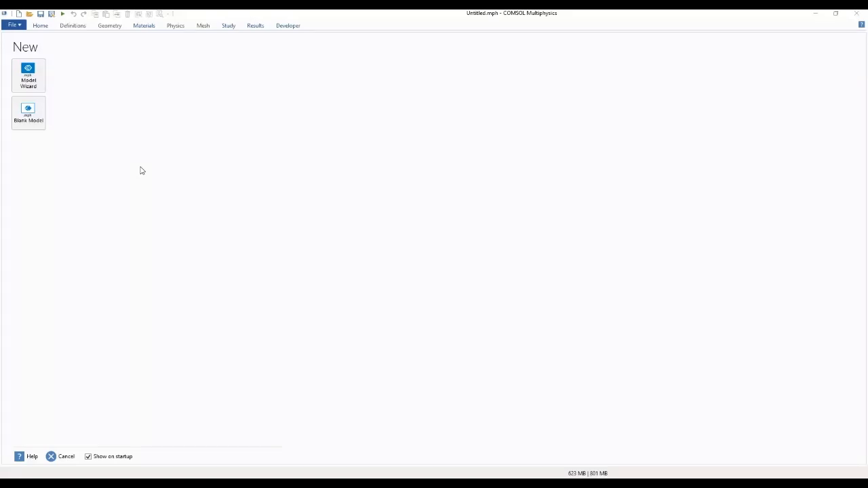
{"action": "mouse_move", "coordinate": [95, 155]}
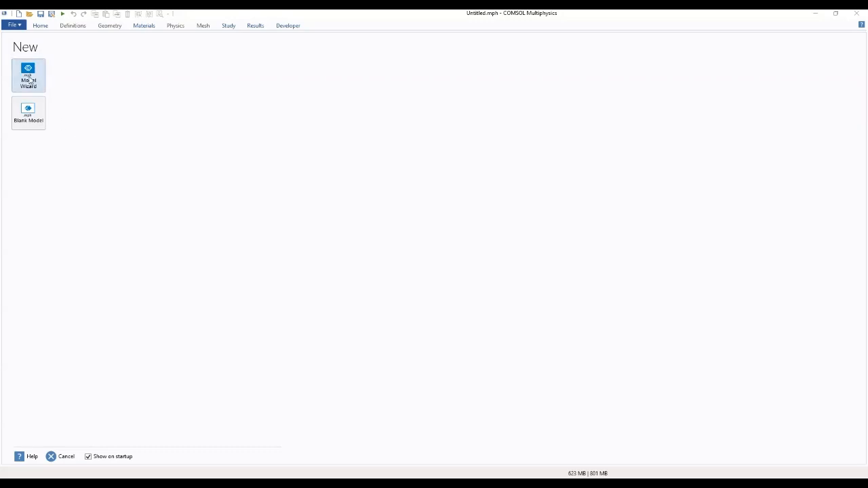
Start a new Model Wizard model in 0D and add the Lumped Battery interface from Electrochemistry > Battery Interfaces.
{"action": "left_click", "coordinate": [28, 76]}
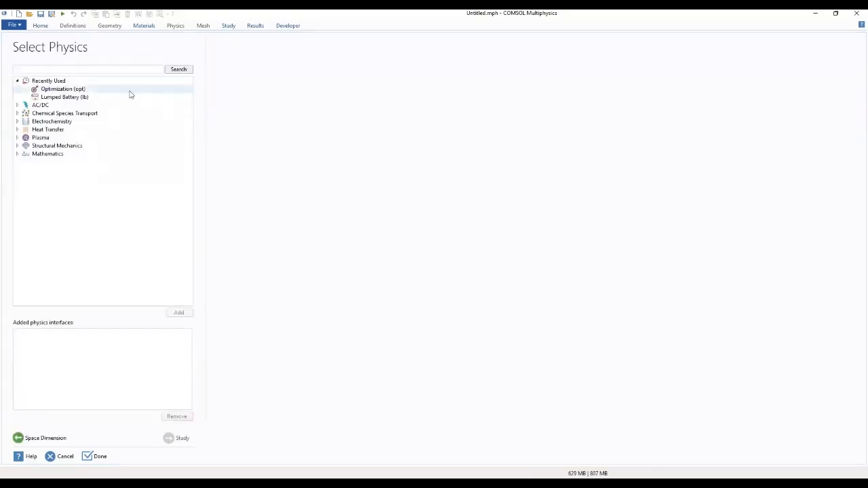
{"action": "left_click", "coordinate": [65, 96]}
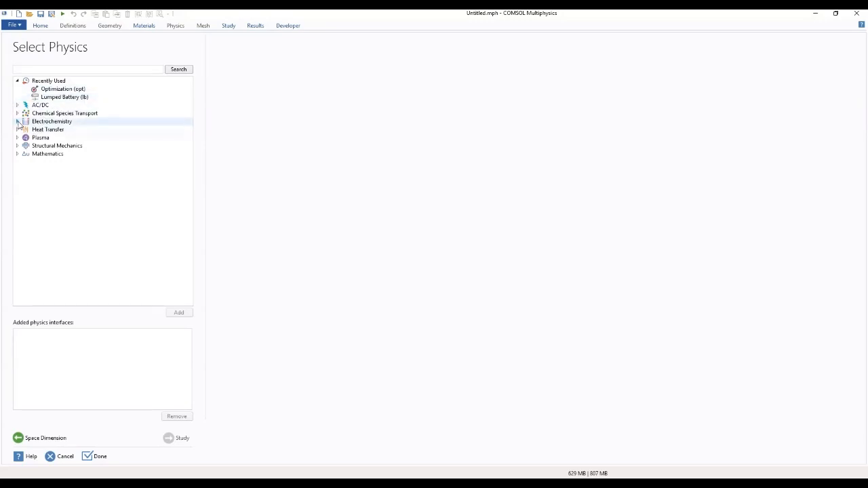
{"action": "left_click", "coordinate": [16, 122]}
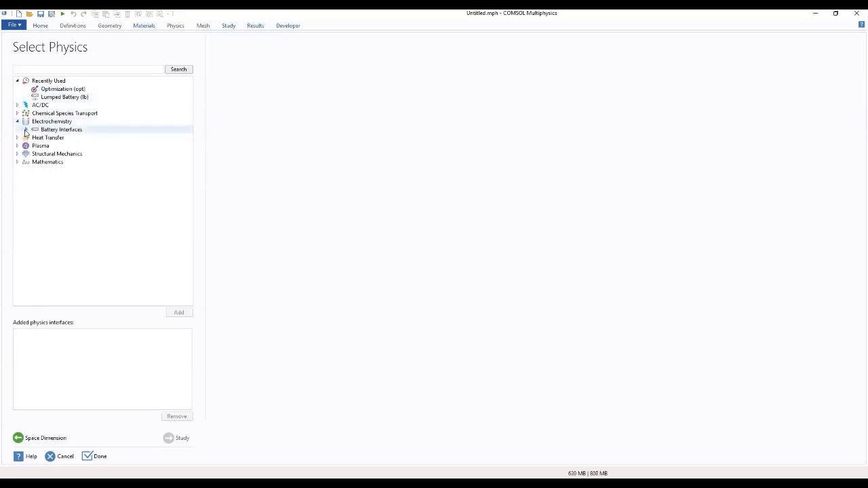
{"action": "left_click", "coordinate": [26, 130]}
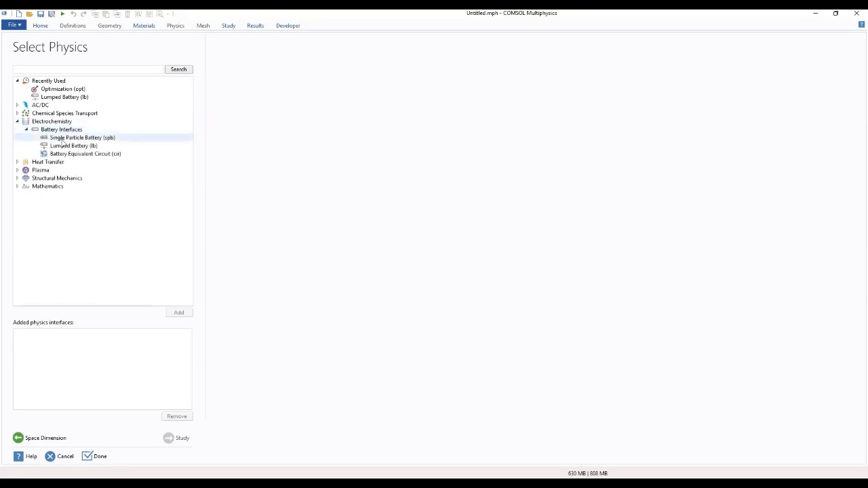
{"action": "left_click", "coordinate": [73, 145]}
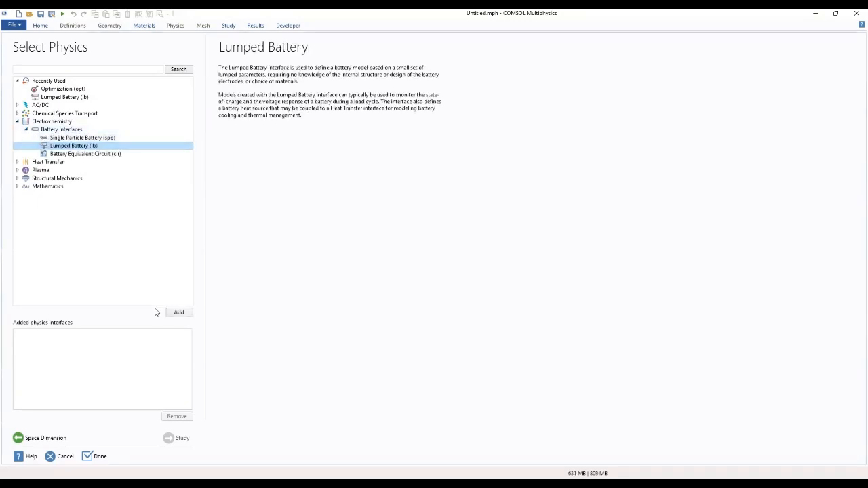
{"action": "left_click", "coordinate": [178, 312]}
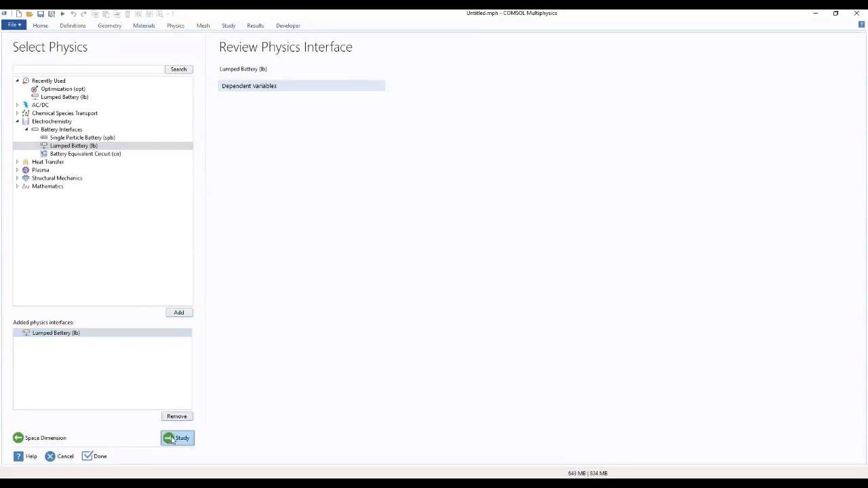
Choose a Time Dependent study and finish creating the model.
{"action": "left_click", "coordinate": [177, 438]}
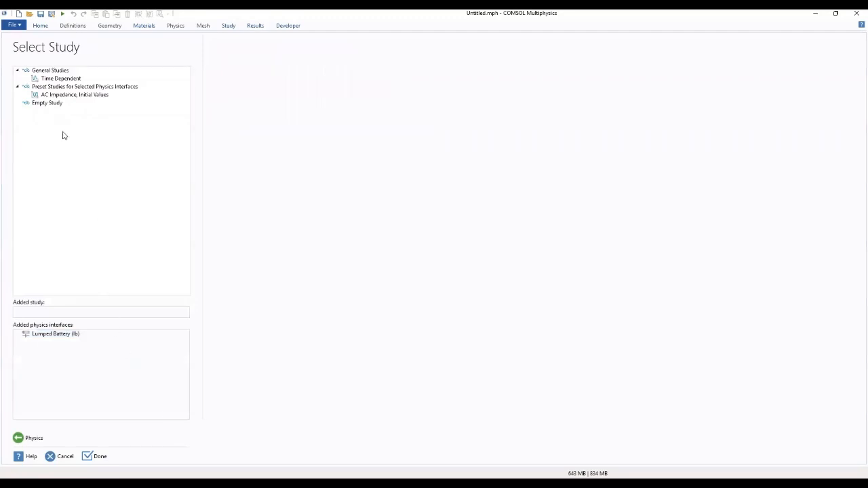
{"action": "left_click", "coordinate": [60, 77]}
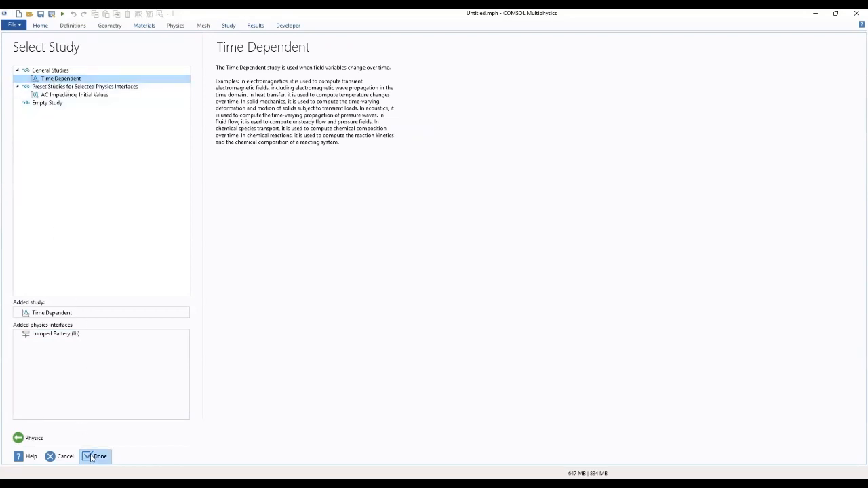
{"action": "left_click", "coordinate": [99, 456]}
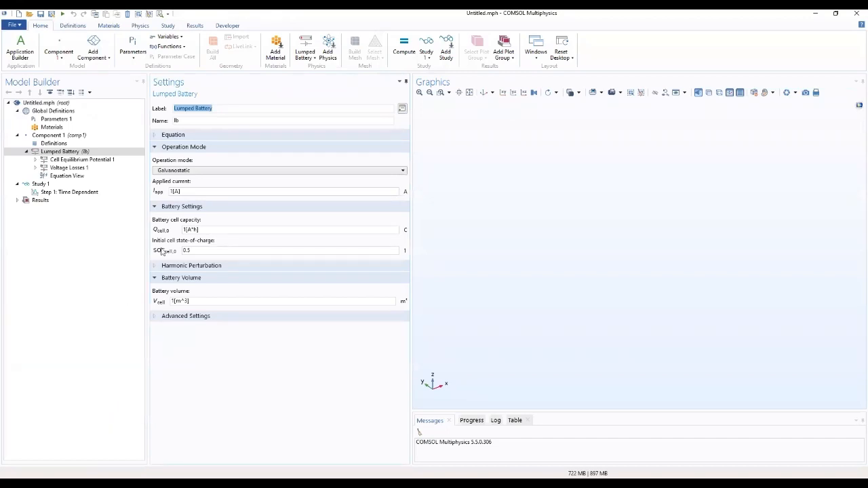
{"action": "mouse_move", "coordinate": [153, 205]}
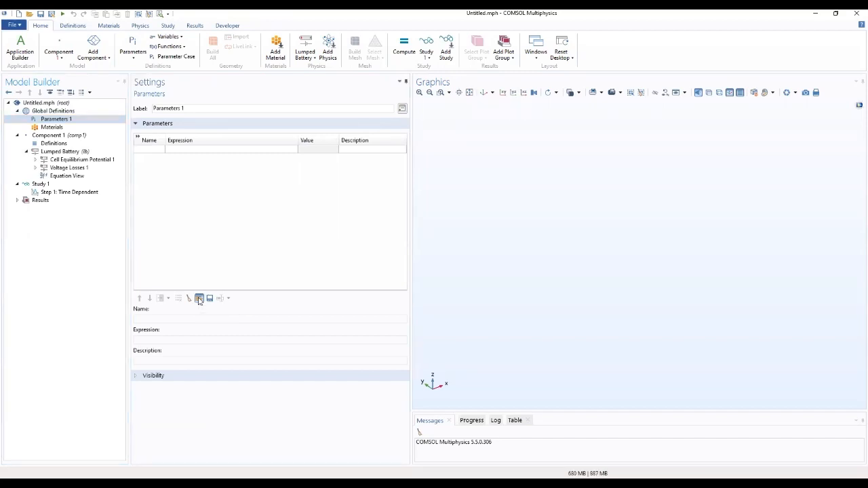
Browse from Load from File to the applications\Batteries_and_Fuel_Cells_Module\Batteries_Lithium-ion library folder.
{"action": "left_click", "coordinate": [199, 299]}
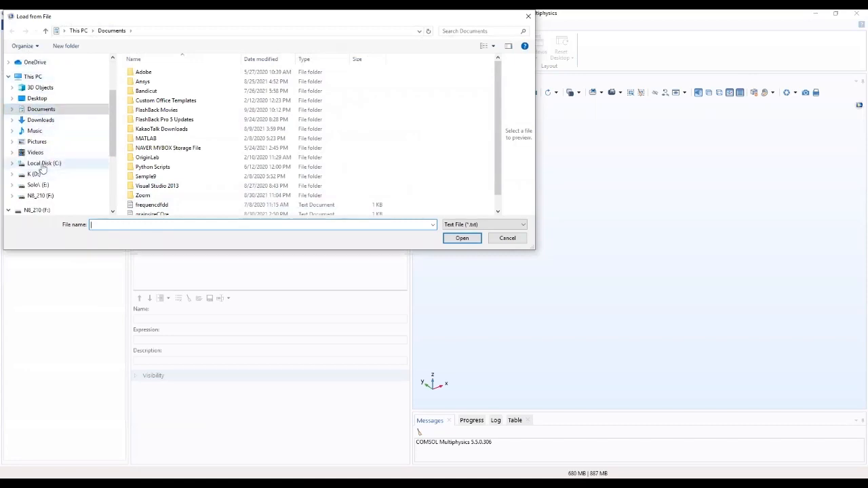
{"action": "left_click", "coordinate": [43, 163]}
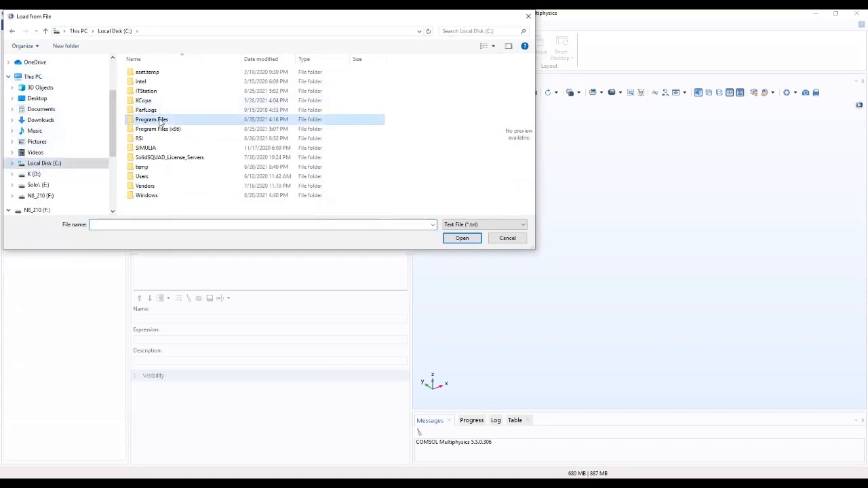
{"action": "double_click", "coordinate": [152, 119]}
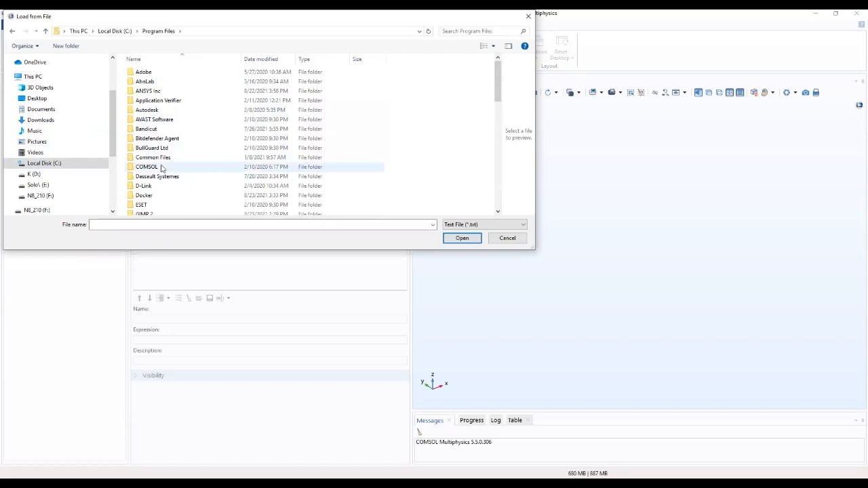
{"action": "double_click", "coordinate": [146, 167]}
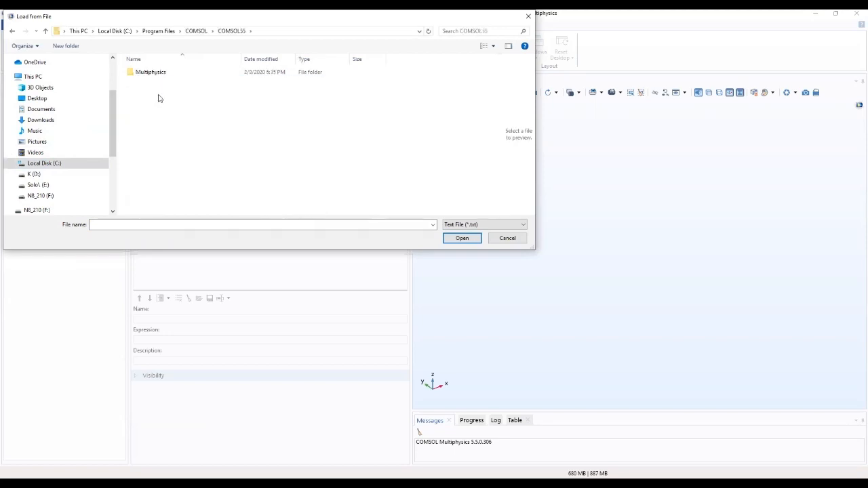
{"action": "double_click", "coordinate": [151, 72]}
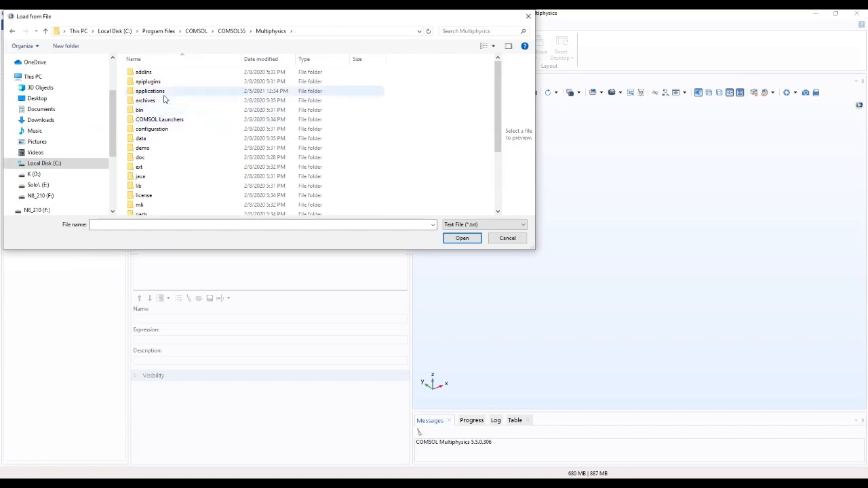
{"action": "double_click", "coordinate": [149, 91]}
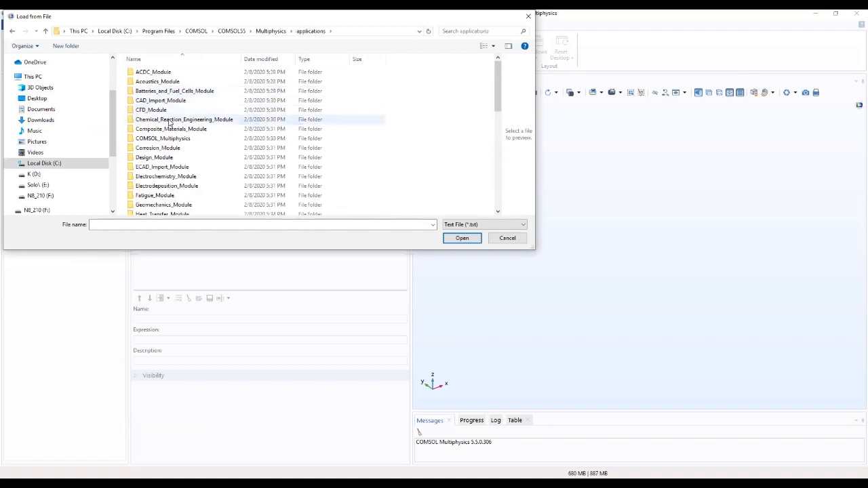
{"action": "double_click", "coordinate": [173, 89]}
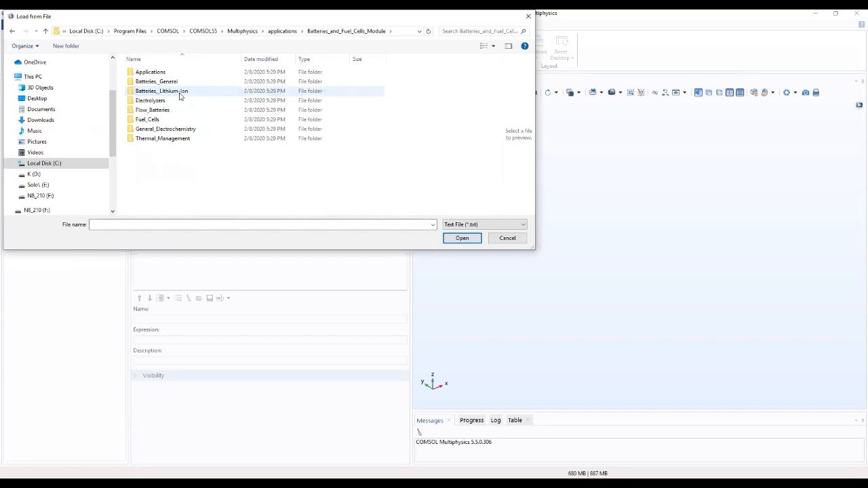
{"action": "double_click", "coordinate": [162, 89]}
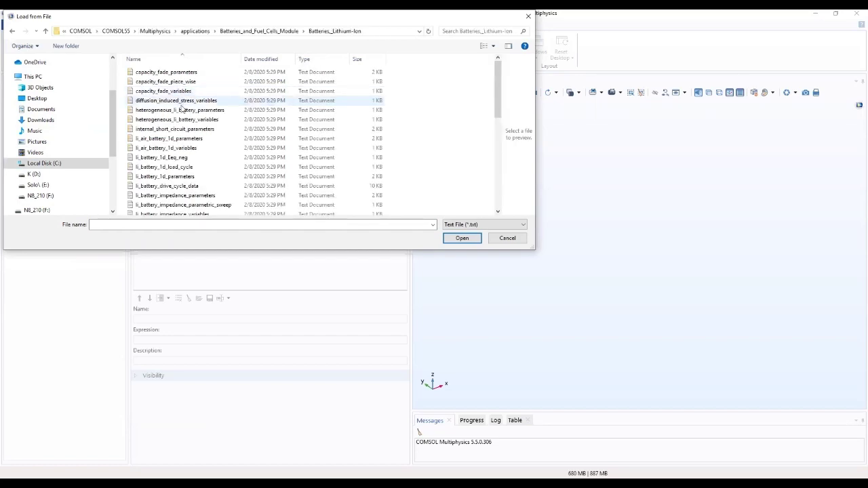
Load lumped_li_battery_capacity_loss_parameters.txt into the global parameters table.
{"action": "left_click", "coordinate": [169, 138]}
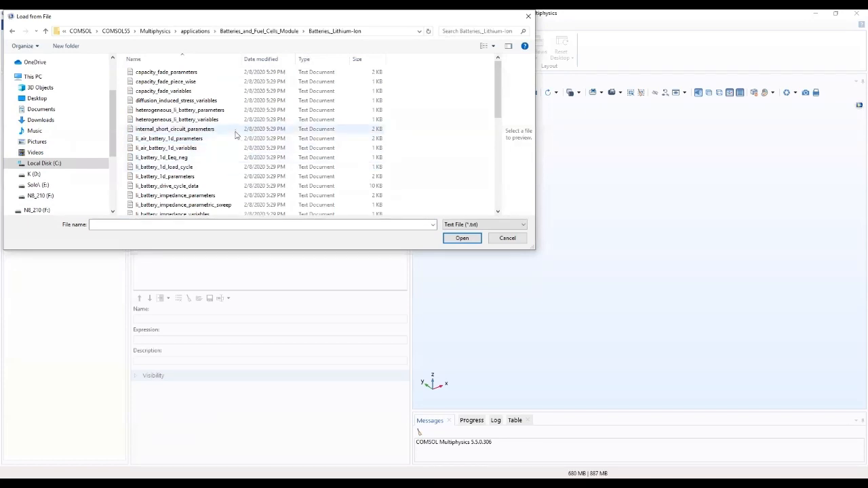
{"action": "scroll", "scroll_direction": "down", "scroll_amount": 3}
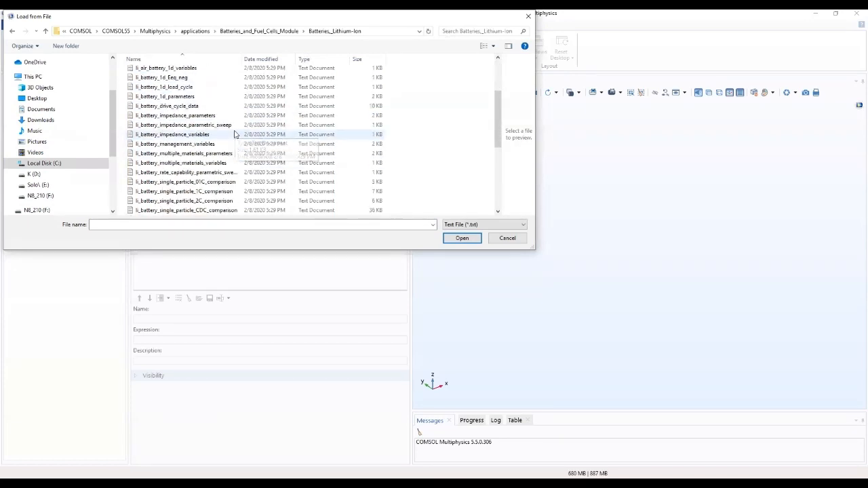
{"action": "scroll", "scroll_direction": "down", "scroll_amount": 3}
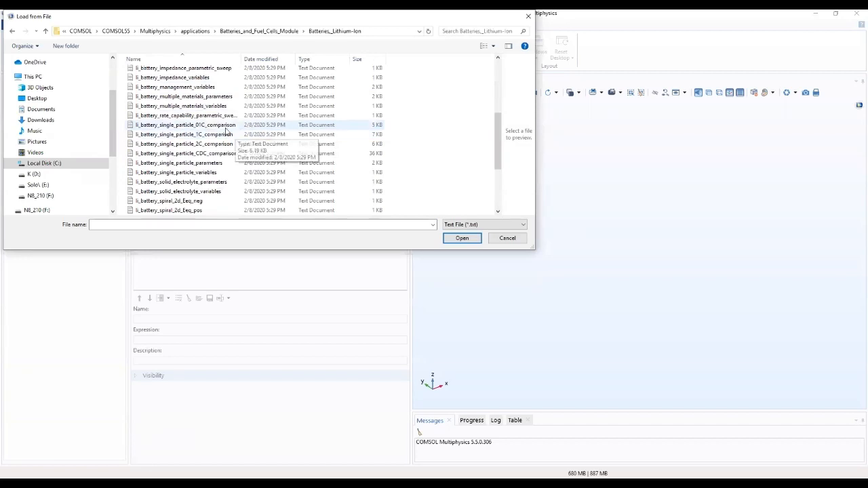
{"action": "scroll", "scroll_direction": "up", "scroll_amount": 3}
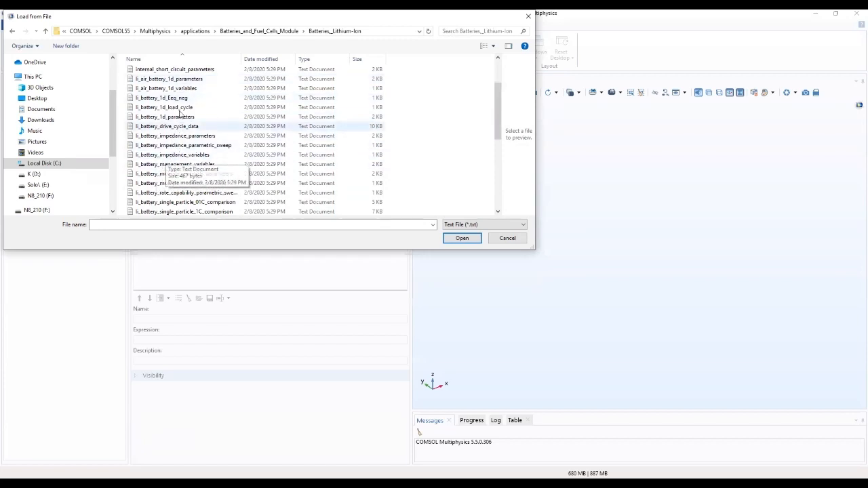
{"action": "scroll", "scroll_direction": "down", "scroll_amount": 3}
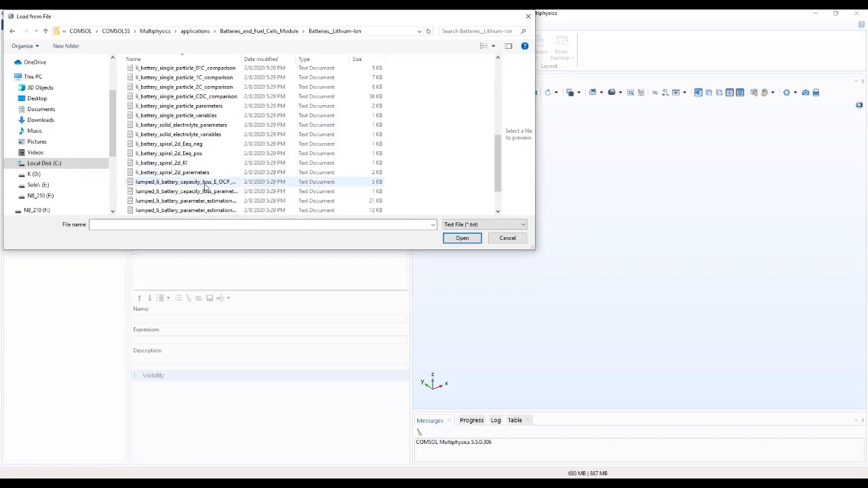
{"action": "mouse_move", "coordinate": [206, 193]}
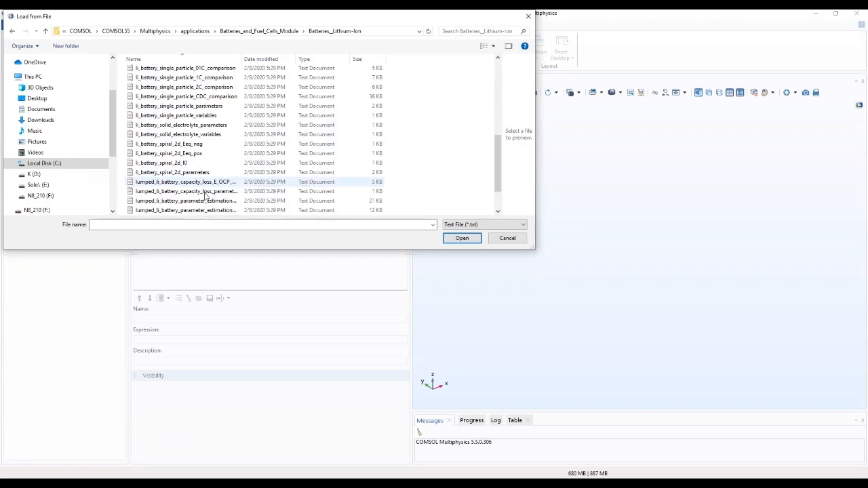
{"action": "mouse_move", "coordinate": [187, 190]}
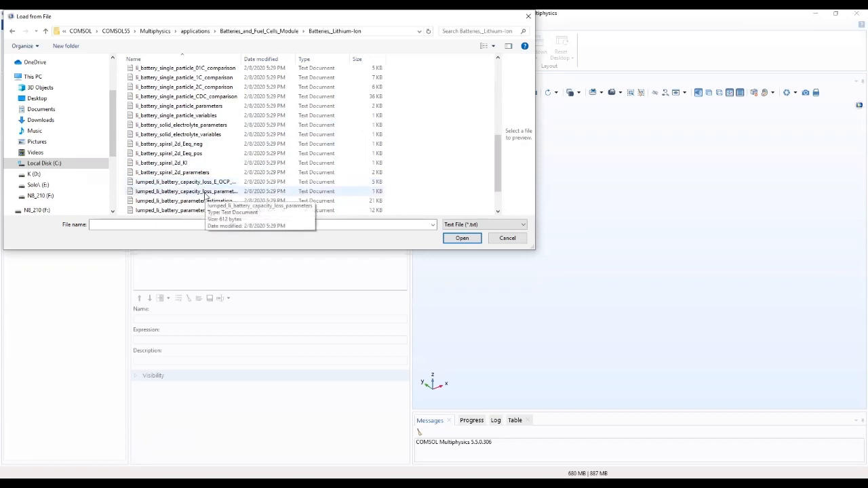
{"action": "left_click", "coordinate": [187, 190]}
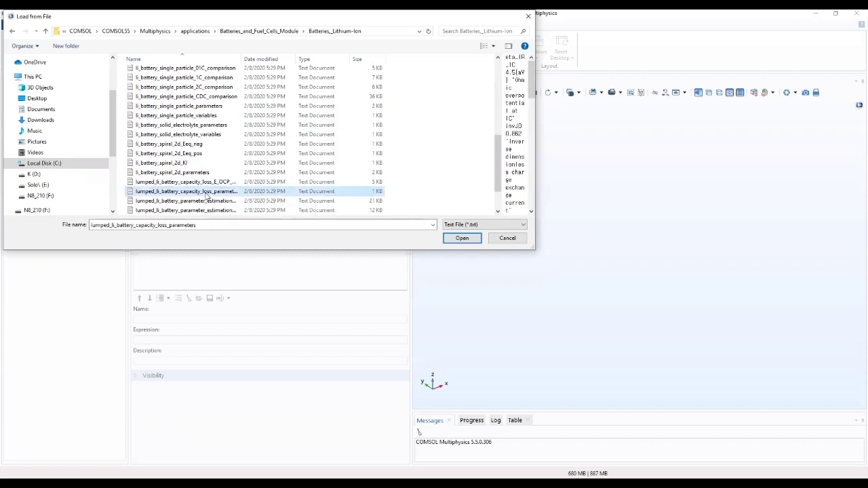
{"action": "mouse_move", "coordinate": [423, 214]}
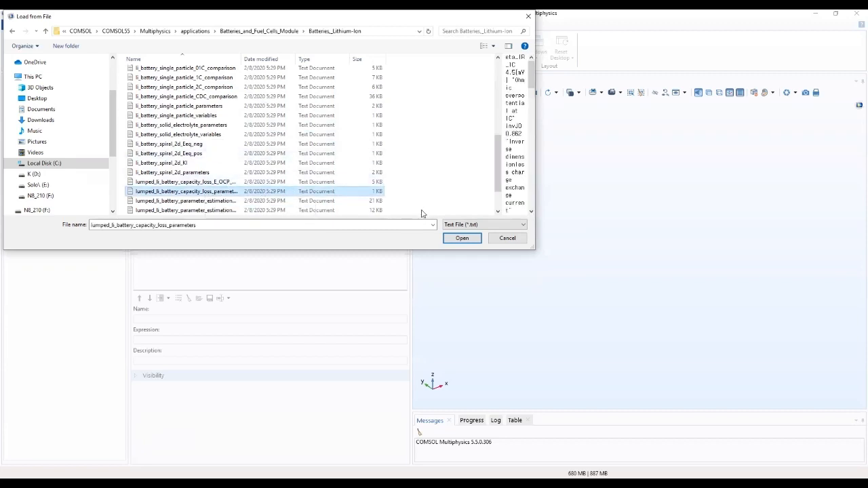
{"action": "mouse_move", "coordinate": [513, 231]}
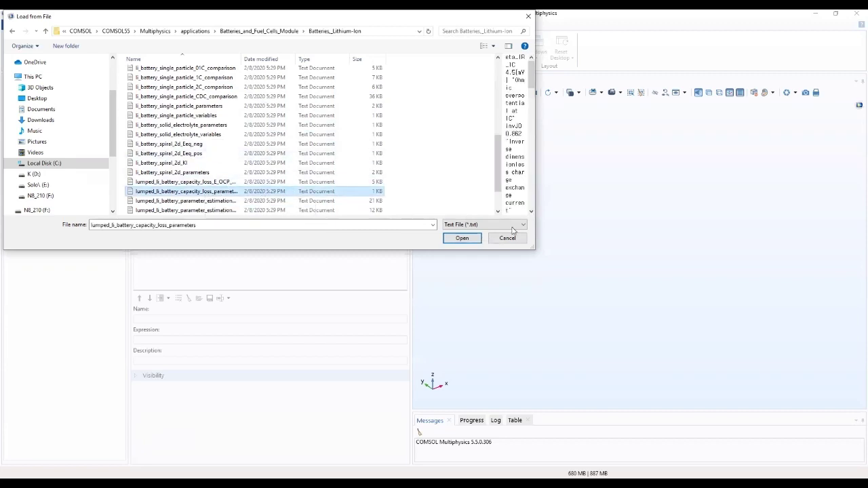
{"action": "mouse_move", "coordinate": [346, 150]}
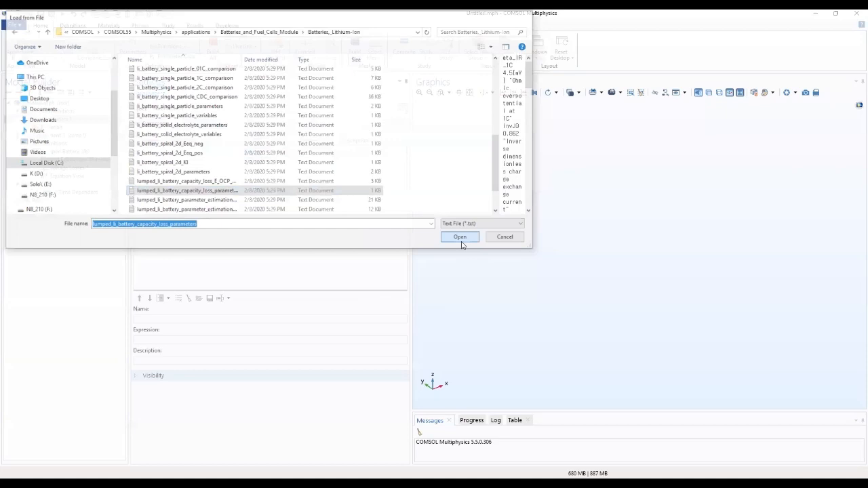
{"action": "left_click", "coordinate": [460, 236]}
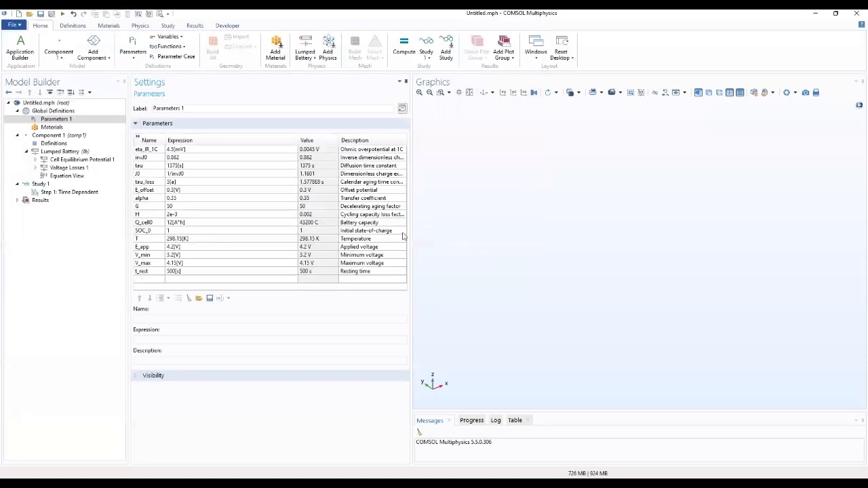
{"action": "mouse_move", "coordinate": [266, 256]}
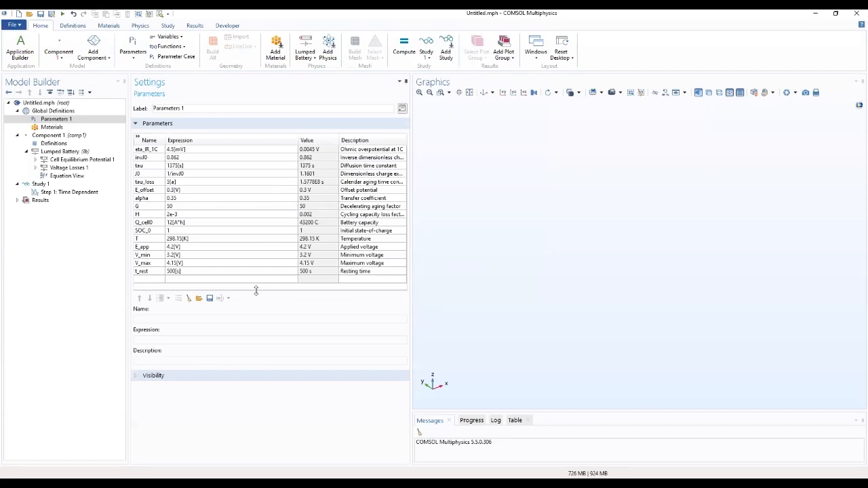
Drag the divider below the Parameters table down so every row shows.
{"action": "left_click_drag", "start_coordinate": [257, 290], "coordinate": [256, 334]}
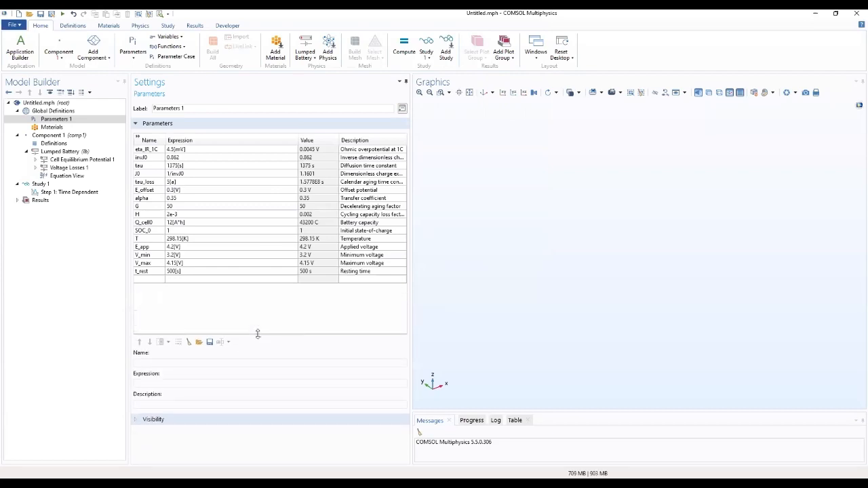
{"action": "mouse_move", "coordinate": [166, 138]}
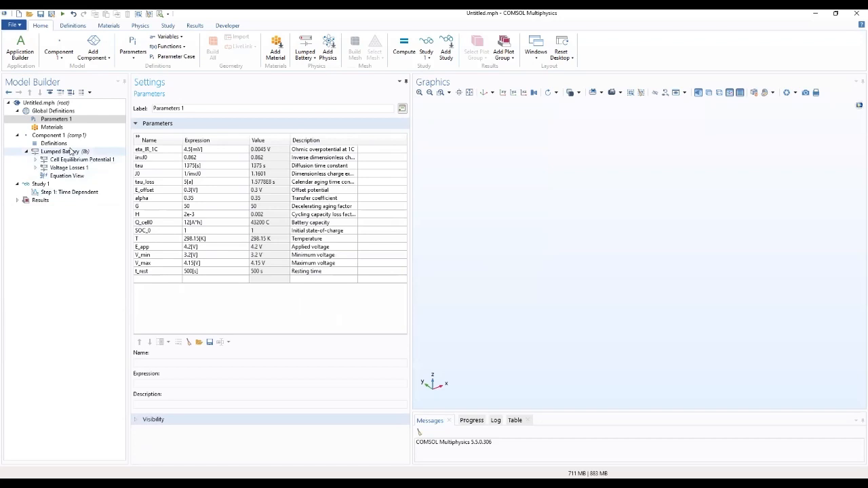
Set Lumped Battery to Potentiostatic with E_app, capacity Q_cell0 and initial SOC SOC_0, and expand Advanced Settings.
{"action": "left_click", "coordinate": [61, 152]}
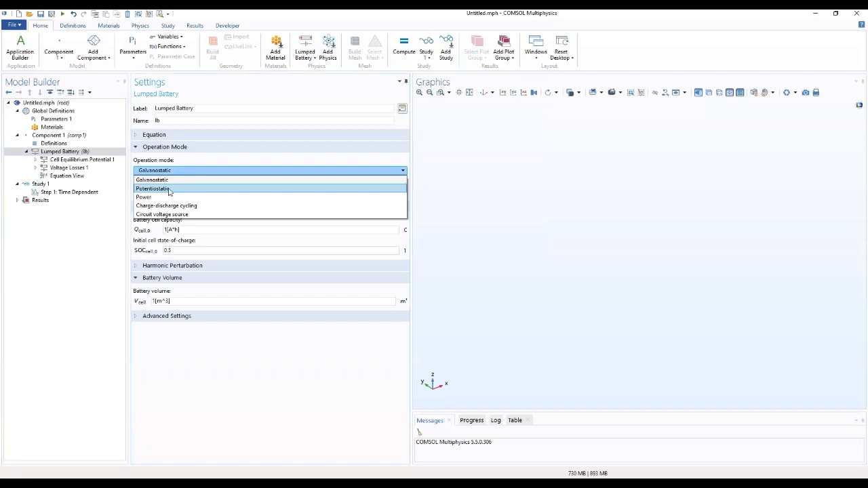
{"action": "left_click", "coordinate": [152, 189]}
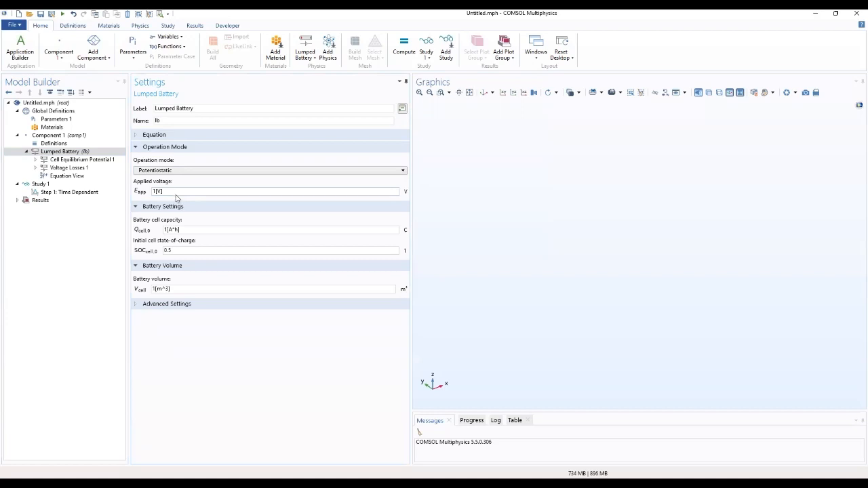
{"action": "triple_click", "coordinate": [157, 192]}
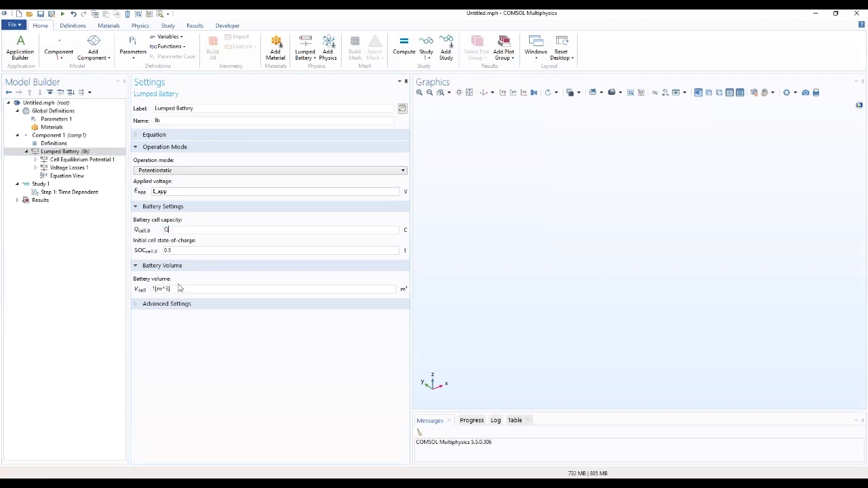
{"action": "type", "text": "Q_cell0"}
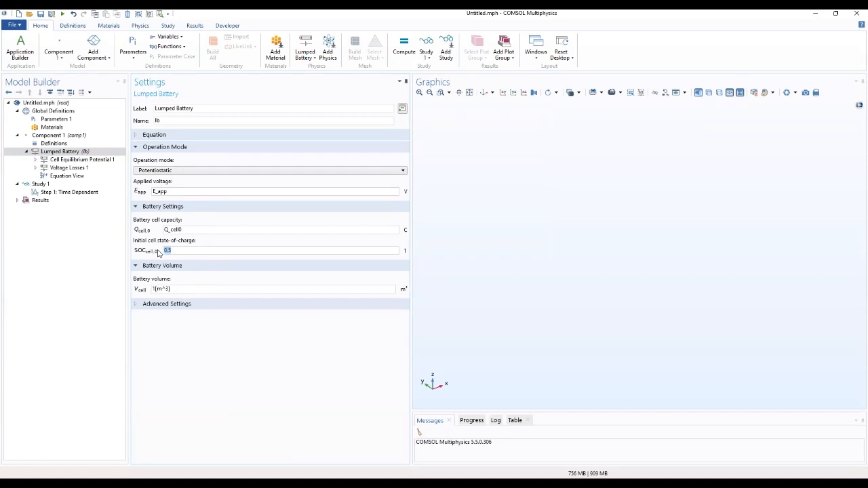
{"action": "type", "text": "4"}
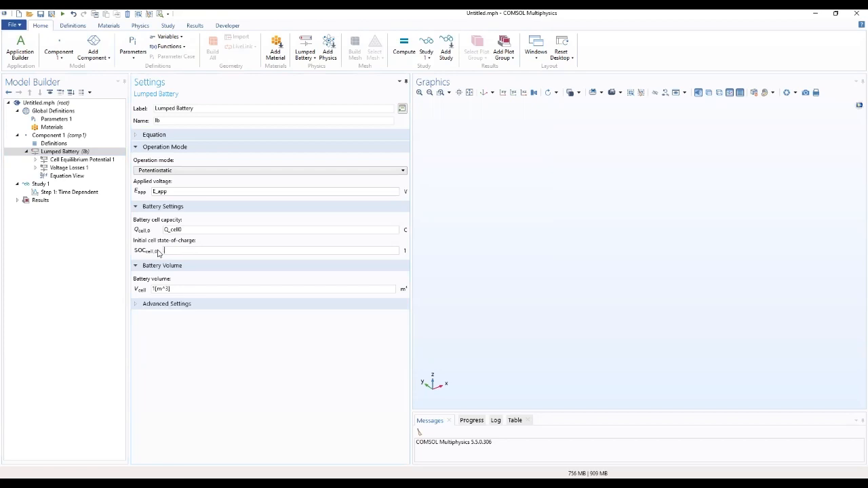
{"action": "type", "text": "SOC_0"}
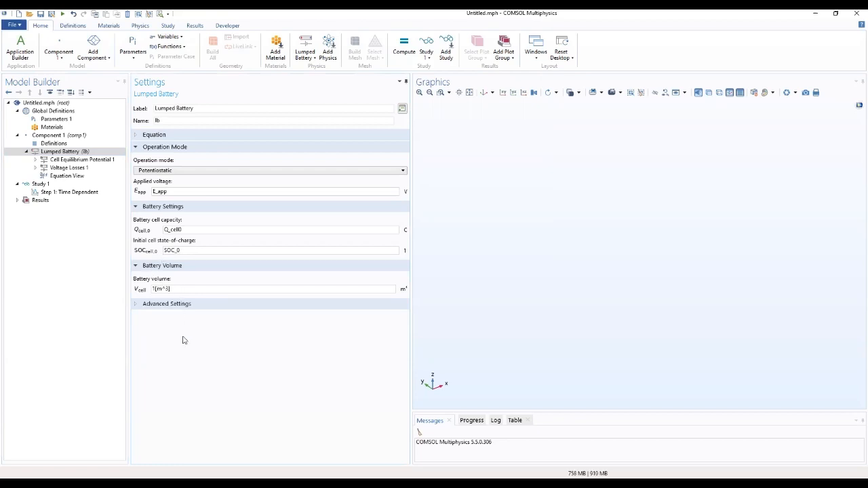
{"action": "mouse_move", "coordinate": [182, 300]}
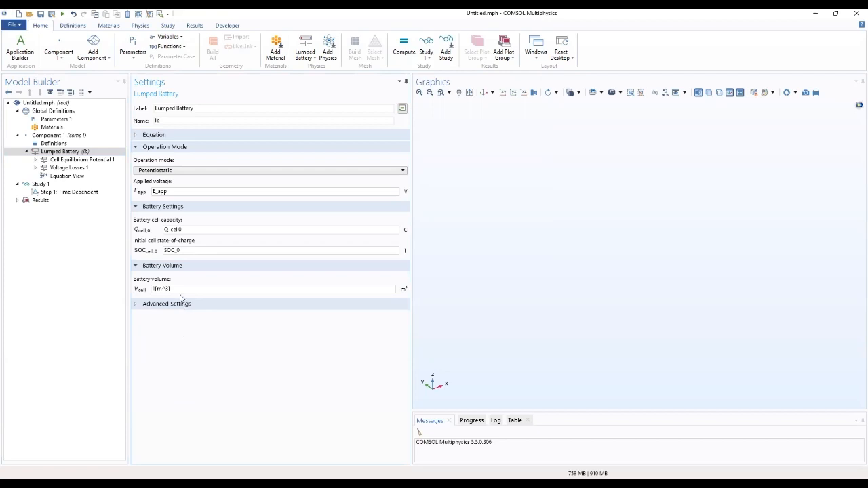
{"action": "left_click", "coordinate": [167, 303]}
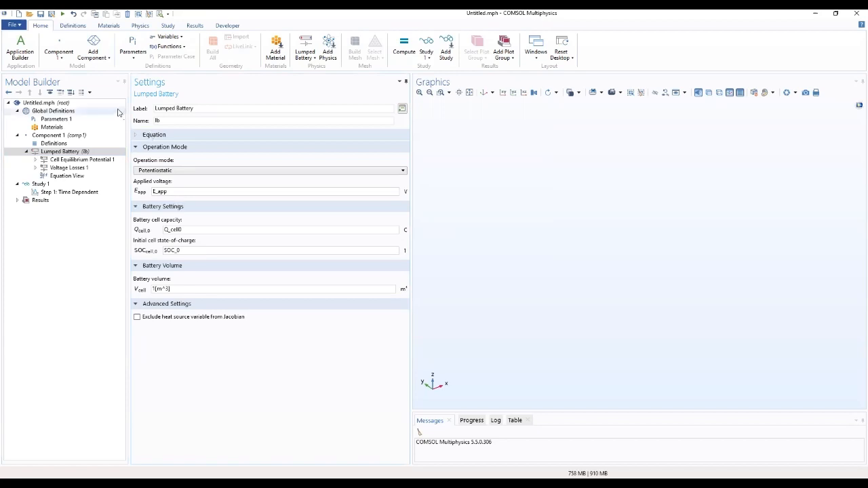
Load the lumped battery capacity-loss OCP data file into Cell Equilibrium Potential 1's OCV table.
{"action": "left_click", "coordinate": [84, 160]}
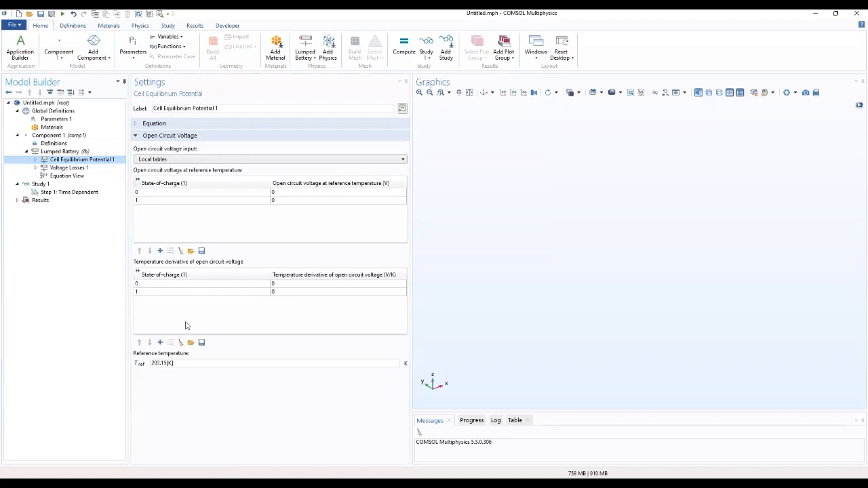
{"action": "mouse_move", "coordinate": [181, 251]}
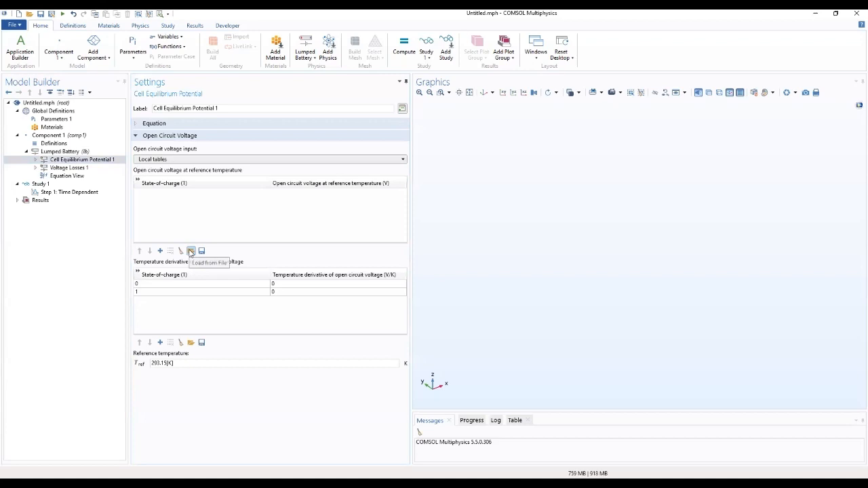
{"action": "left_click", "coordinate": [192, 250]}
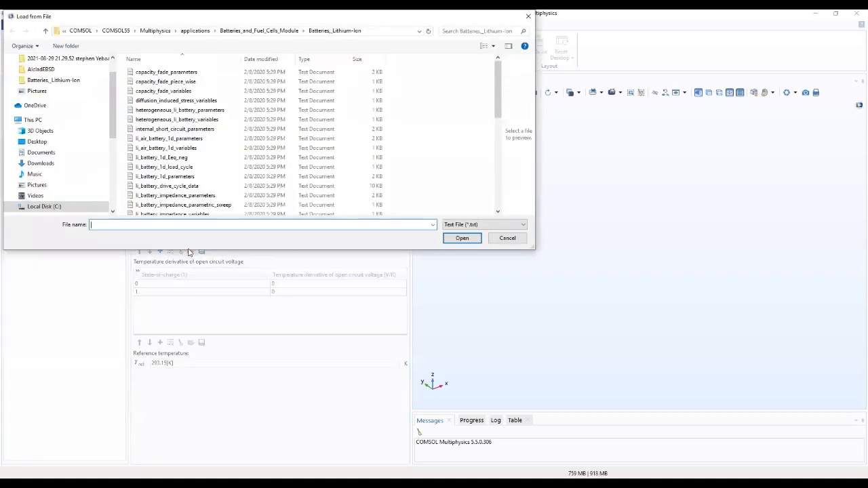
{"action": "mouse_move", "coordinate": [488, 87]}
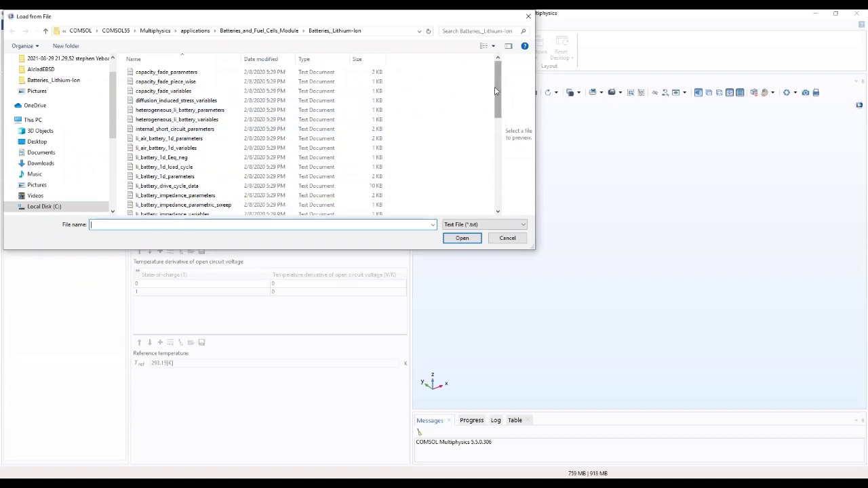
{"action": "scroll", "scroll_direction": "down", "scroll_amount": 3}
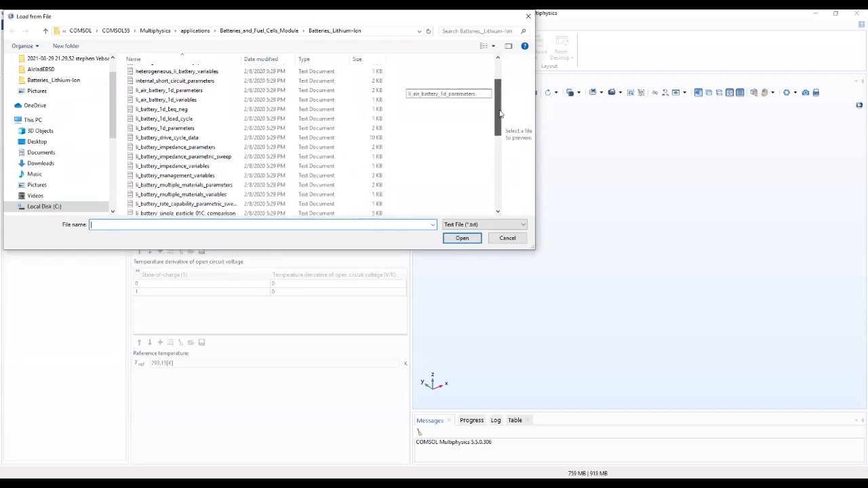
{"action": "scroll", "scroll_direction": "down", "scroll_amount": 3}
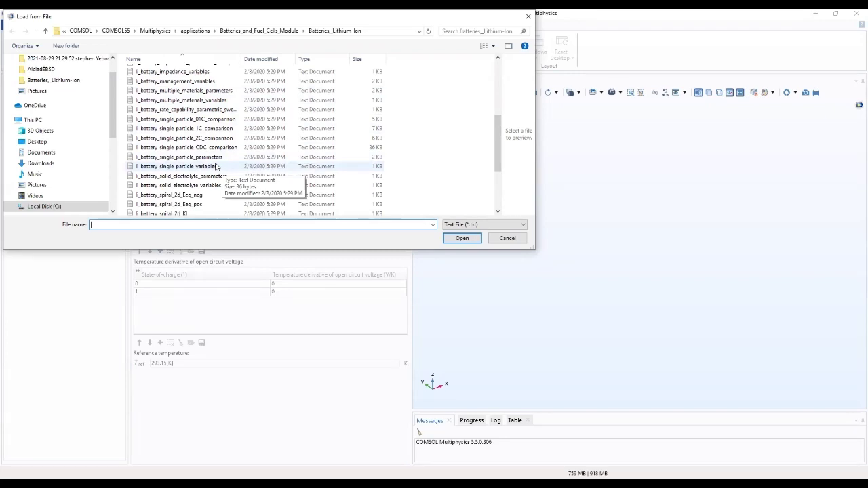
{"action": "mouse_move", "coordinate": [179, 158]}
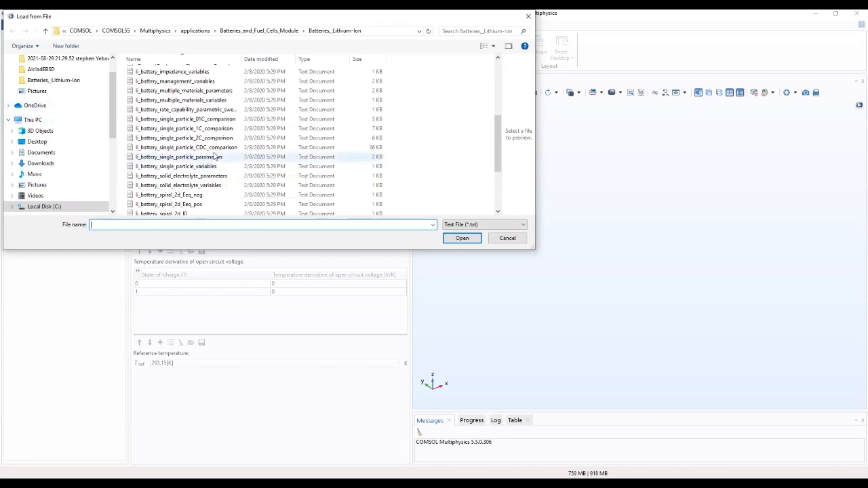
{"action": "scroll", "scroll_direction": "down", "scroll_amount": 3}
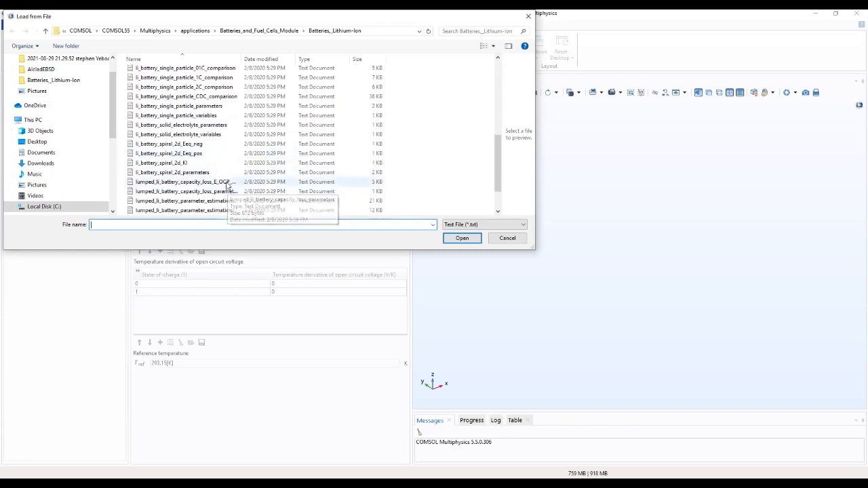
{"action": "left_click", "coordinate": [183, 182]}
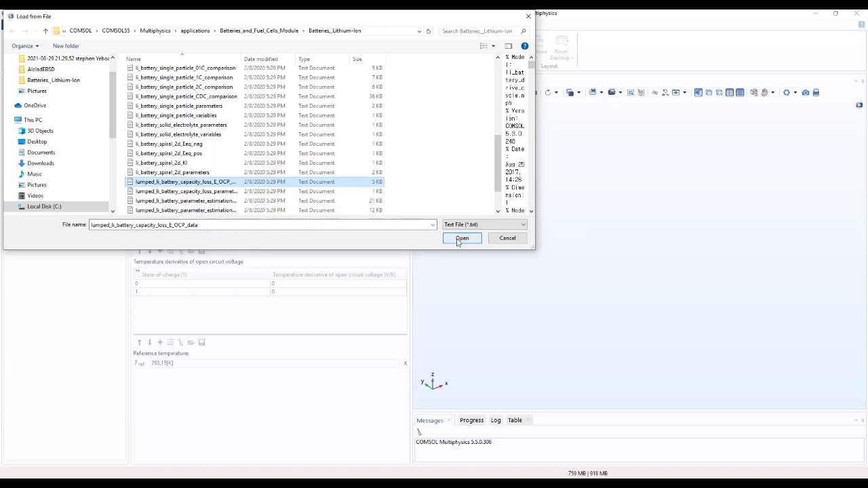
{"action": "left_click", "coordinate": [461, 238]}
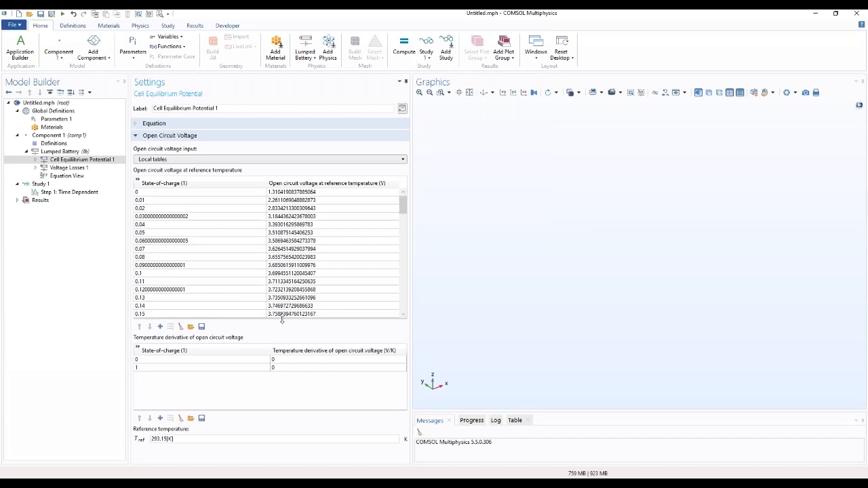
Replace the open-circuit voltage reference temperature 293.15 K with the parameter T.
{"action": "scroll", "scroll_direction": "down", "scroll_amount": 3}
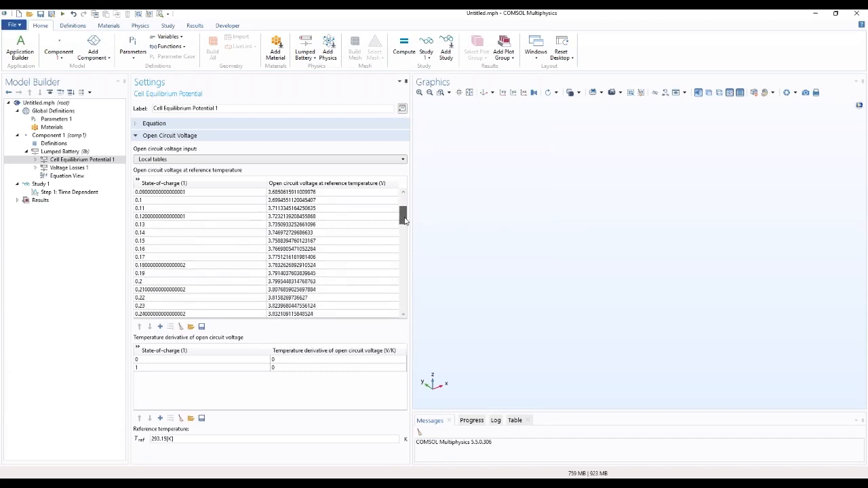
{"action": "left_click_drag", "start_coordinate": [404, 220], "coordinate": [404, 281]}
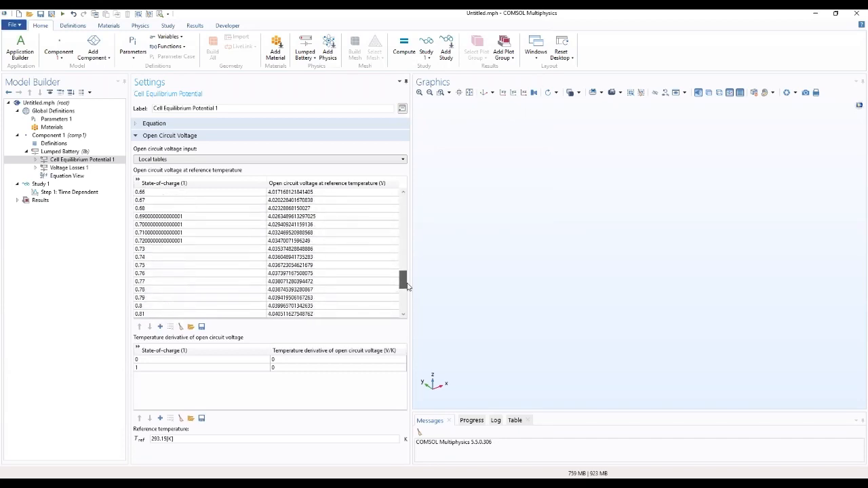
{"action": "scroll", "scroll_direction": "down", "scroll_amount": 3}
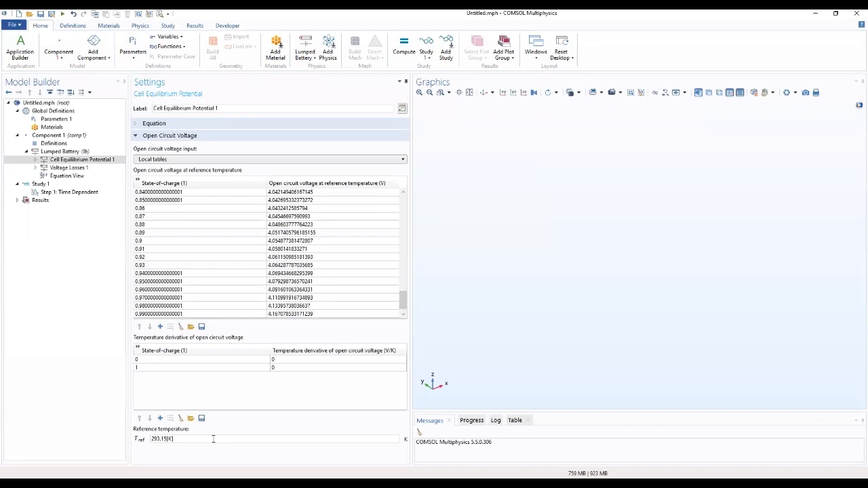
{"action": "triple_click", "coordinate": [179, 439]}
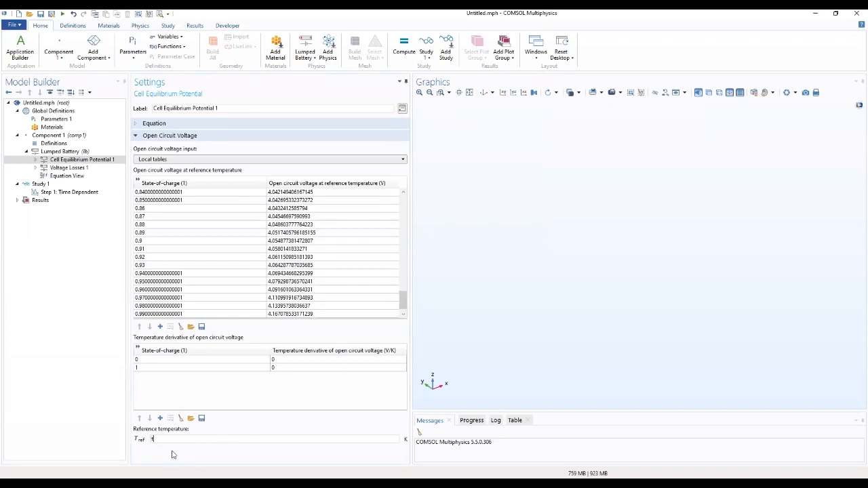
{"action": "type", "text": "T"}
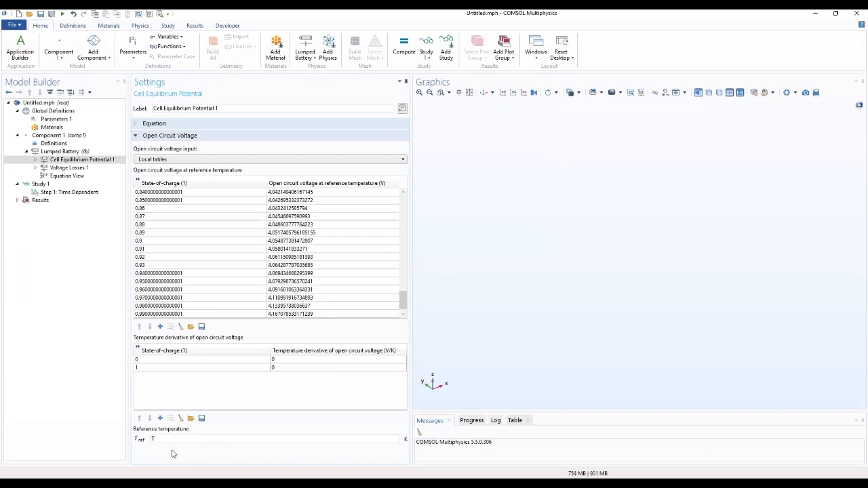
{"action": "mouse_move", "coordinate": [71, 257]}
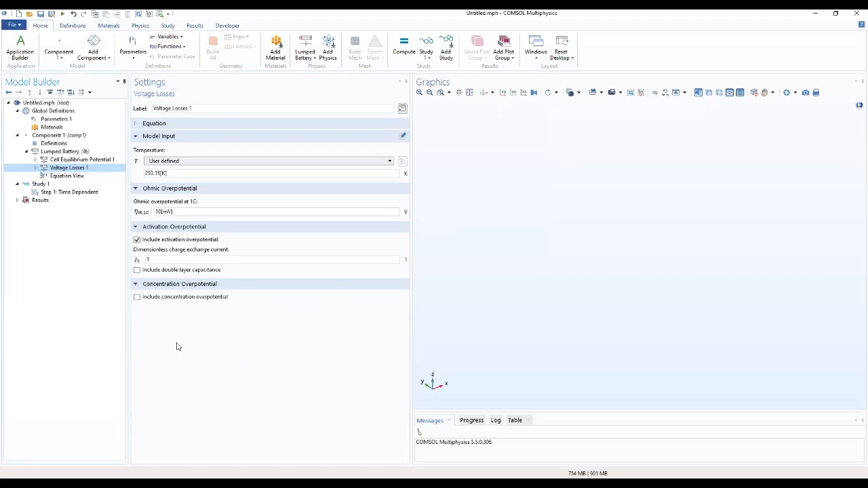
In Voltage Losses 1 set temperature and activation overpotential J0, and include concentration overpotential.
{"action": "left_click", "coordinate": [154, 122]}
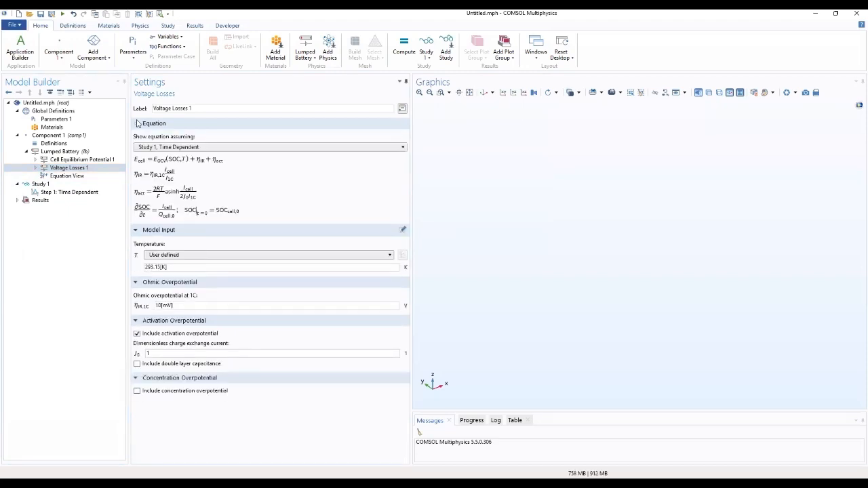
{"action": "triple_click", "coordinate": [154, 266]}
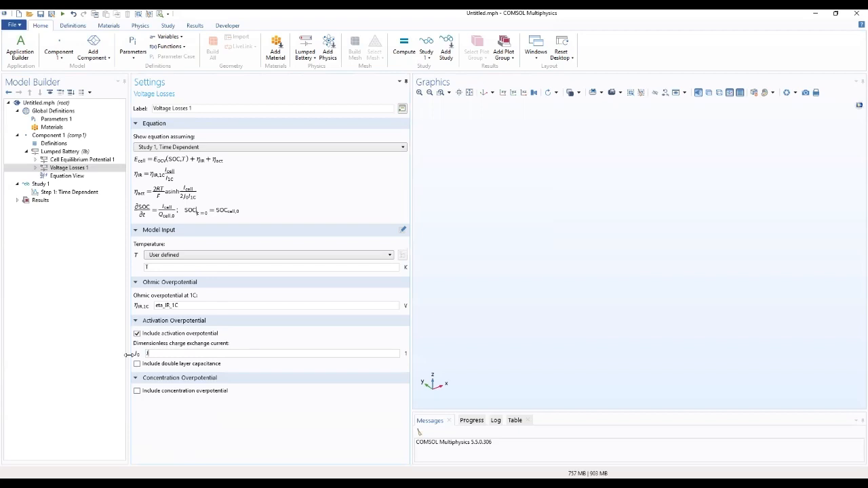
{"action": "type", "text": "0"}
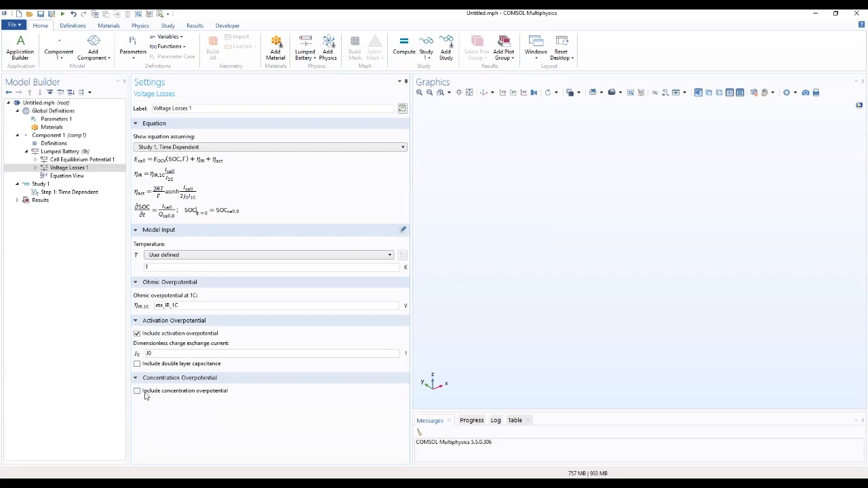
{"action": "left_click", "coordinate": [137, 390]}
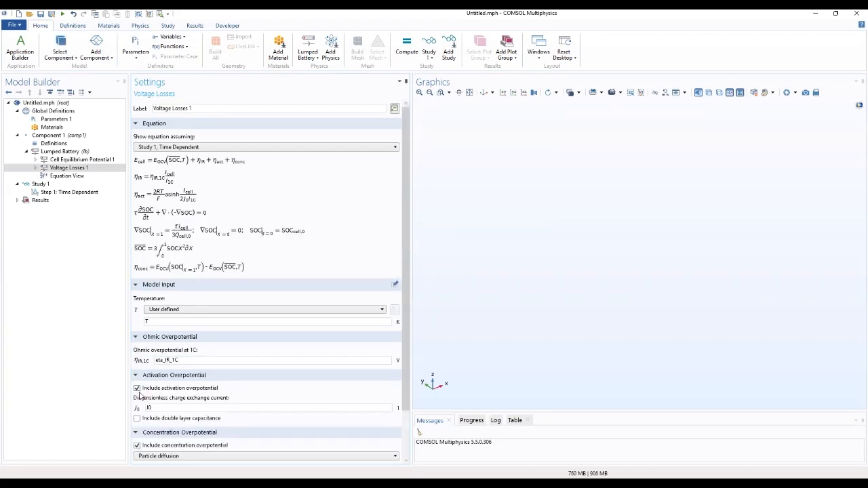
Set particle diffusion in spheres with time constant tau for the concentration overpotential.
{"action": "scroll", "scroll_direction": "down", "scroll_amount": 3}
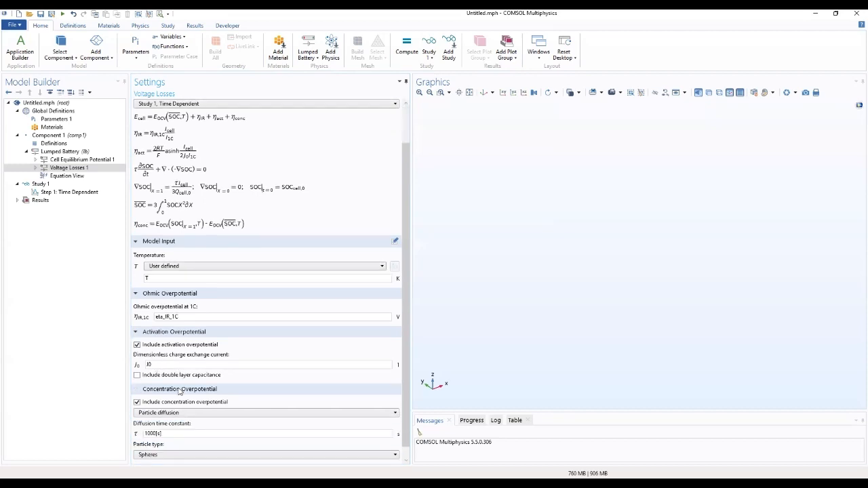
{"action": "scroll", "scroll_direction": "down", "scroll_amount": 3}
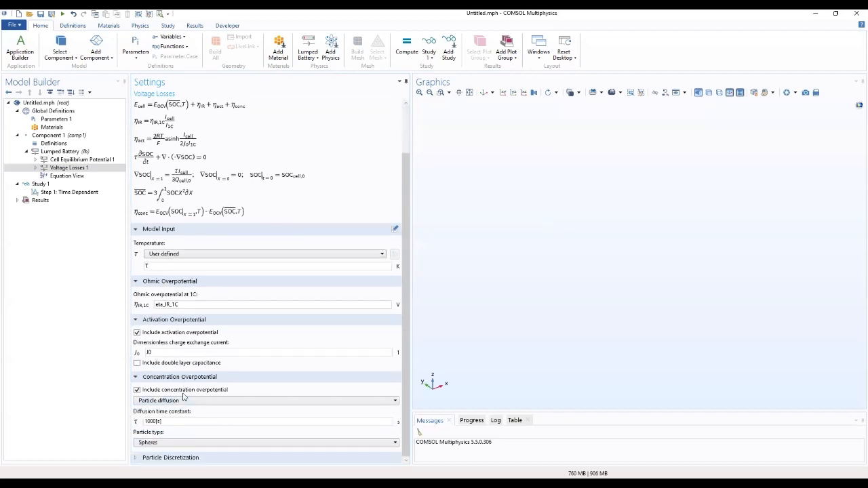
{"action": "triple_click", "coordinate": [156, 421]}
{"action": "type", "text": "tau"}
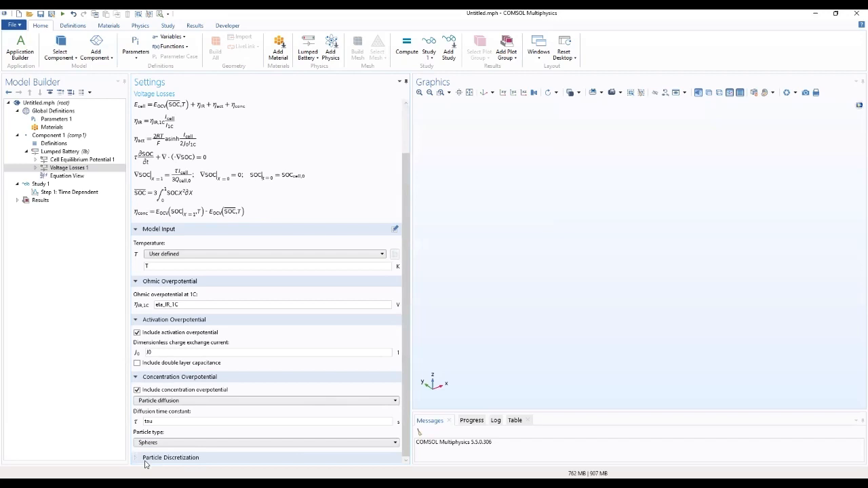
{"action": "left_click", "coordinate": [71, 168]}
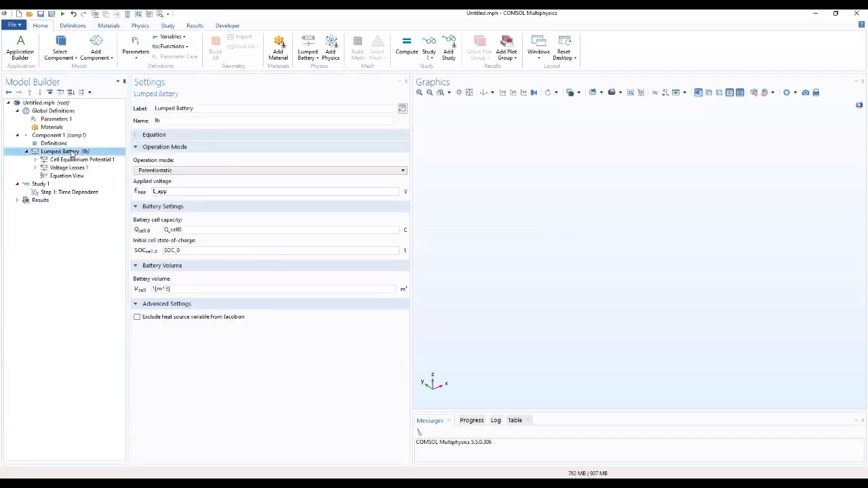
Add a Capacity Loss feature to Lumped Battery with calendar aging time constant tau_loss.
{"action": "right_click", "coordinate": [65, 152]}
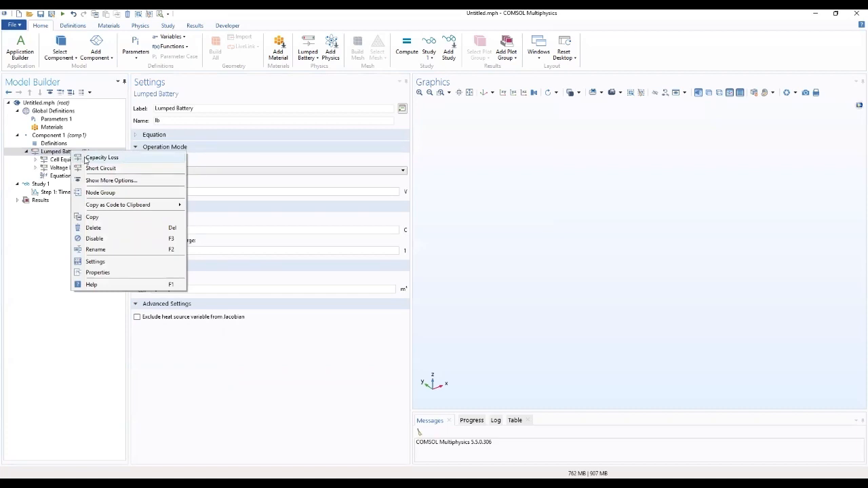
{"action": "left_click", "coordinate": [102, 157]}
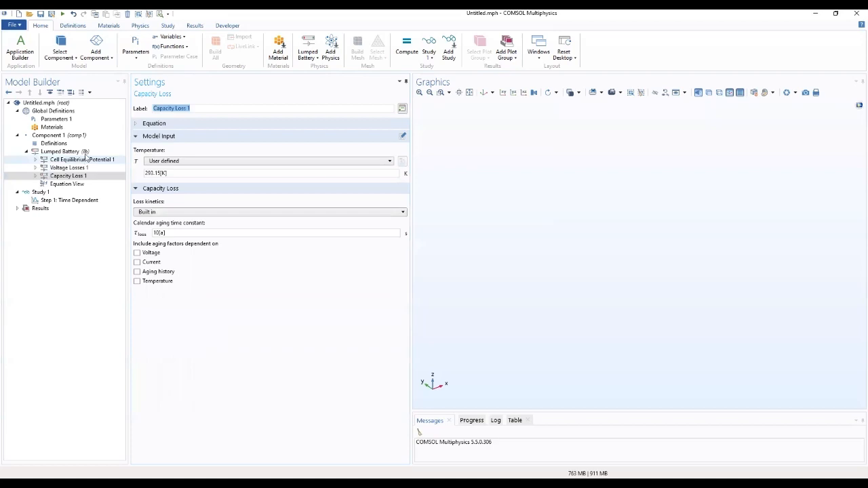
{"action": "mouse_move", "coordinate": [242, 171]}
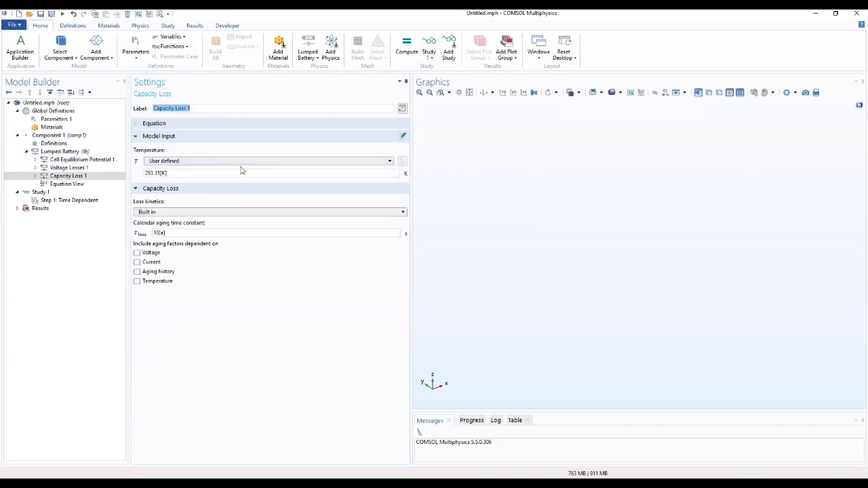
{"action": "left_click", "coordinate": [155, 122]}
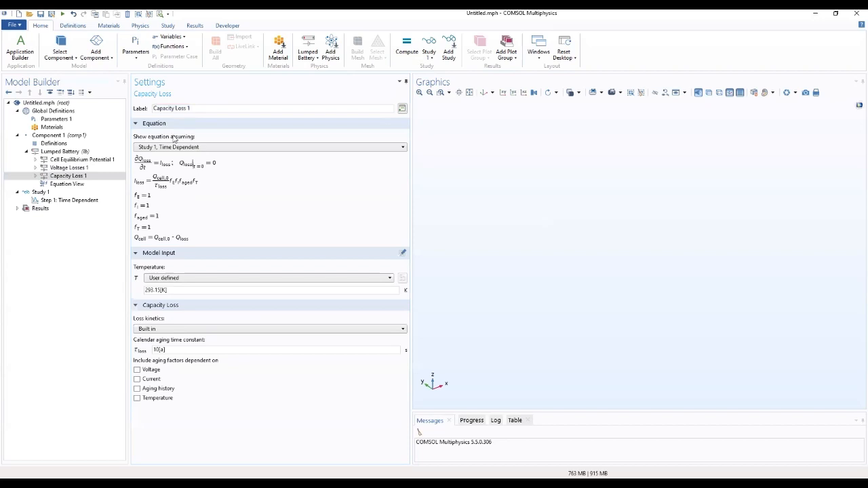
{"action": "mouse_move", "coordinate": [100, 353]}
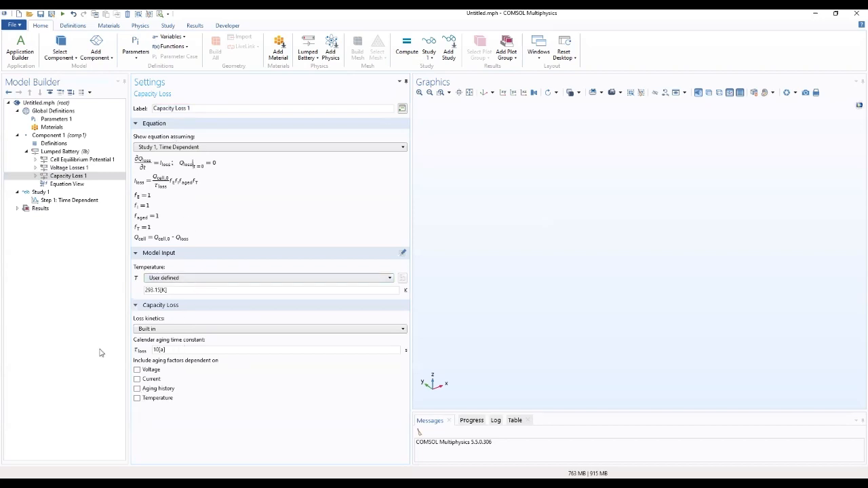
{"action": "mouse_move", "coordinate": [201, 138]}
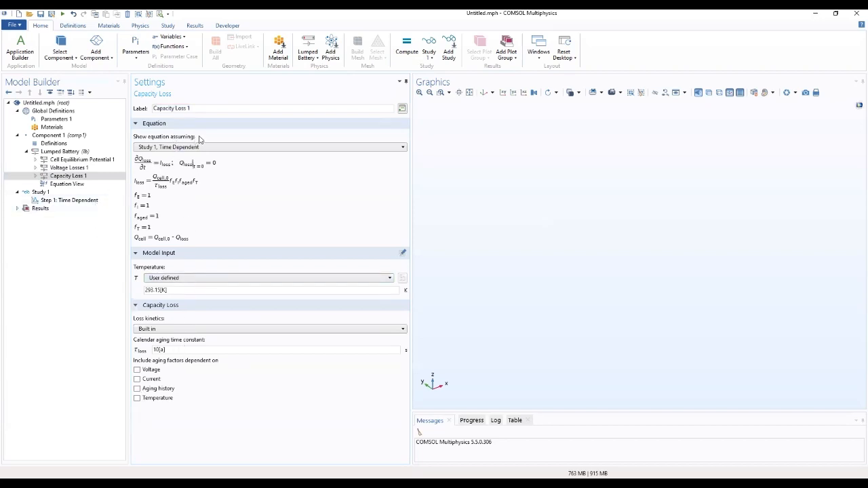
{"action": "mouse_move", "coordinate": [304, 225]}
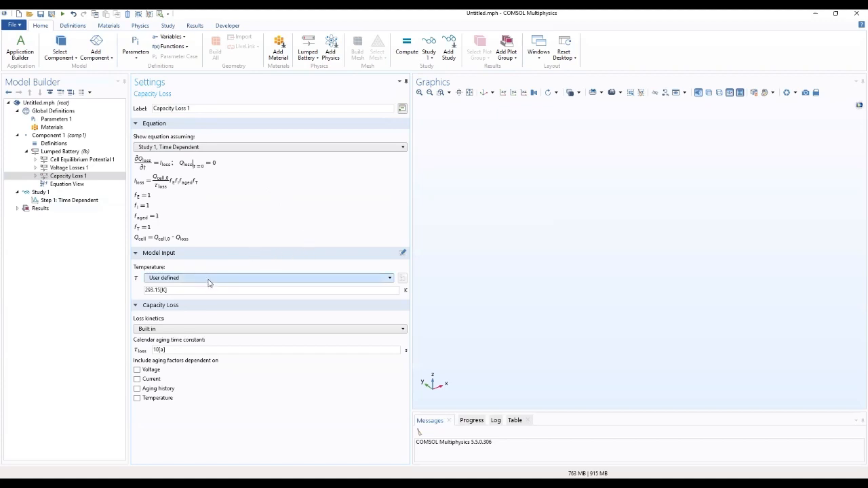
{"action": "mouse_move", "coordinate": [187, 285]}
{"action": "type", "text": "tau_loss"}
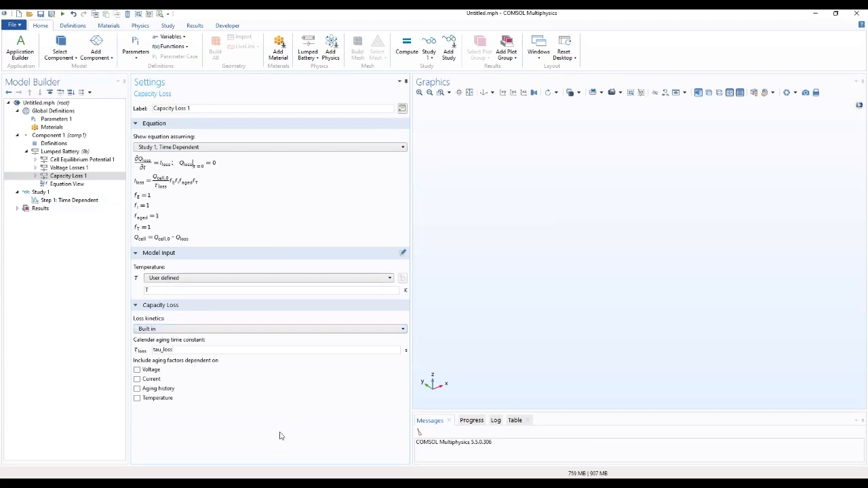
{"action": "mouse_move", "coordinate": [268, 426]}
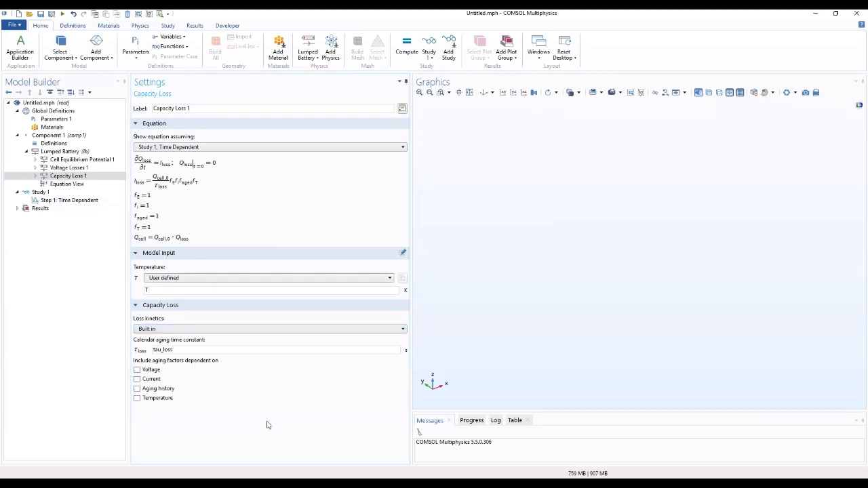
{"action": "mouse_move", "coordinate": [236, 417]}
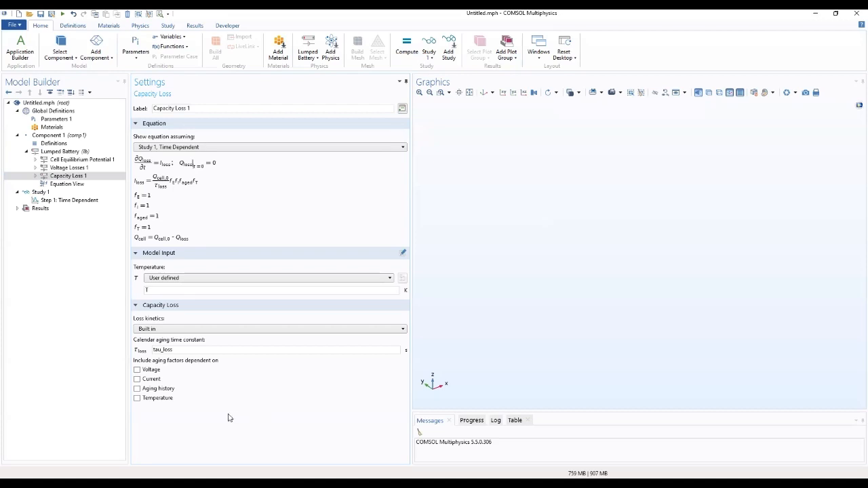
{"action": "mouse_move", "coordinate": [98, 400]}
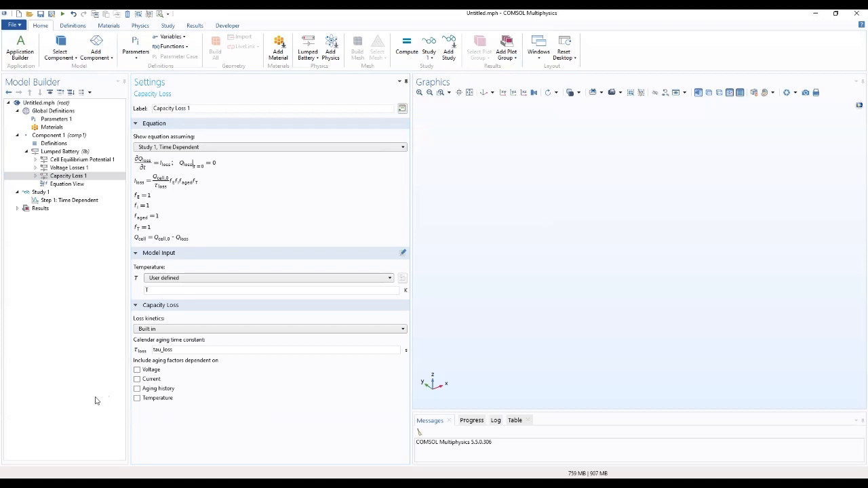
Make aging voltage-dependent with E_offset and alpha and enable aging history.
{"action": "left_click", "coordinate": [137, 369]}
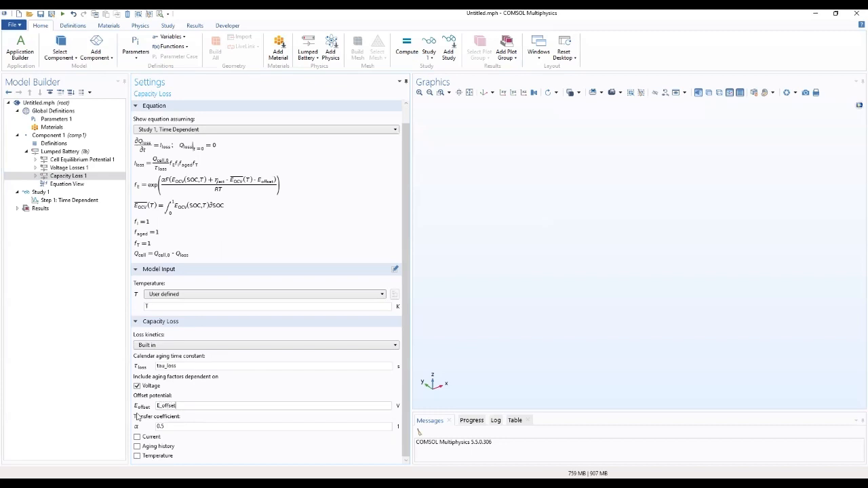
{"action": "mouse_move", "coordinate": [219, 385]}
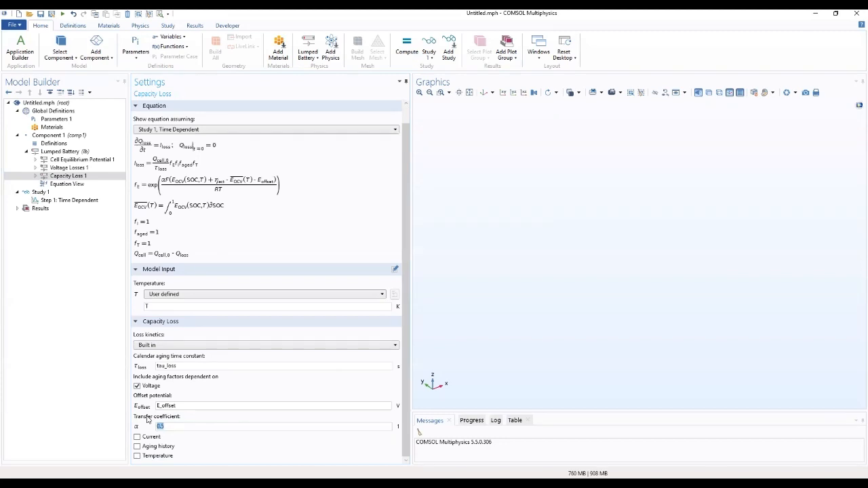
{"action": "type", "text": "alpha"}
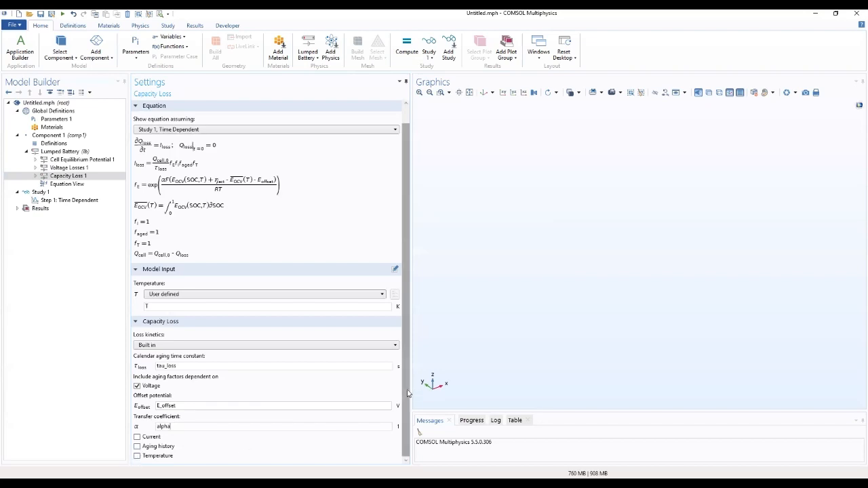
{"action": "mouse_move", "coordinate": [233, 464]}
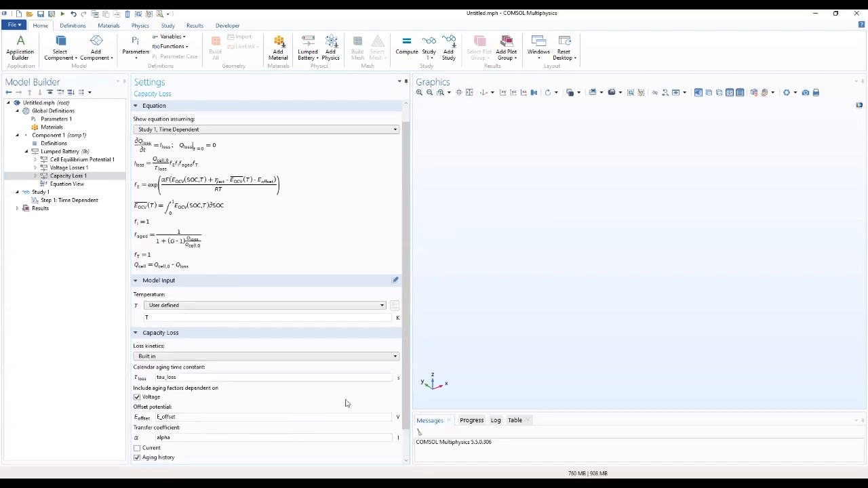
{"action": "scroll", "scroll_direction": "down", "scroll_amount": 3}
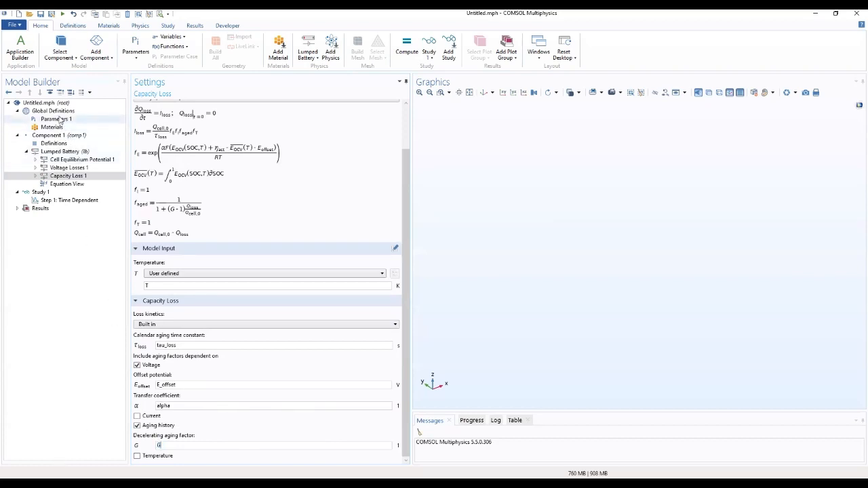
Show the Parameters 1 table under Global Definitions to review values.
{"action": "left_click", "coordinate": [57, 120]}
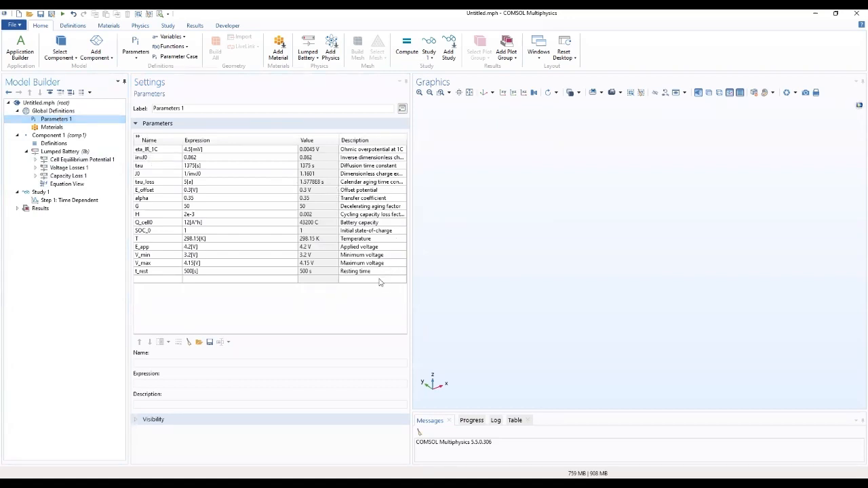
{"action": "mouse_move", "coordinate": [374, 290]}
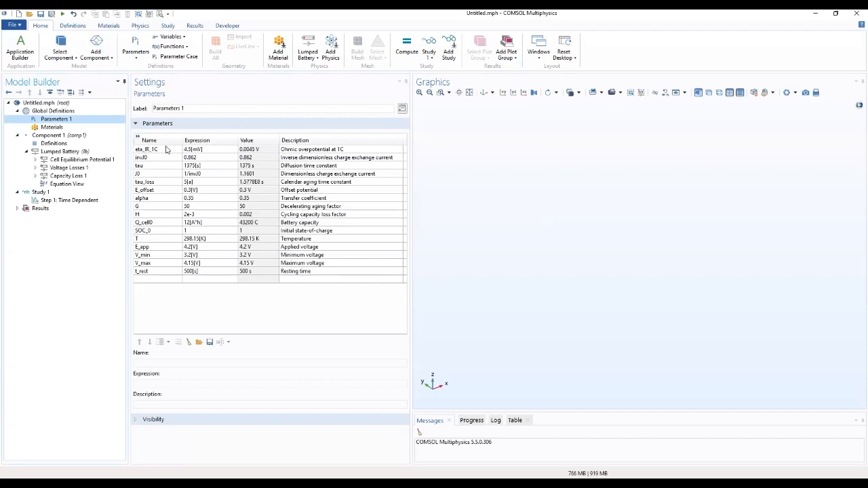
{"action": "mouse_move", "coordinate": [144, 169]}
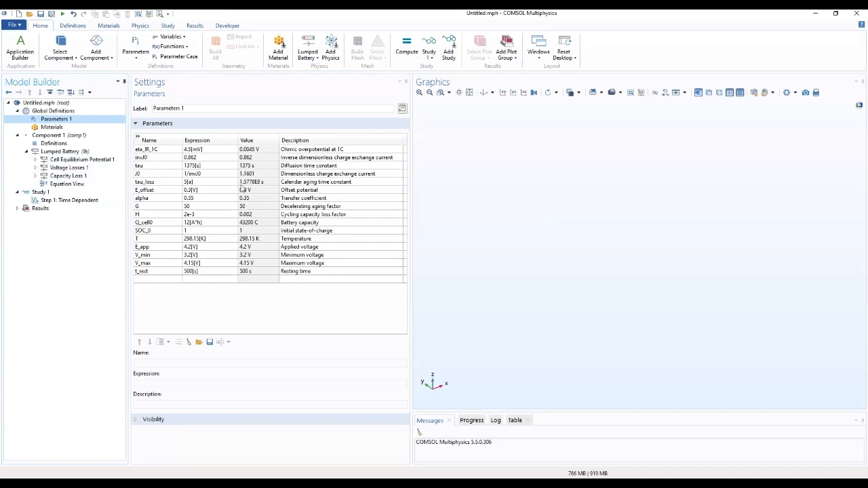
{"action": "mouse_move", "coordinate": [399, 257]}
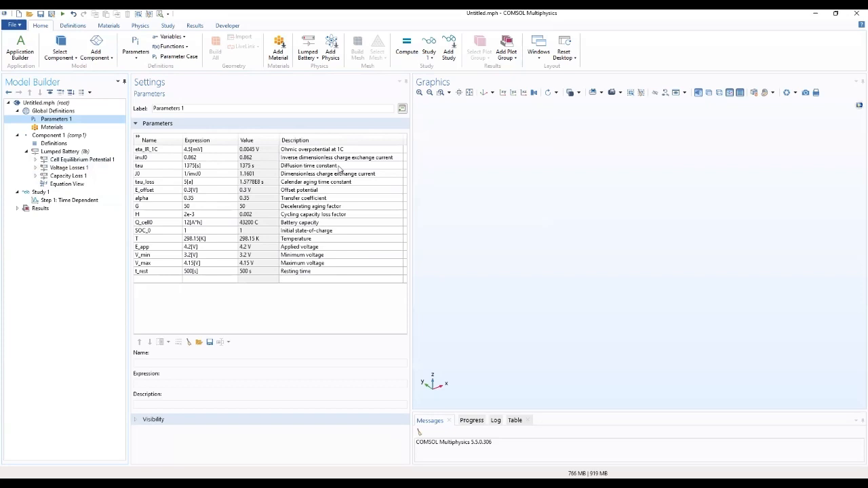
{"action": "mouse_move", "coordinate": [152, 174]}
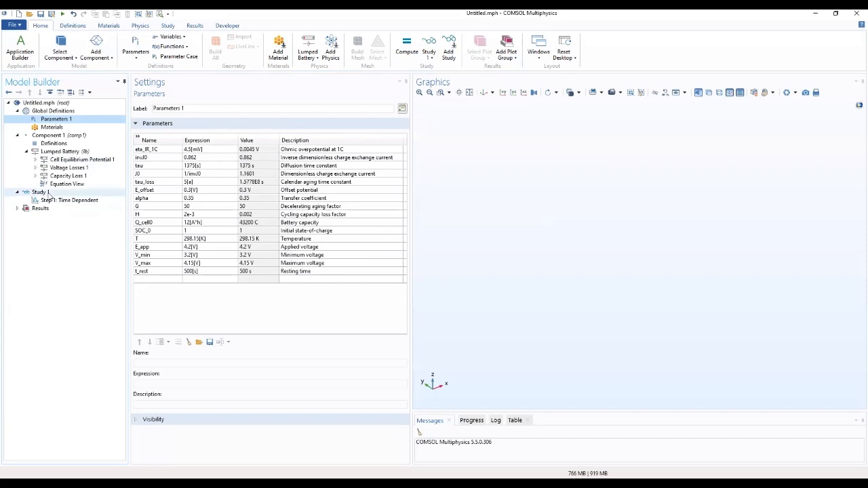
Rename the study and add a Parametric Sweep to it.
{"action": "left_click", "coordinate": [38, 192]}
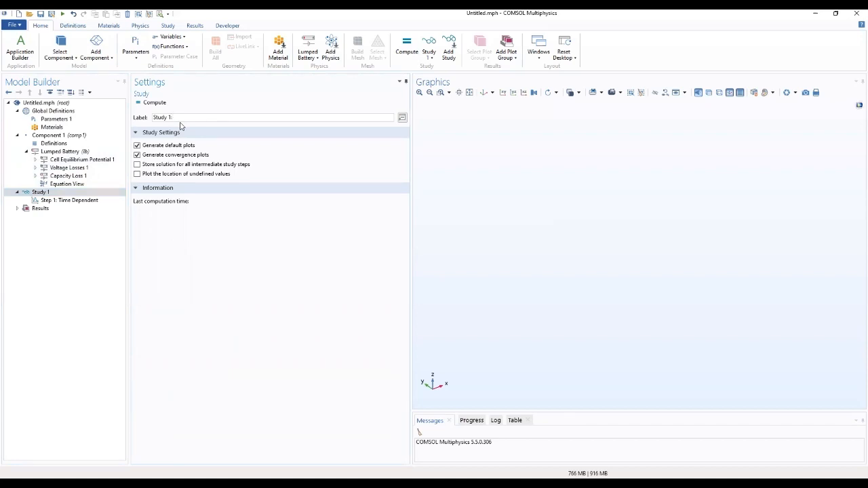
{"action": "type", "text": "Calender life"}
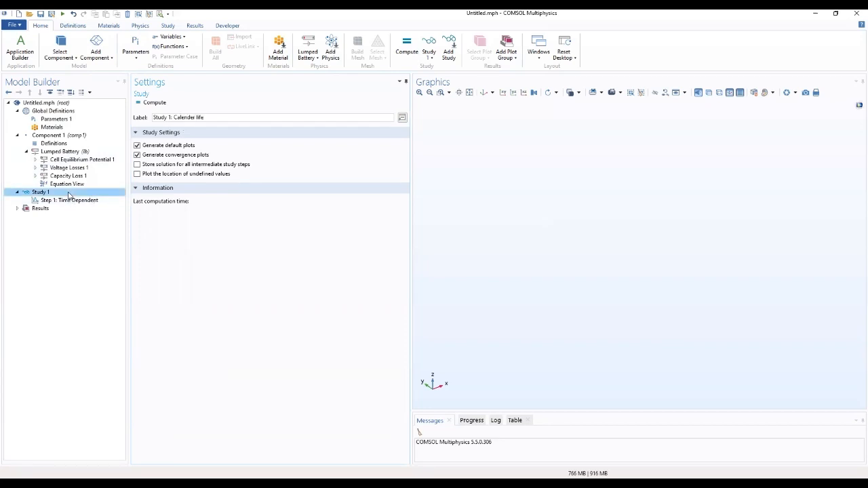
{"action": "right_click", "coordinate": [42, 193]}
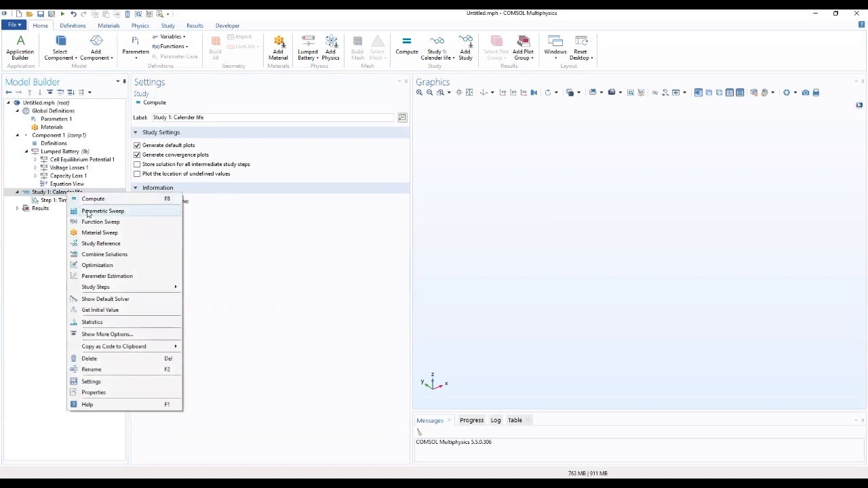
{"action": "left_click", "coordinate": [103, 212]}
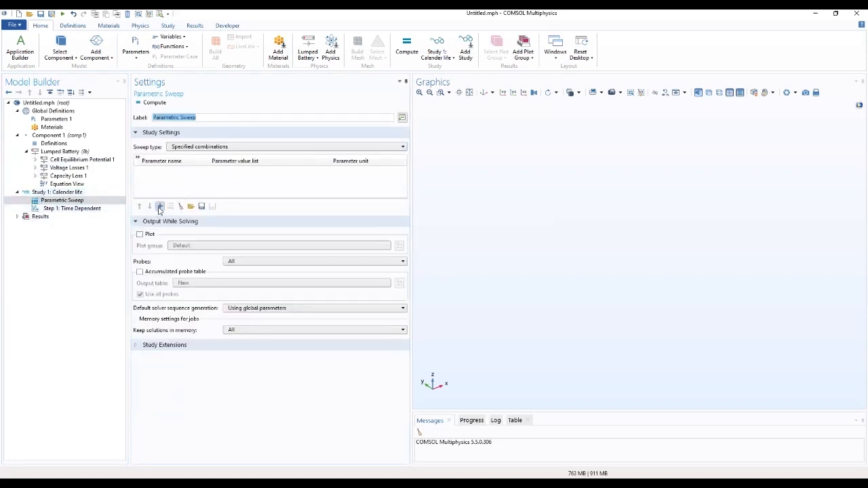
{"action": "mouse_move", "coordinate": [160, 206]}
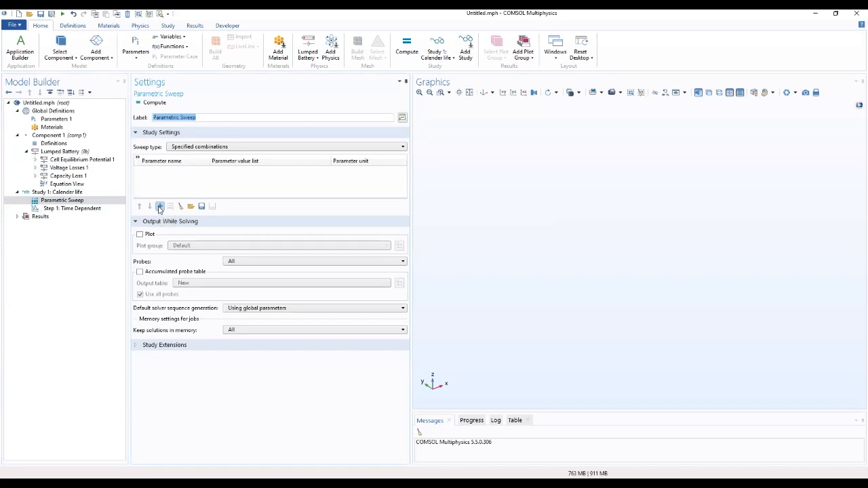
Sweep E_app over the values 3.84, 3.9 and 4.2 V.
{"action": "left_click", "coordinate": [160, 206]}
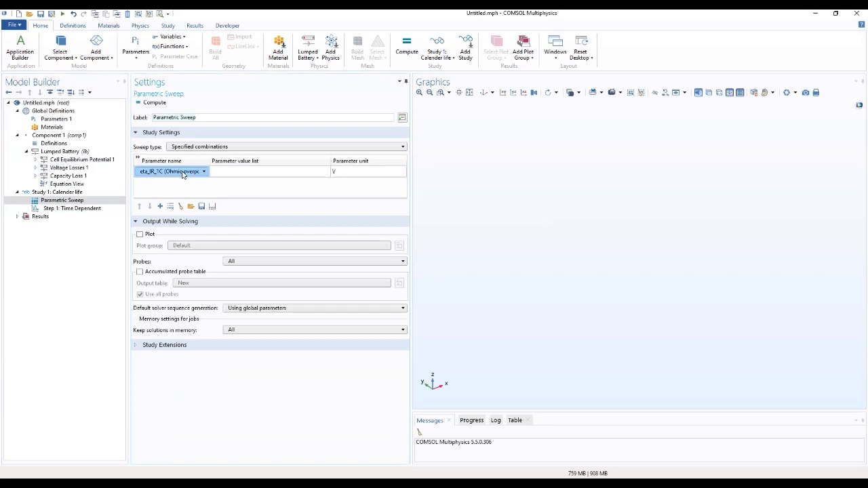
{"action": "left_click", "coordinate": [203, 171]}
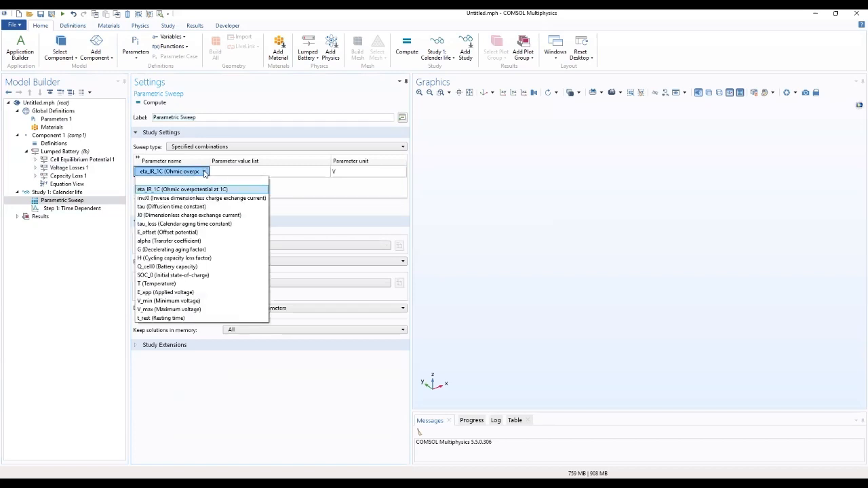
{"action": "mouse_move", "coordinate": [166, 292]}
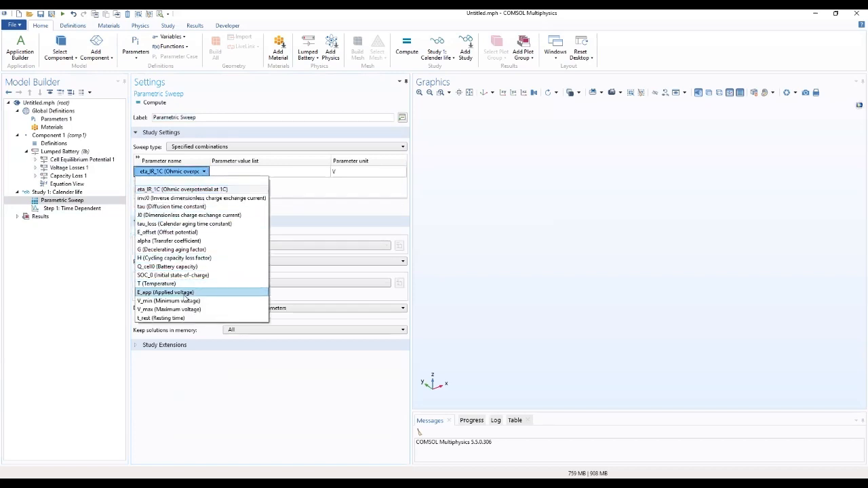
{"action": "left_click", "coordinate": [165, 293]}
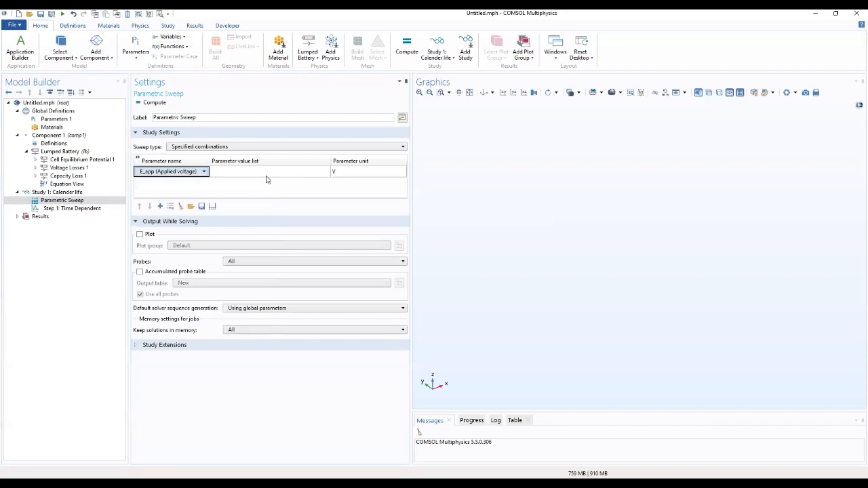
{"action": "left_click", "coordinate": [270, 171]}
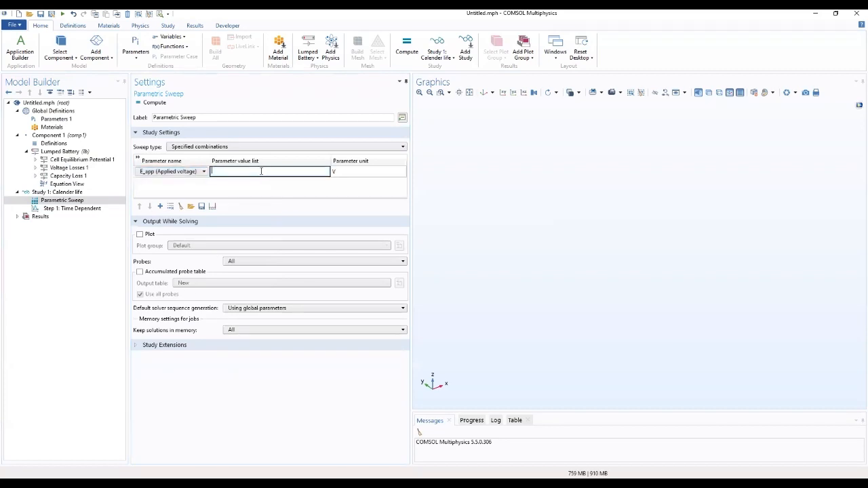
{"action": "type", "text": "3.84"}
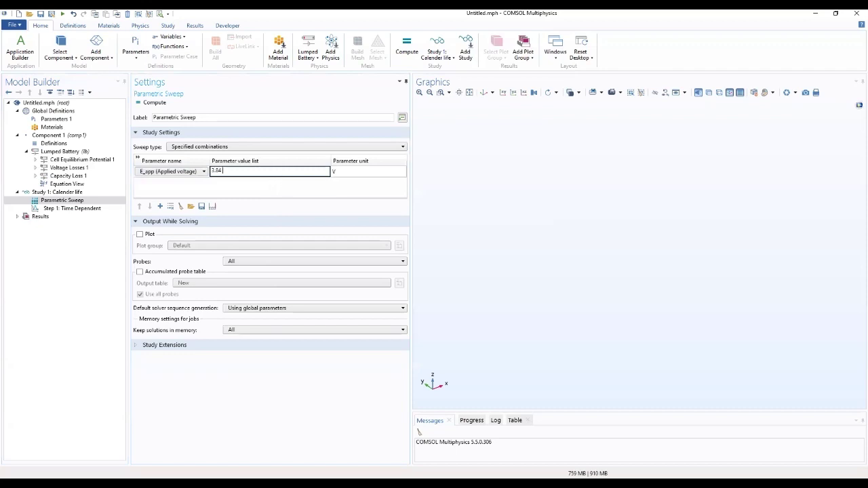
{"action": "type", "text": "3.9"}
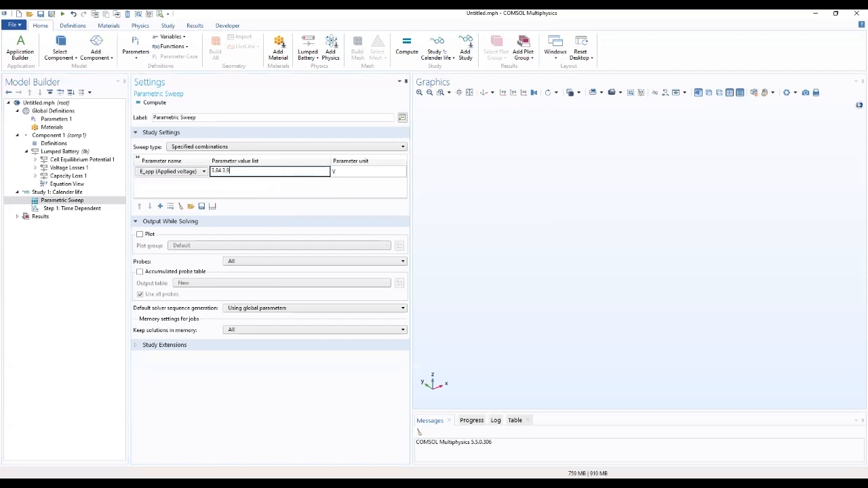
{"action": "type", "text": "4.2"}
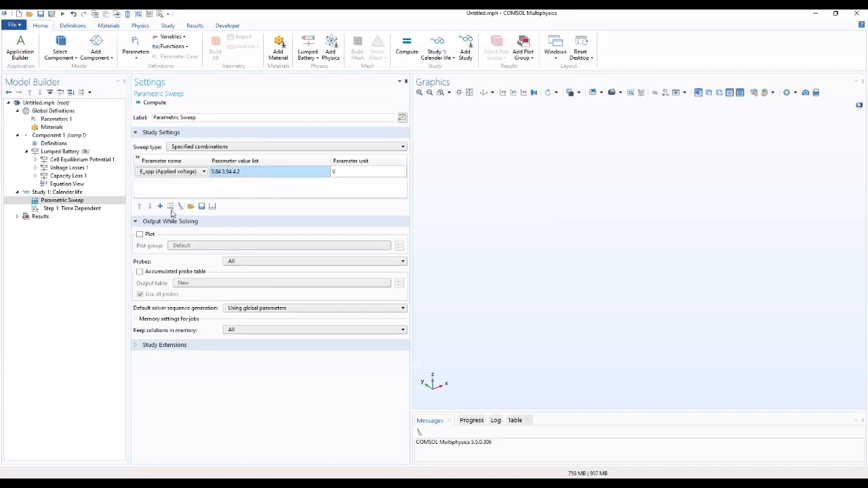
Add SOC_0 as a second swept parameter with values starting at 0.25.
{"action": "left_click", "coordinate": [160, 206]}
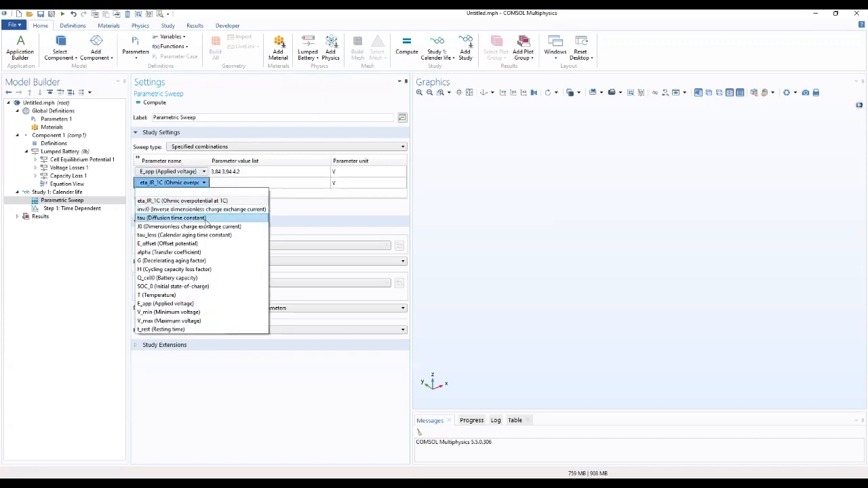
{"action": "mouse_move", "coordinate": [181, 286]}
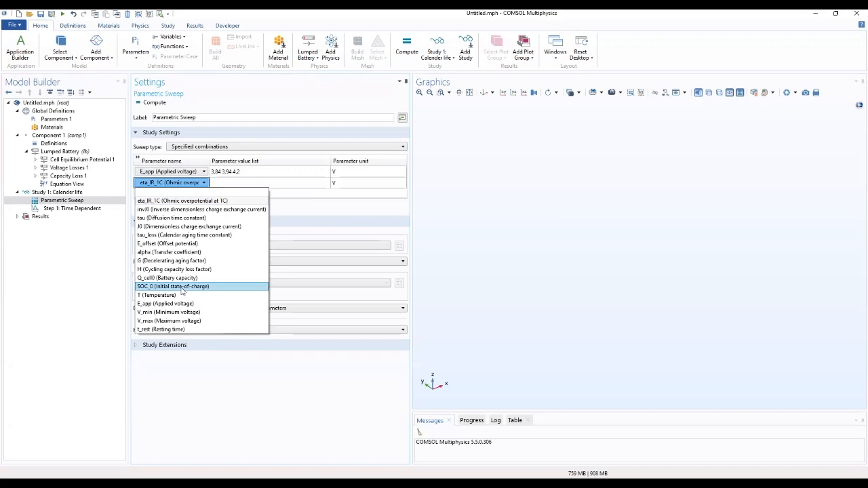
{"action": "left_click", "coordinate": [174, 286]}
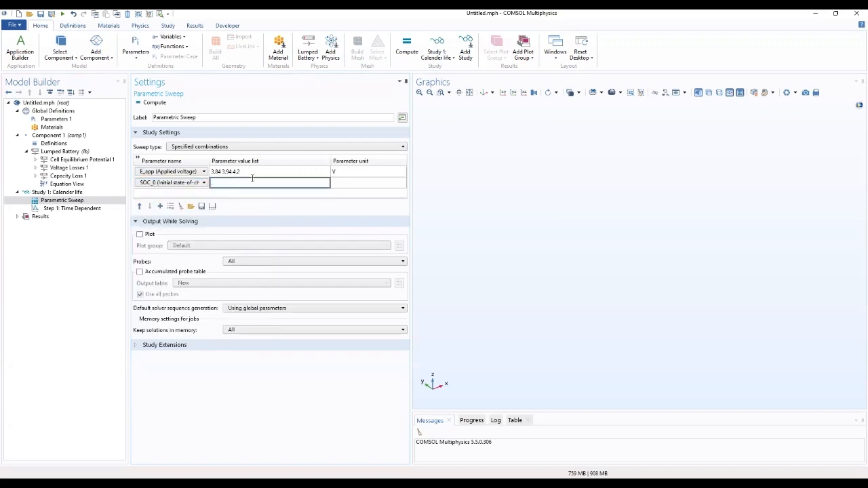
{"action": "type", "text": "0.25 0.5 1"}
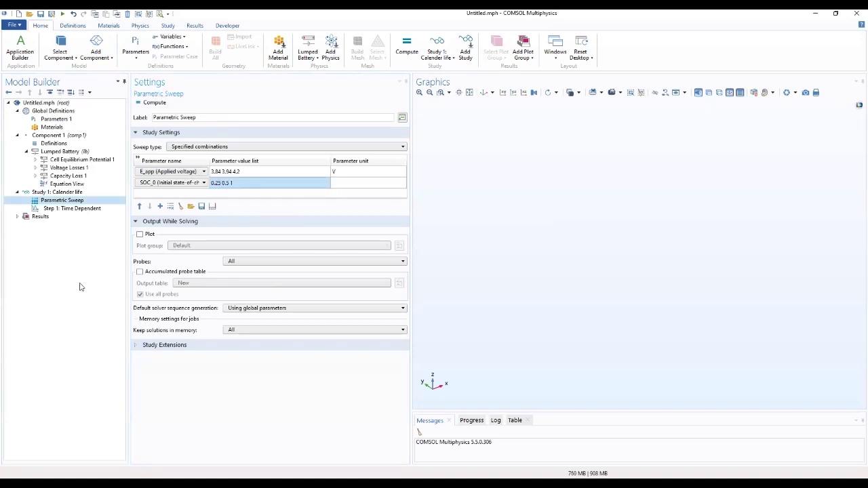
{"action": "mouse_move", "coordinate": [245, 233]}
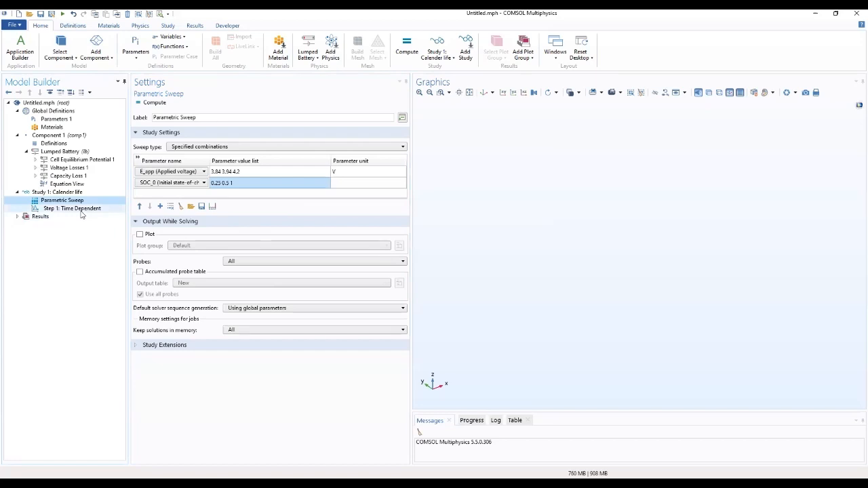
Review the output times of Study 1's Step 1: Time Dependent.
{"action": "left_click", "coordinate": [74, 209]}
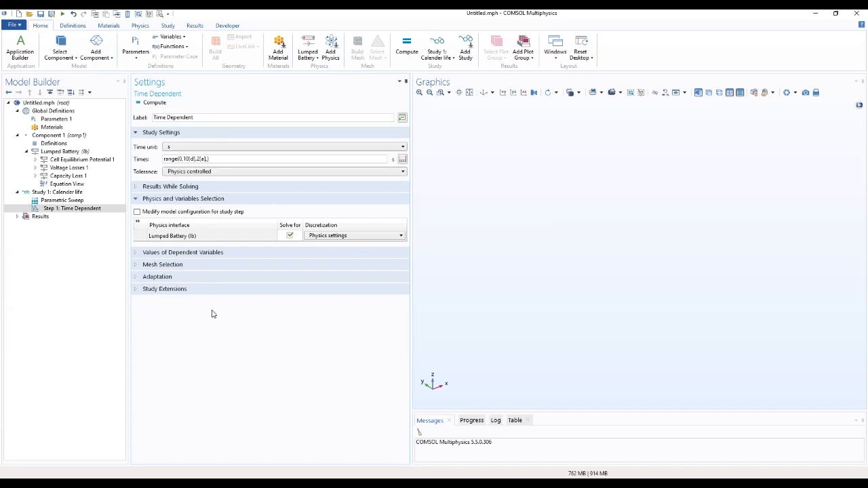
{"action": "mouse_move", "coordinate": [209, 324]}
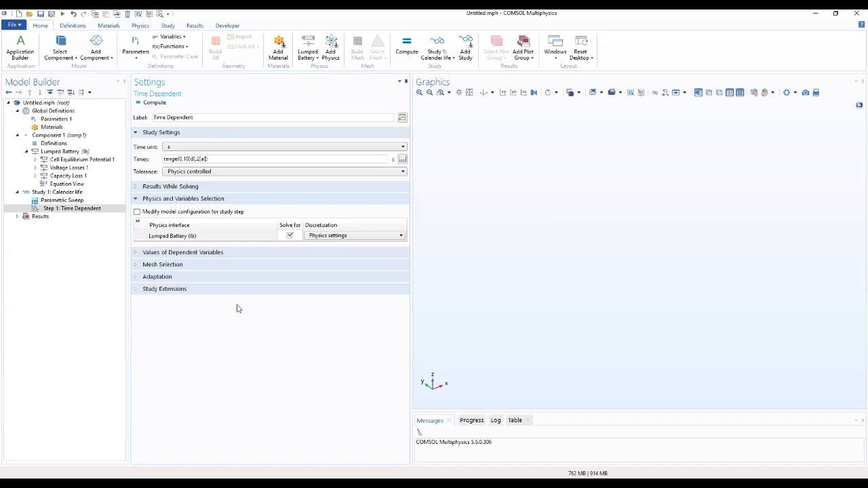
{"action": "mouse_move", "coordinate": [238, 357]}
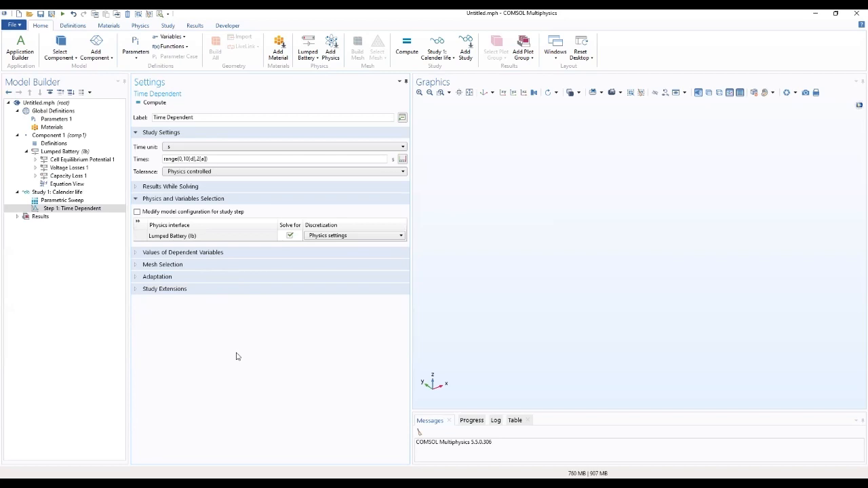
{"action": "mouse_move", "coordinate": [2, 263]}
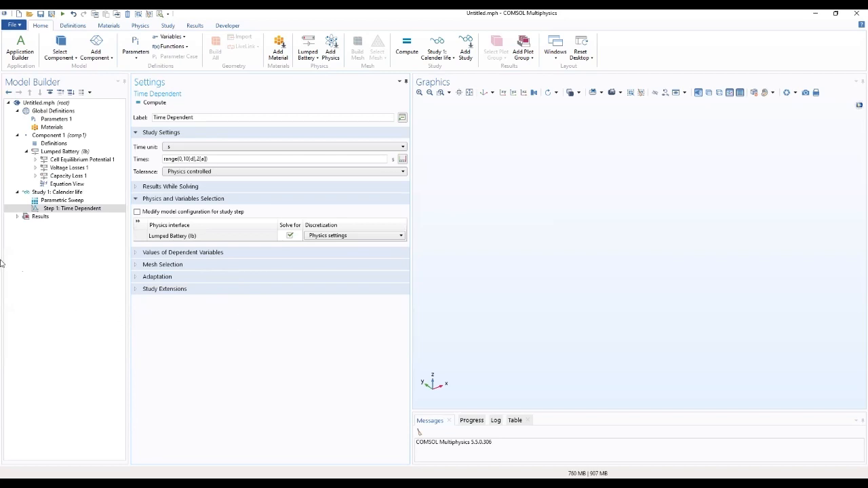
Compute Study 1 and acknowledge the 'Error in sweep' singularity and non-convergence message.
{"action": "left_click", "coordinate": [57, 193]}
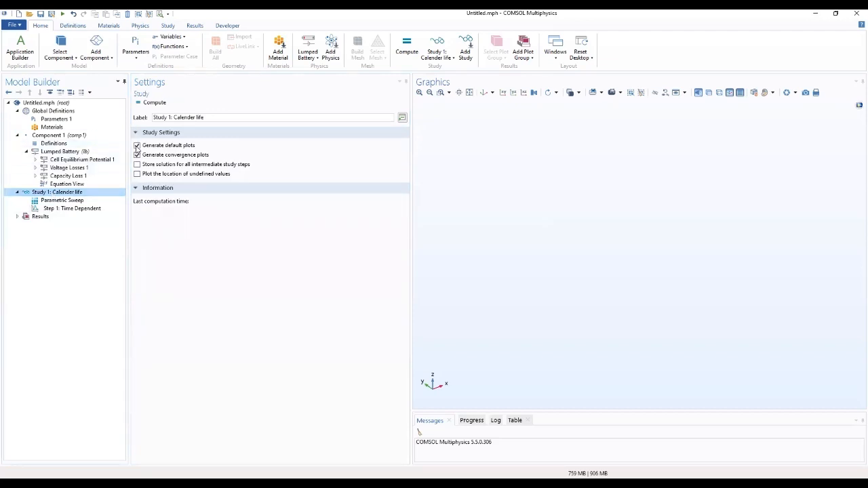
{"action": "left_click", "coordinate": [137, 145]}
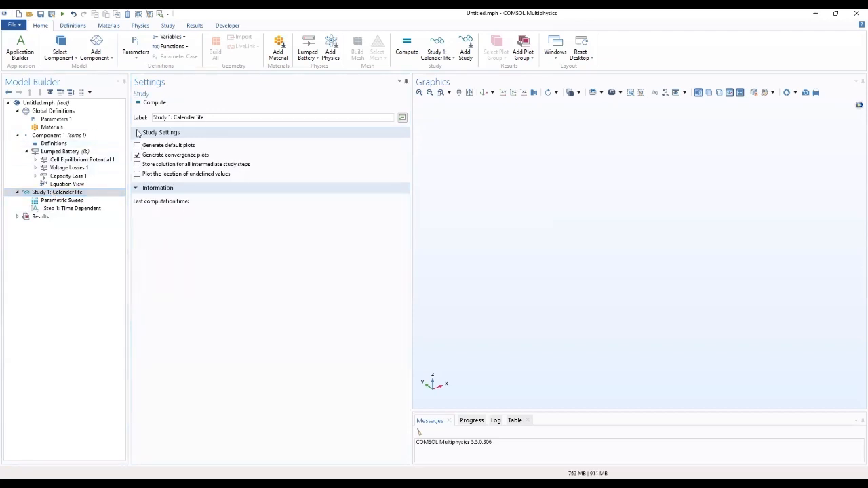
{"action": "left_click", "coordinate": [155, 103]}
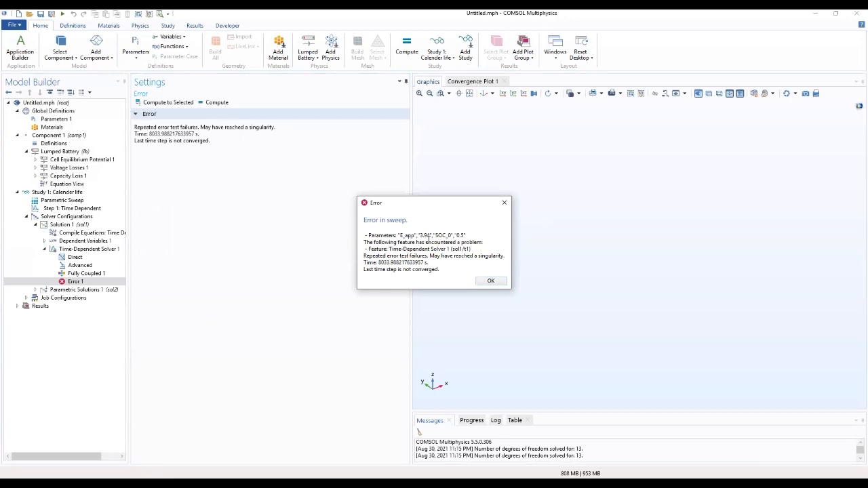
{"action": "mouse_move", "coordinate": [442, 14]}
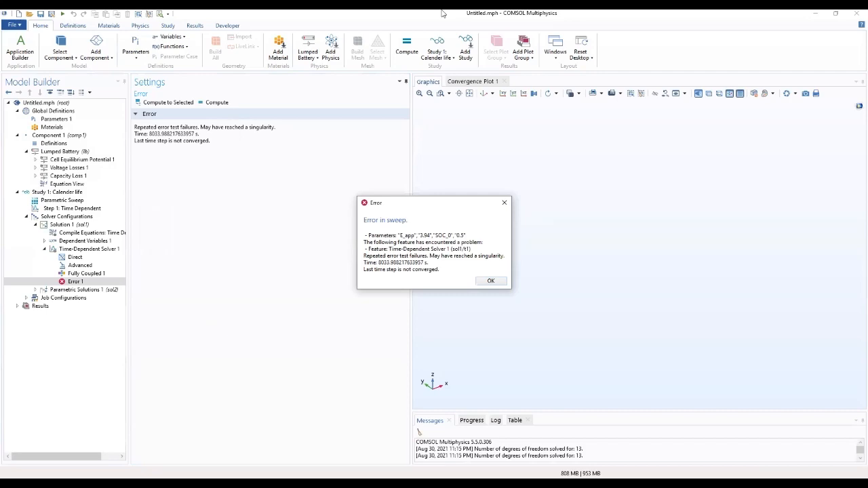
{"action": "left_click", "coordinate": [491, 281]}
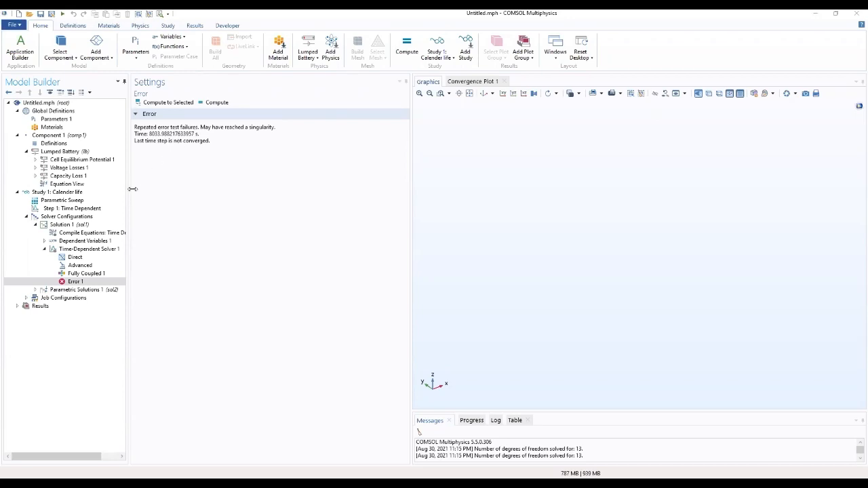
Revise the E_app sweep values to 3.84, 3.97, 4.2 and inspect Parametric Solutions, Job Configurations and Results.
{"action": "left_click", "coordinate": [63, 201]}
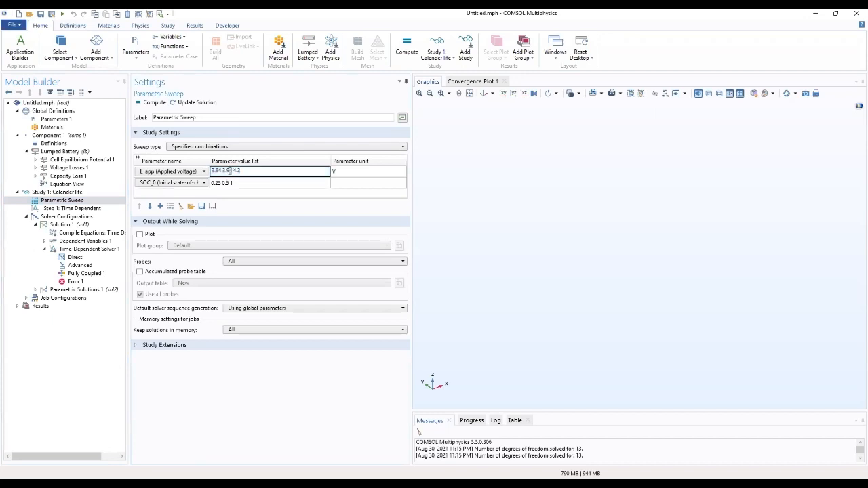
{"action": "mouse_move", "coordinate": [243, 233]}
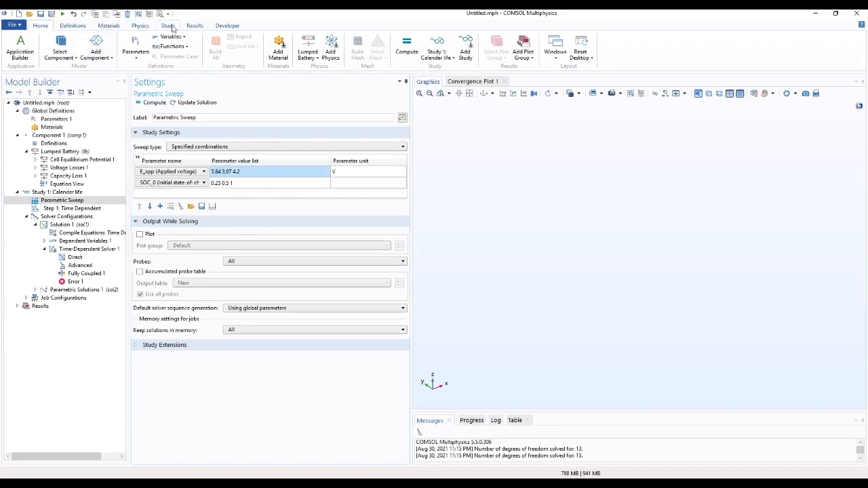
{"action": "left_click", "coordinate": [168, 25]}
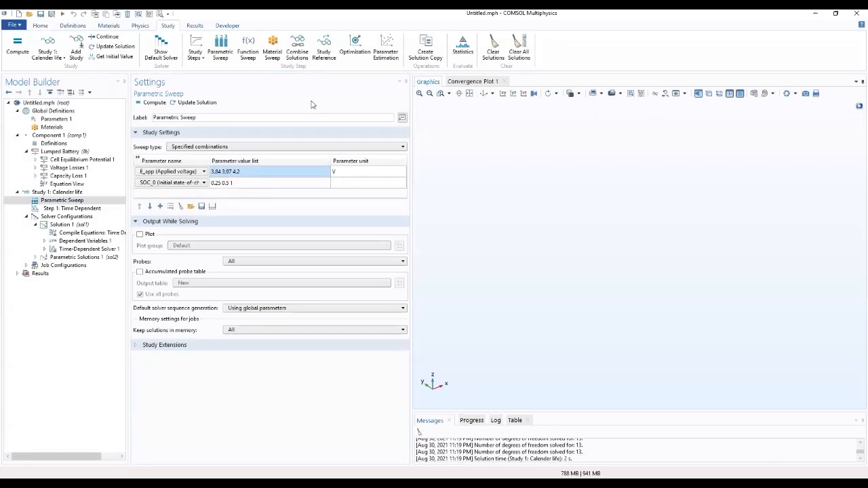
{"action": "left_click", "coordinate": [81, 257]}
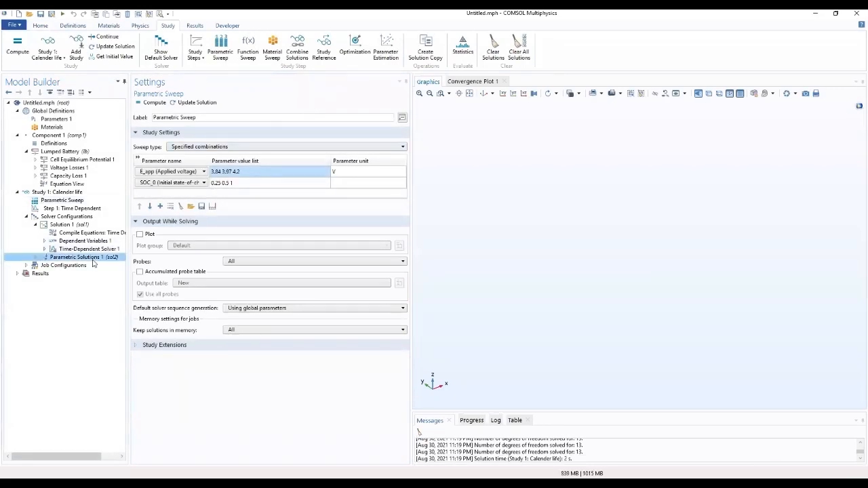
{"action": "left_click", "coordinate": [63, 265]}
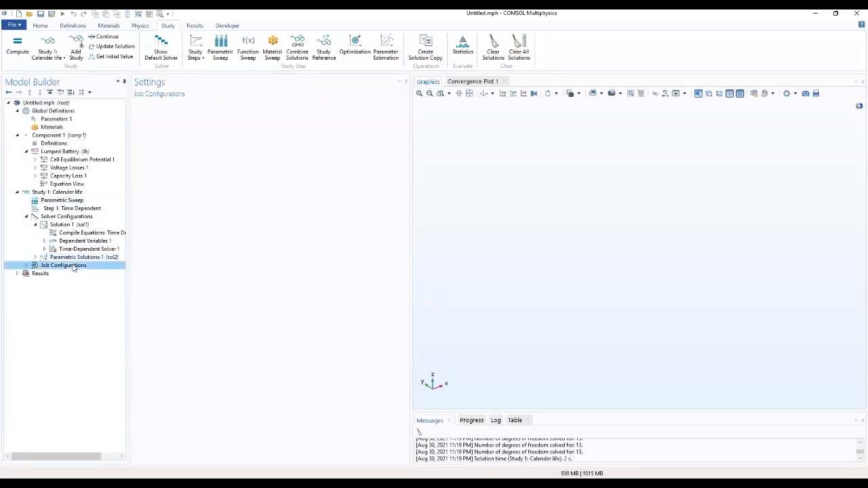
{"action": "left_click", "coordinate": [40, 274]}
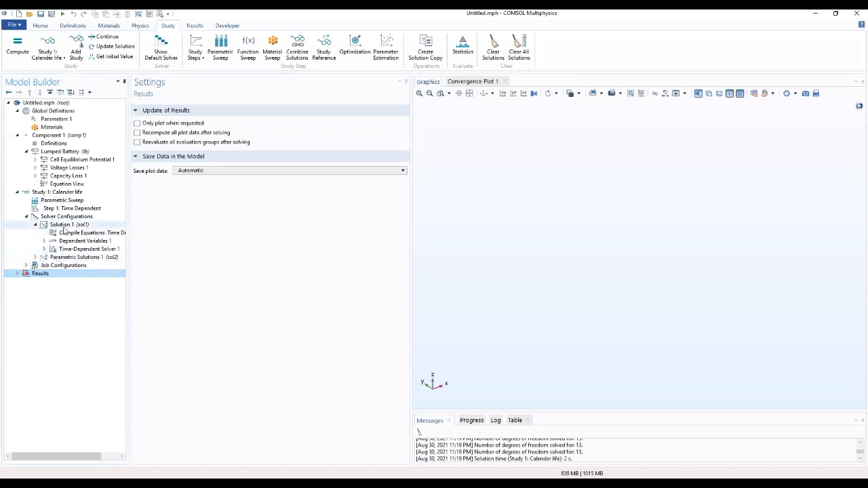
Return to the Parametric Sweep, then to Step 1: Time Dependent to edit its output times.
{"action": "left_click", "coordinate": [63, 201]}
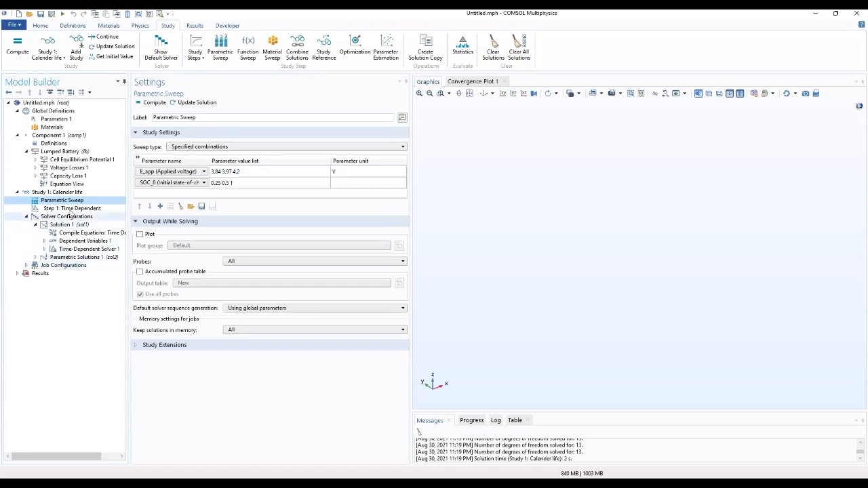
{"action": "left_click", "coordinate": [74, 208]}
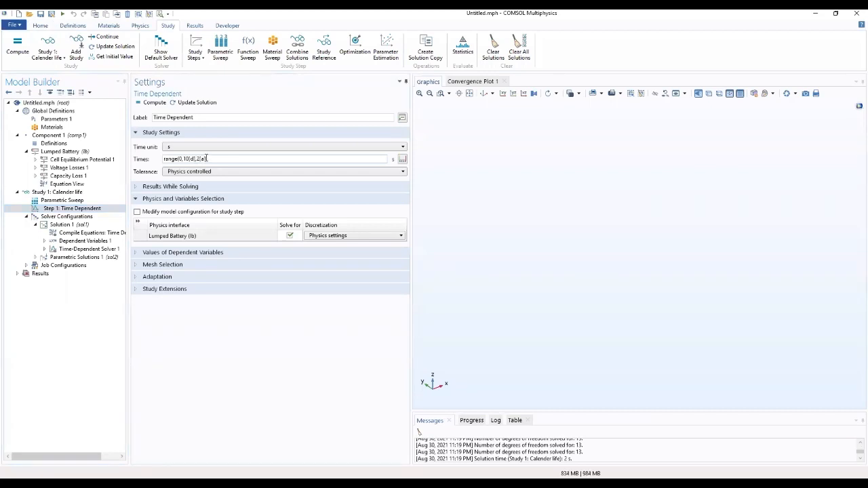
{"action": "mouse_move", "coordinate": [190, 147]}
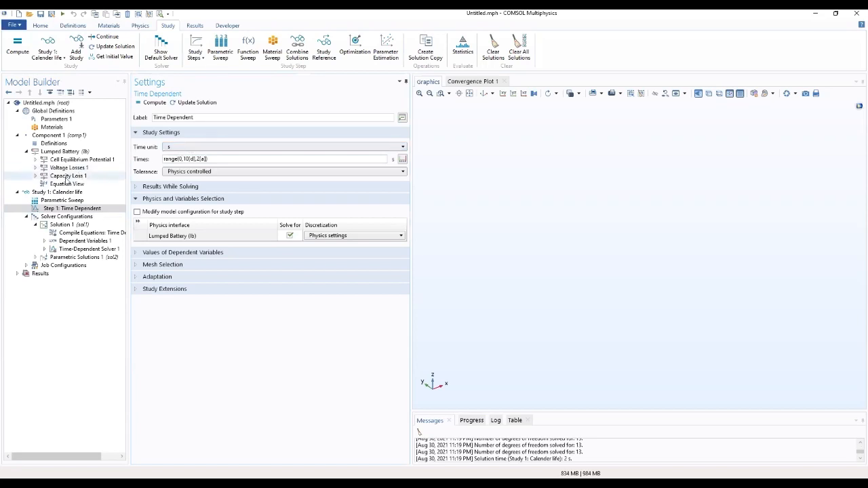
Add a 1D Plot Group labelled Relative Cell Capacity using the Study 1/Parametric Solutions 1 dataset.
{"action": "left_click", "coordinate": [41, 274]}
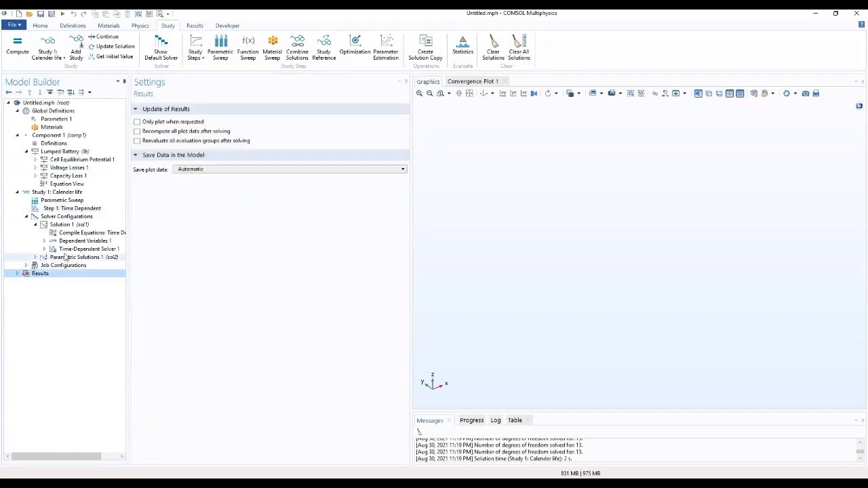
{"action": "right_click", "coordinate": [39, 274]}
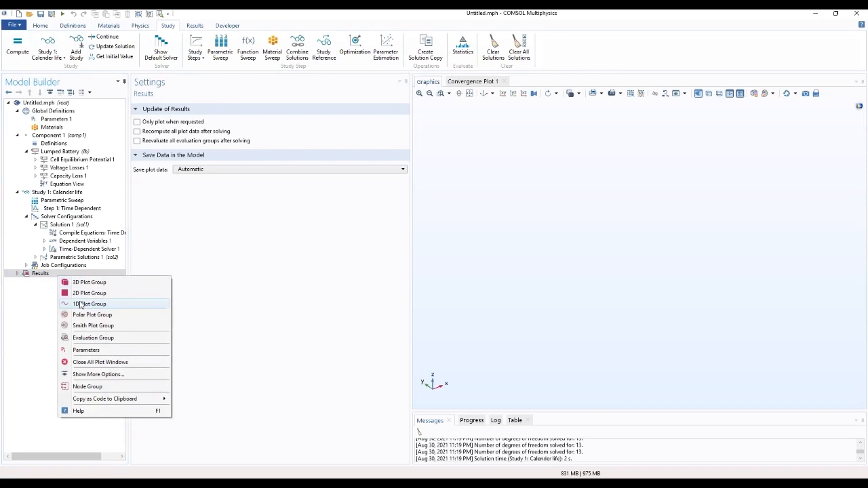
{"action": "left_click", "coordinate": [89, 304]}
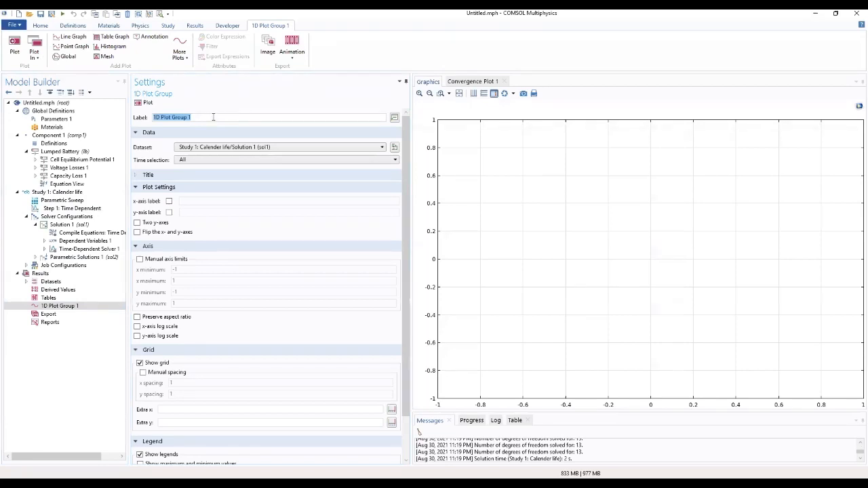
{"action": "type", "text": "Relativ"}
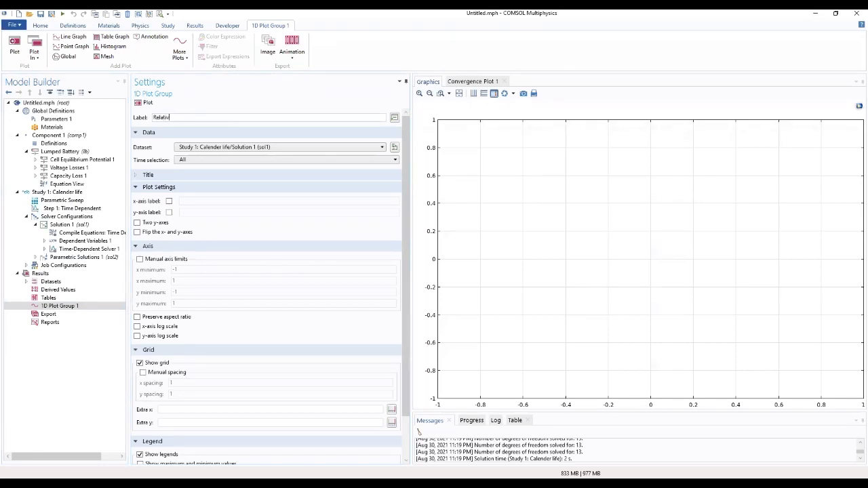
{"action": "type", "text": "Relative Cell"}
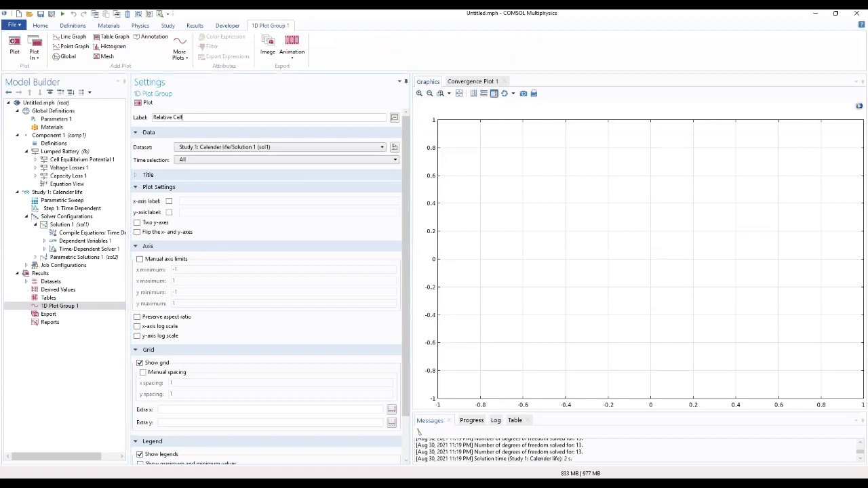
{"action": "type", "text": "Capacity"}
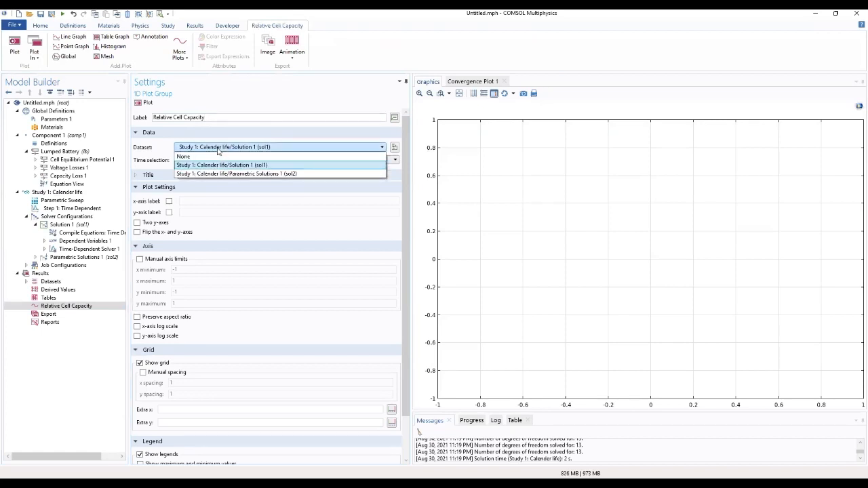
{"action": "left_click", "coordinate": [236, 174]}
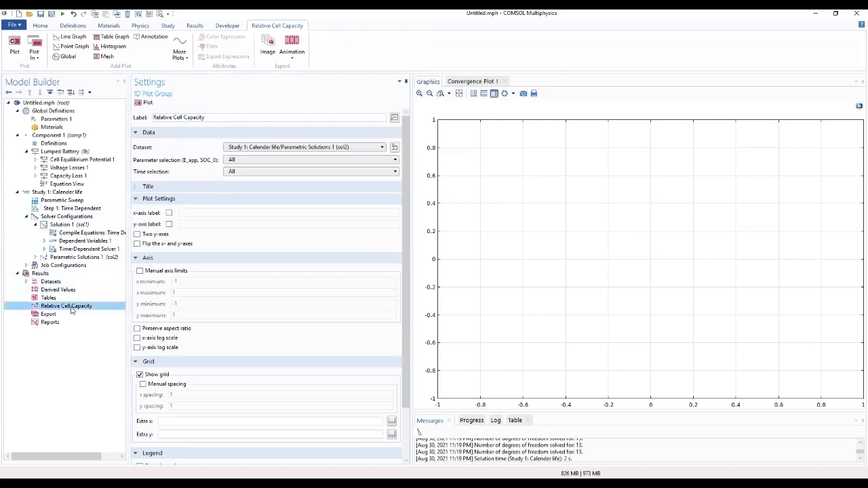
Add a Global plot with the relative capacity expression (lb.Q over its initial value) and a 'Rel...' description.
{"action": "right_click", "coordinate": [65, 307]}
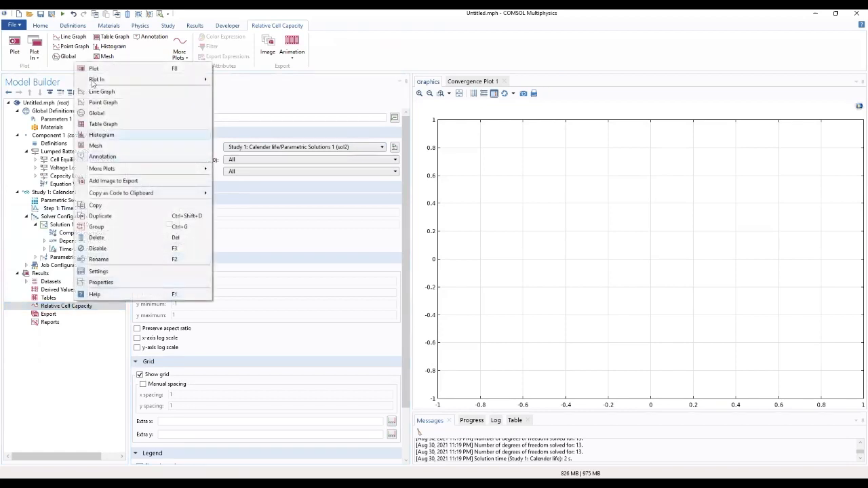
{"action": "mouse_move", "coordinate": [103, 115]}
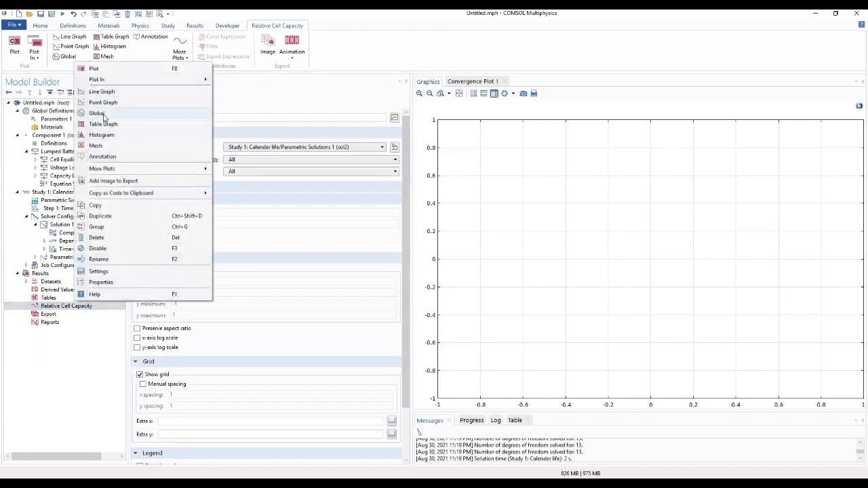
{"action": "left_click", "coordinate": [98, 114]}
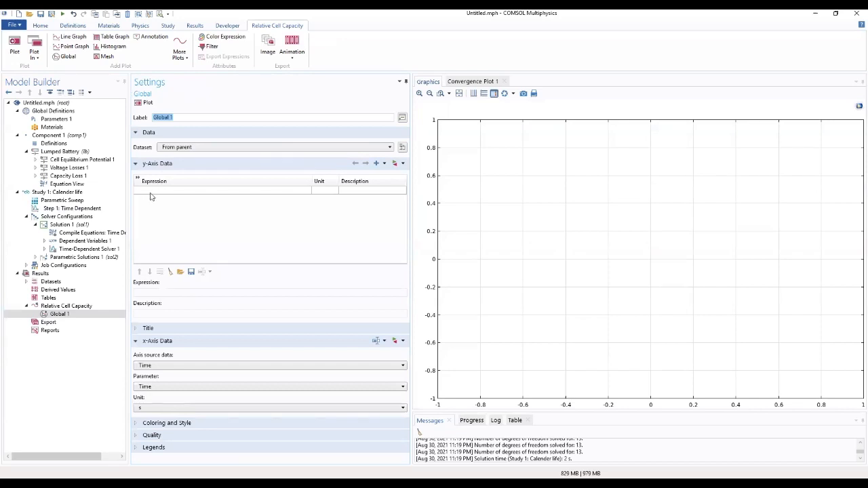
{"action": "left_click", "coordinate": [222, 190]}
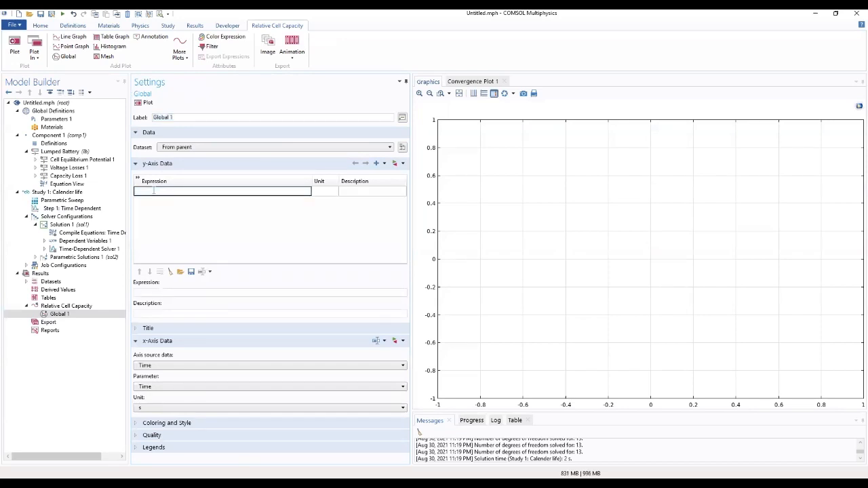
{"action": "type", "text": "lb."}
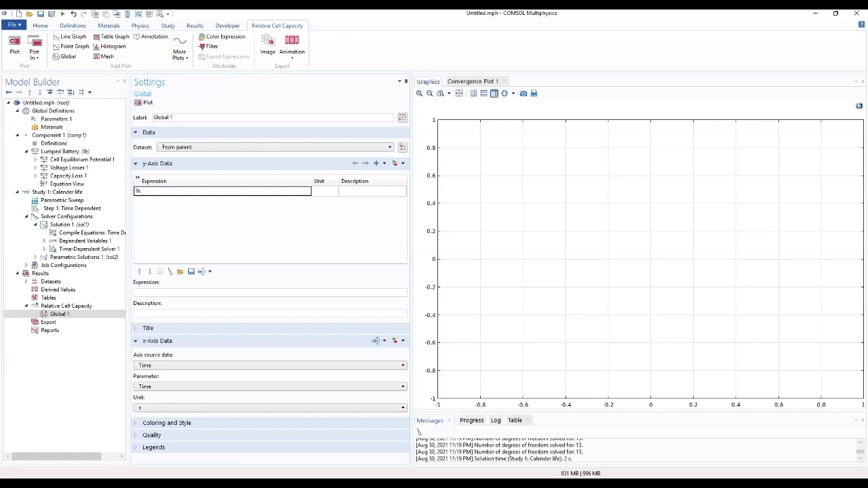
{"action": "type", "text": "Q"}
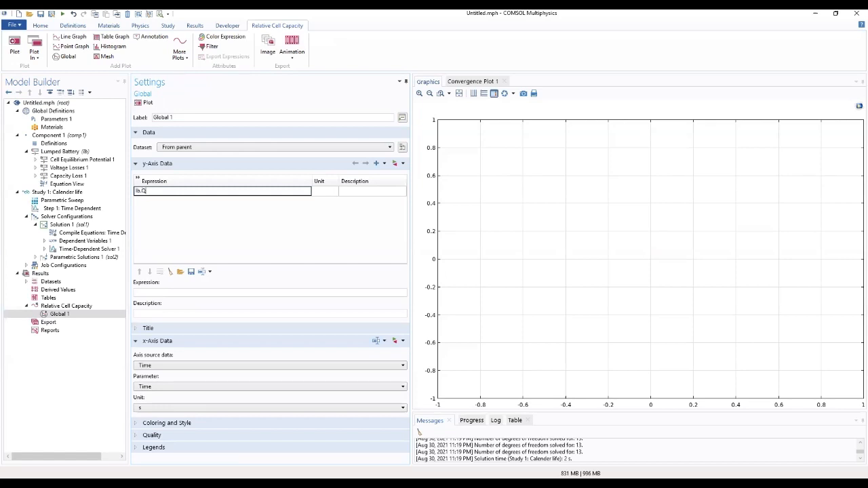
{"action": "type", "text": "_cell"}
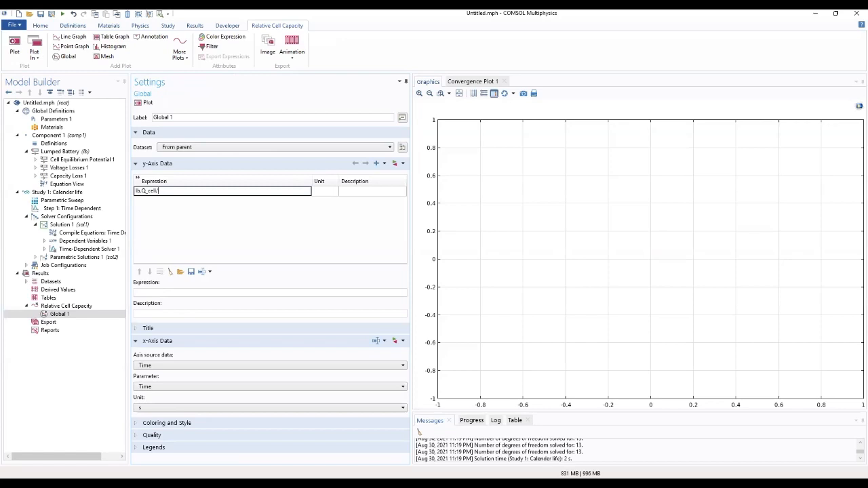
{"action": "type", "text": "/init"}
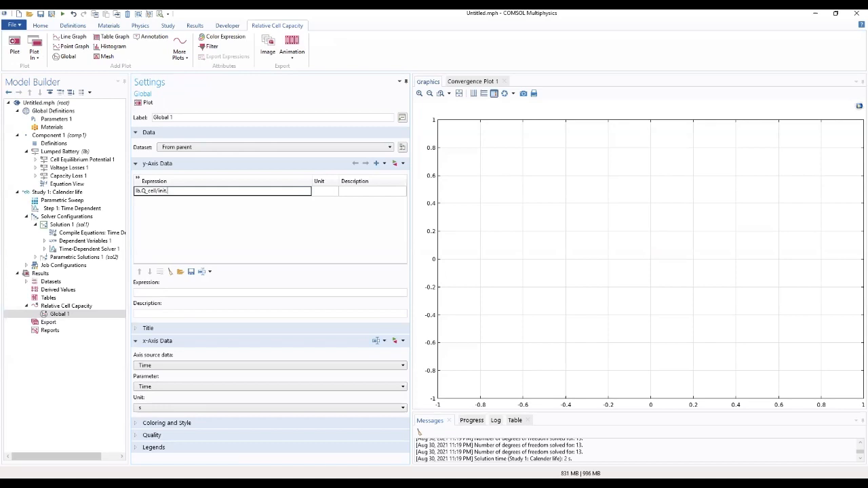
{"action": "type", "text": ".Q"}
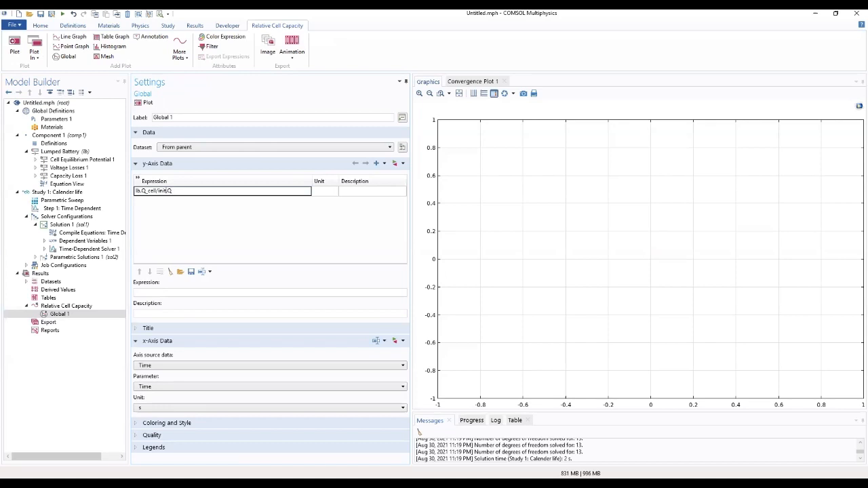
{"action": "key", "text": "Backspace"}
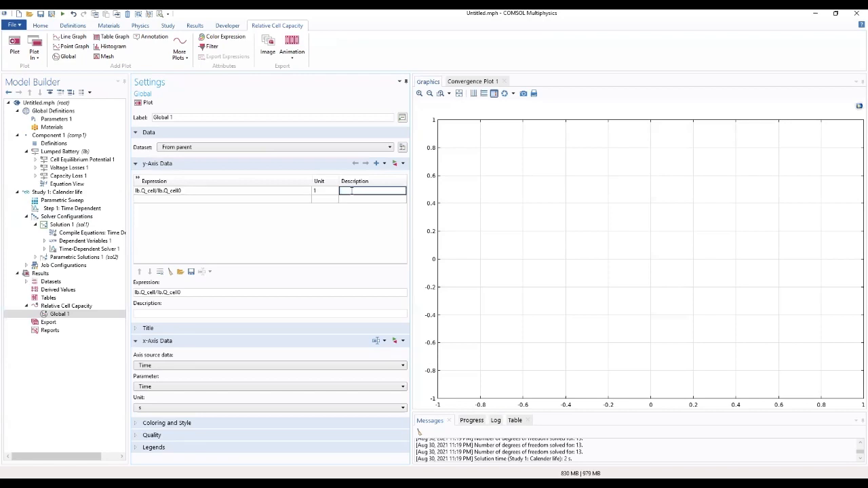
{"action": "type", "text": "Relative cell capacity"}
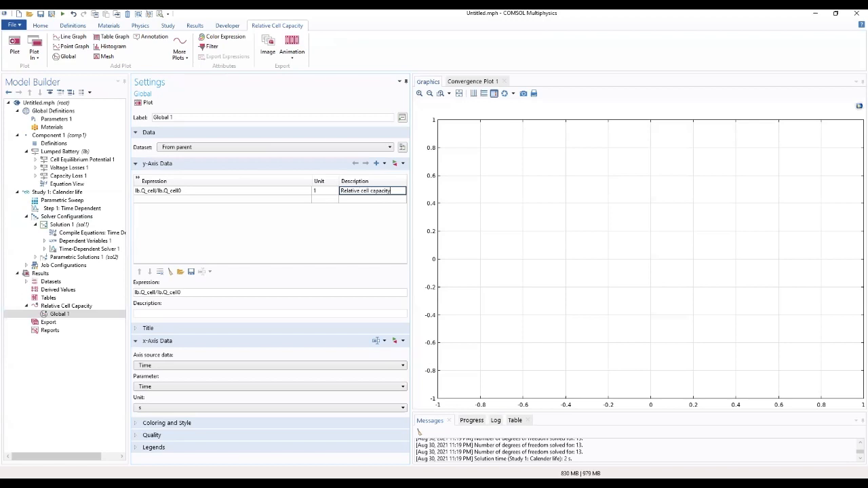
{"action": "mouse_move", "coordinate": [395, 201]}
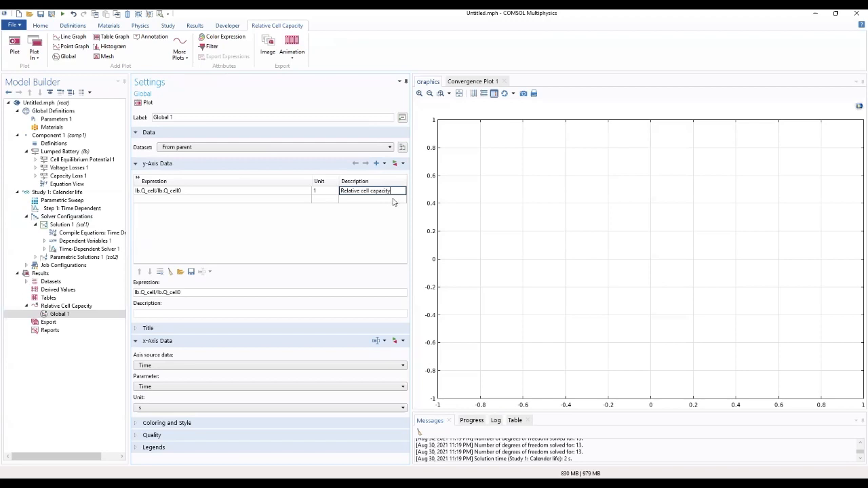
{"action": "mouse_move", "coordinate": [218, 423]}
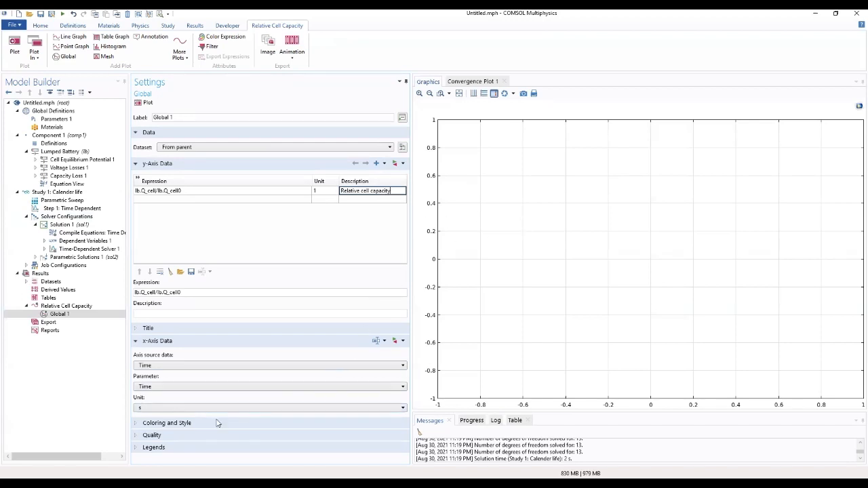
Plot against time on the x-axis with a chosen time unit and manual legends starting with 25% SOC.
{"action": "left_click", "coordinate": [167, 423]}
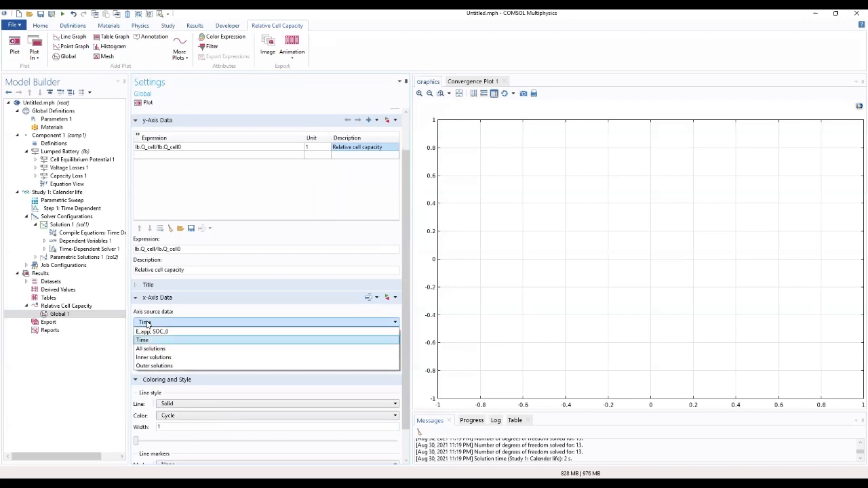
{"action": "left_click", "coordinate": [143, 339]}
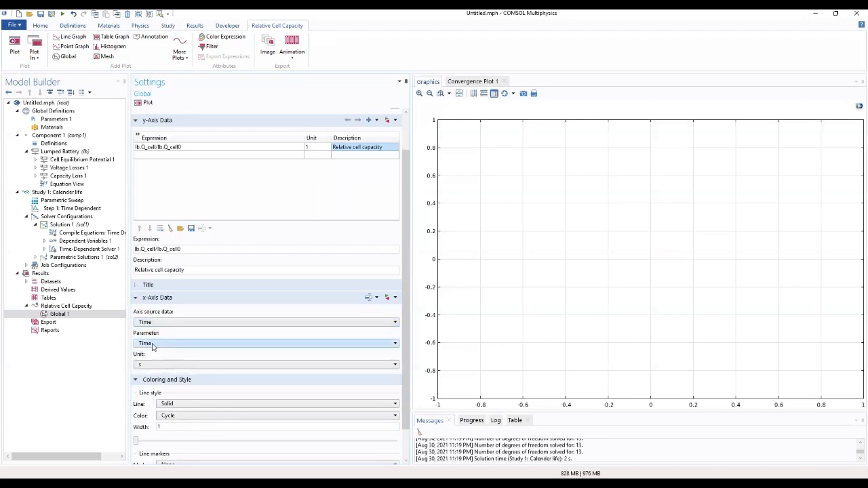
{"action": "mouse_move", "coordinate": [155, 366]}
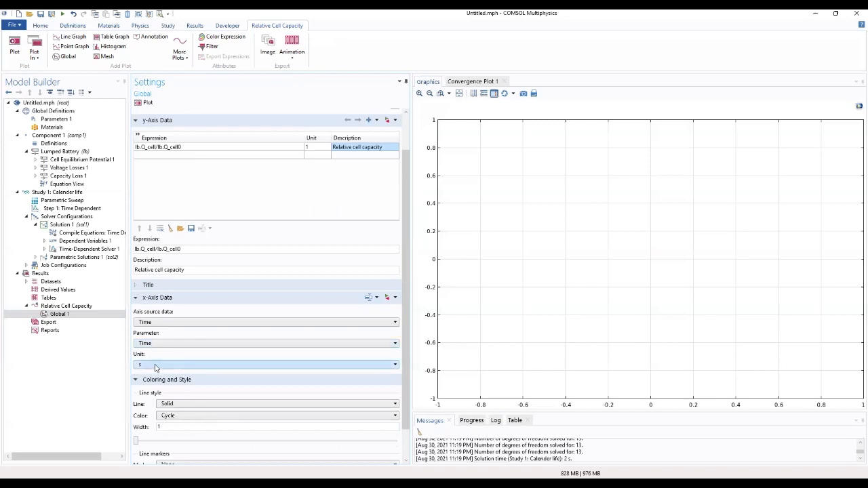
{"action": "left_click", "coordinate": [394, 364]}
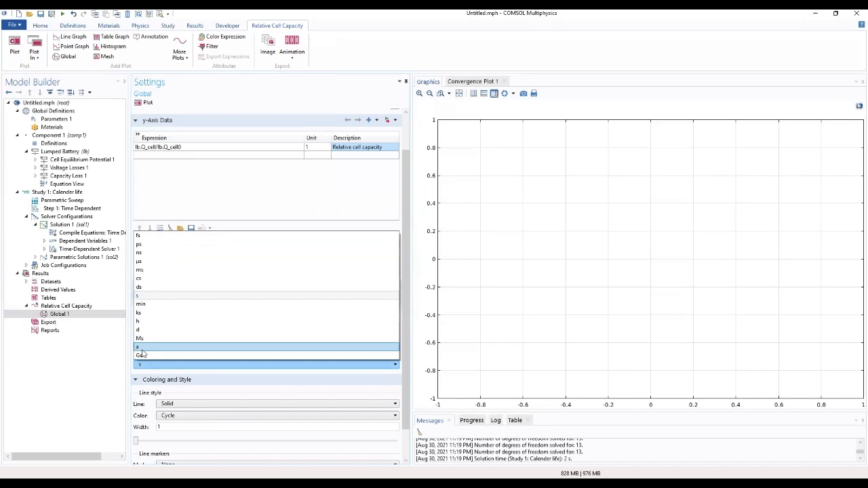
{"action": "left_click", "coordinate": [139, 347]}
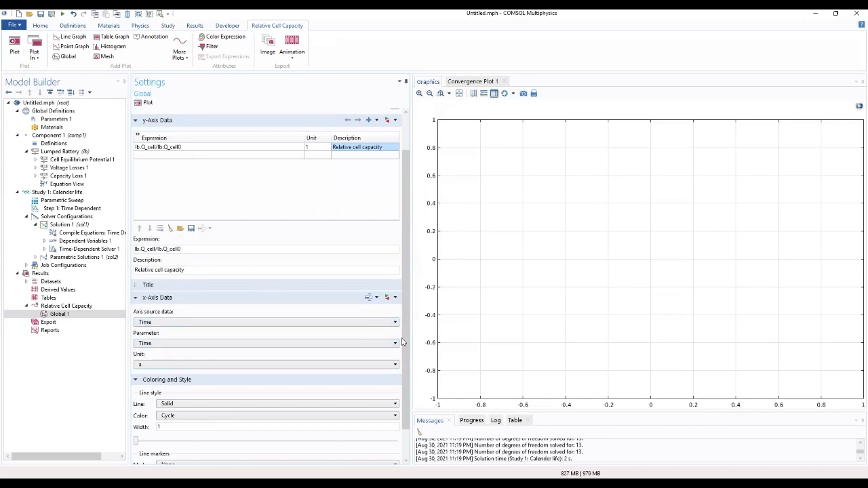
{"action": "scroll", "scroll_direction": "down", "scroll_amount": 3}
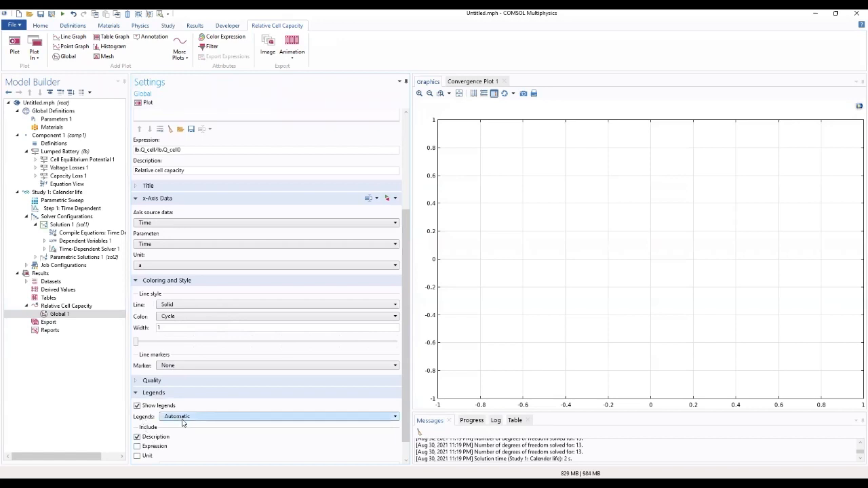
{"action": "left_click", "coordinate": [278, 416]}
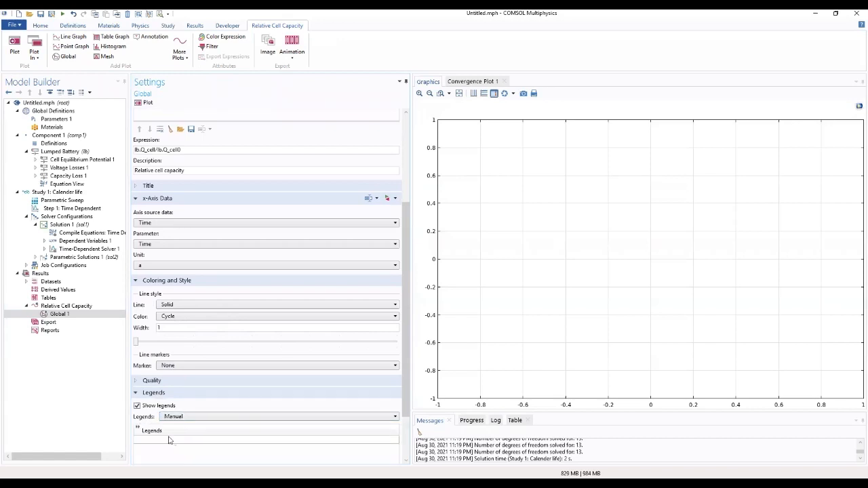
{"action": "left_click", "coordinate": [266, 440]}
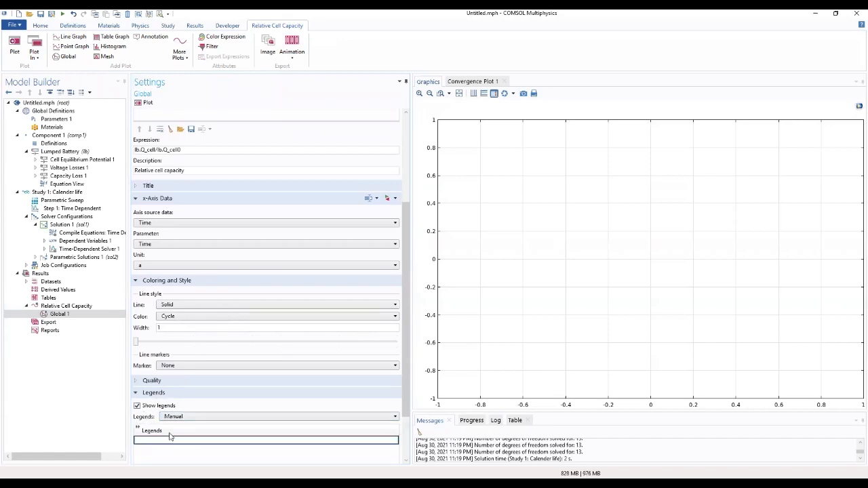
{"action": "type", "text": "25"}
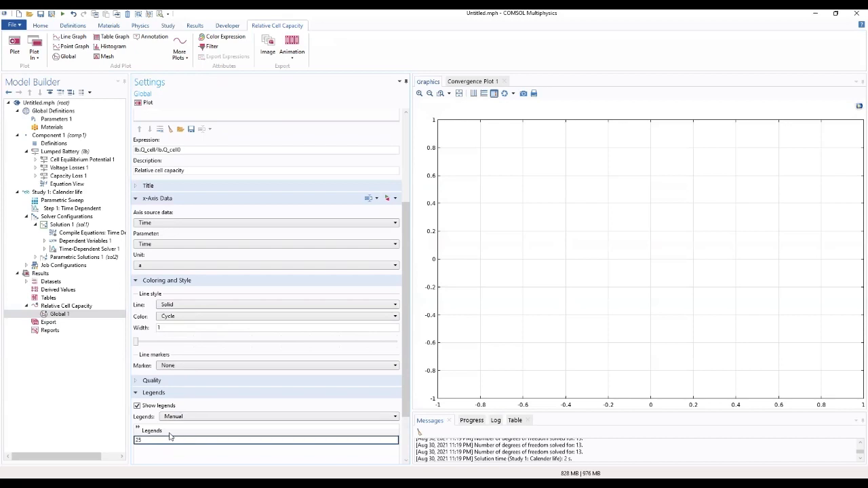
{"action": "type", "text": "%"}
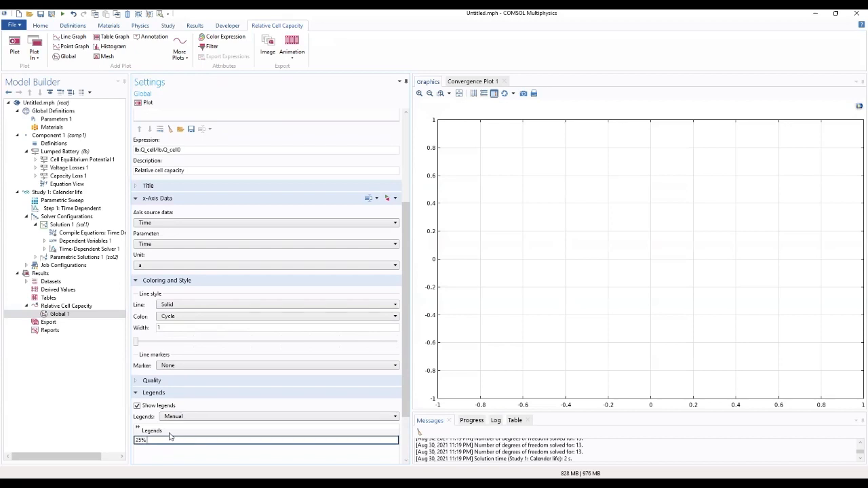
{"action": "type", "text": "SOC"}
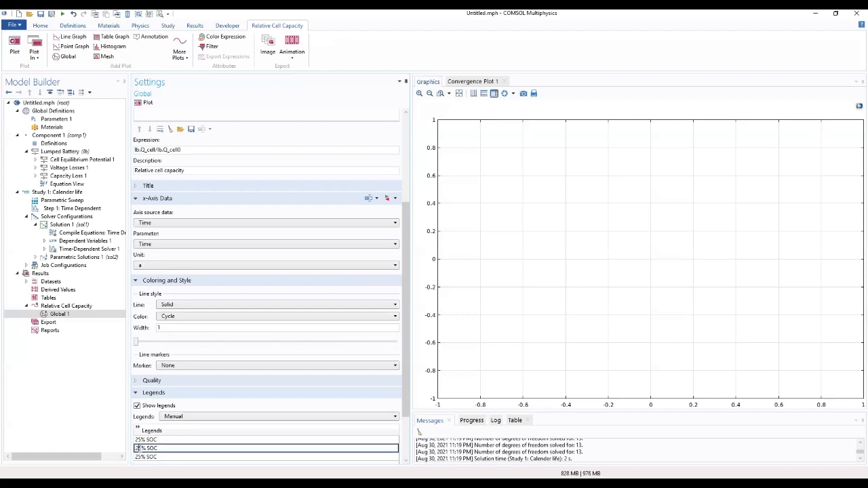
{"action": "mouse_move", "coordinate": [148, 448]}
{"action": "type", "text": "0"}
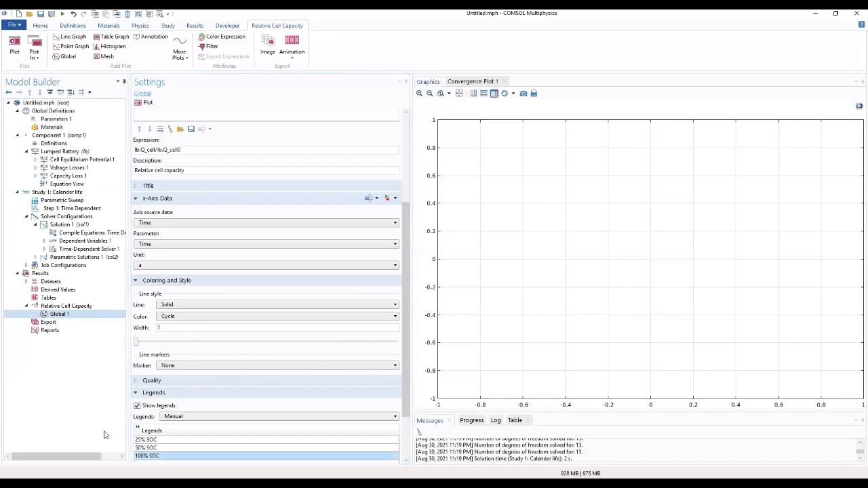
{"action": "mouse_move", "coordinate": [144, 103]}
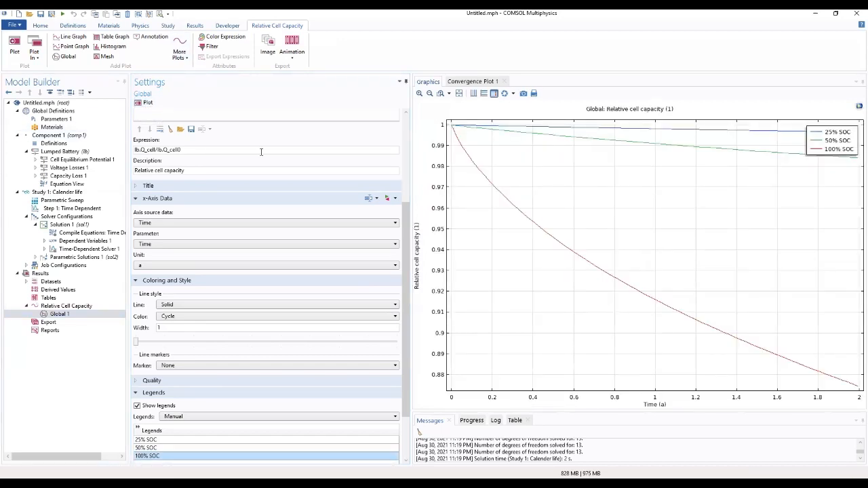
{"action": "mouse_move", "coordinate": [277, 189]}
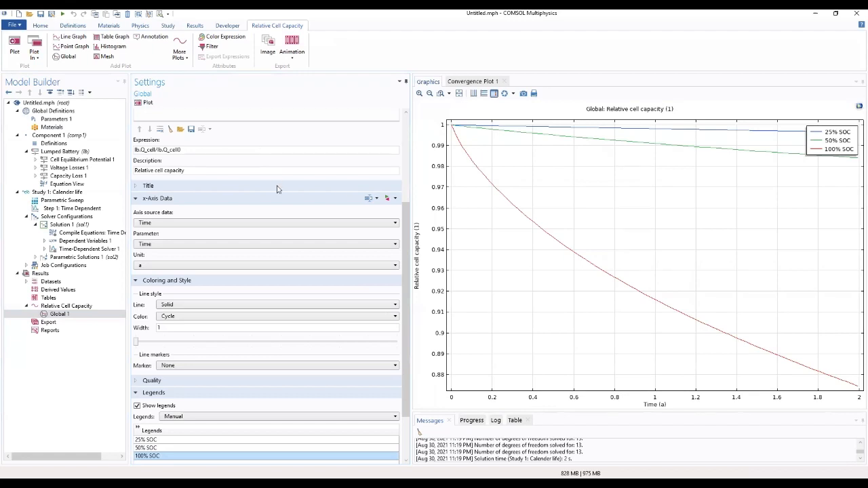
Set the Relative Cell Capacity plot group's Title type to None and Legend position to Lower left.
{"action": "left_click", "coordinate": [65, 306]}
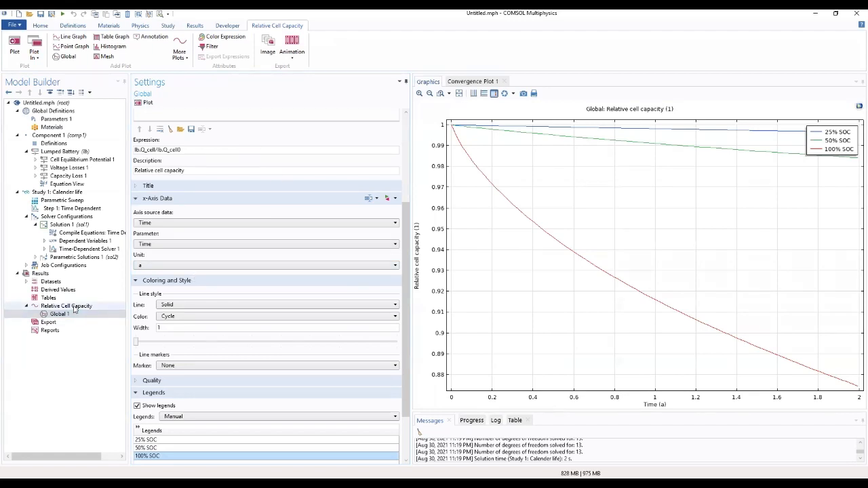
{"action": "left_click", "coordinate": [65, 306]}
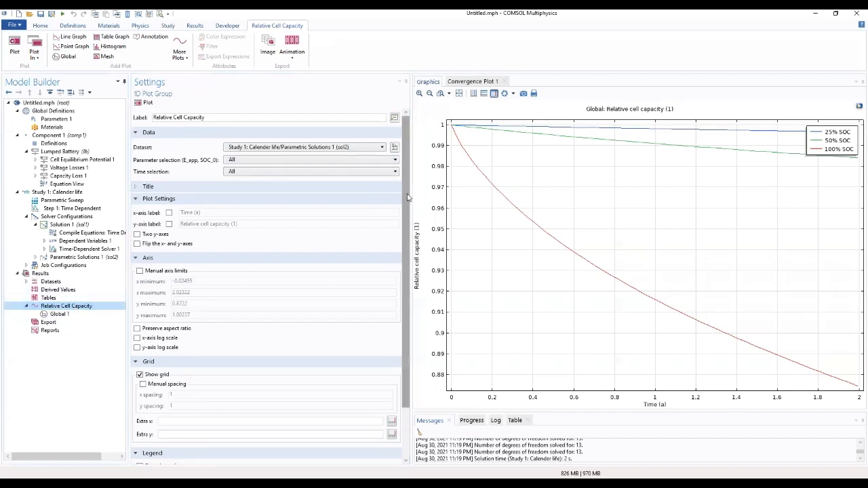
{"action": "left_click", "coordinate": [148, 187]}
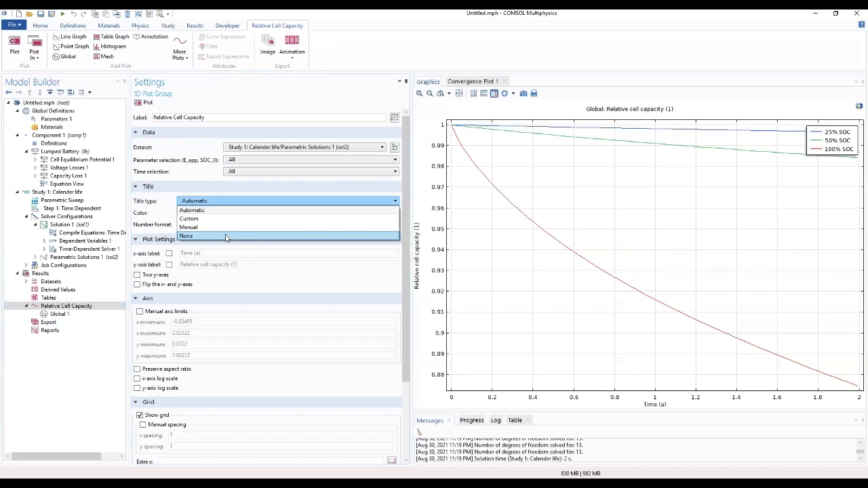
{"action": "left_click", "coordinate": [186, 236]}
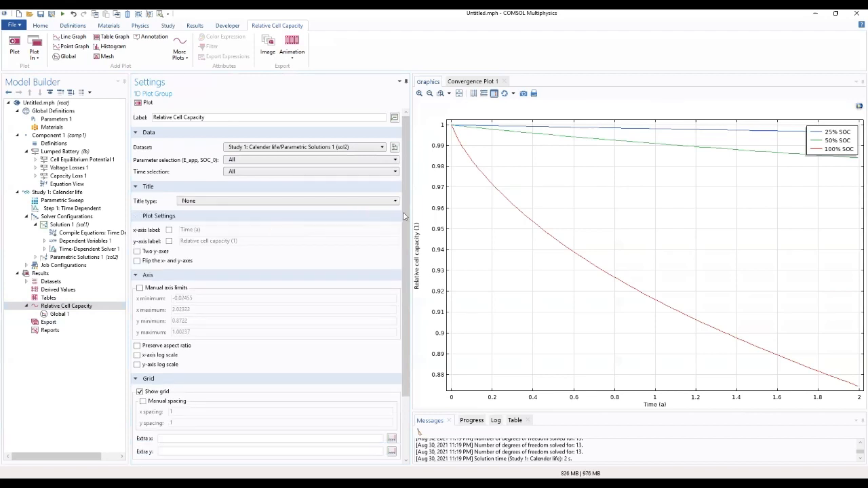
{"action": "scroll", "scroll_direction": "down", "scroll_amount": 3}
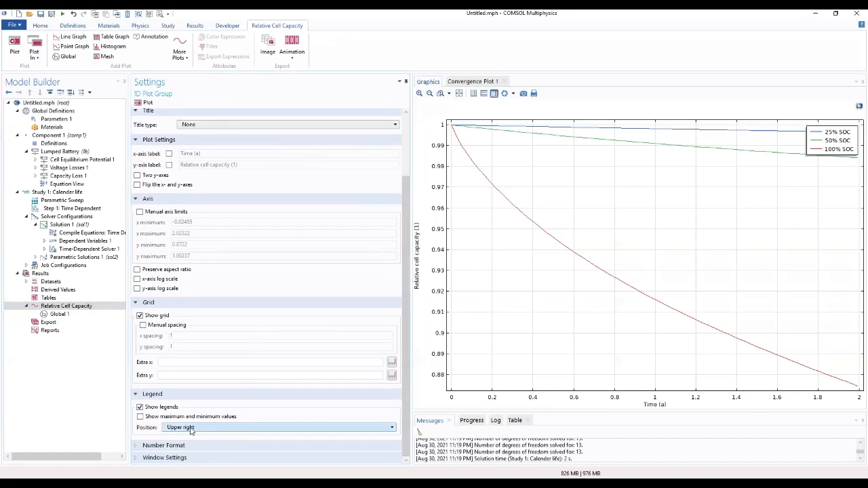
{"action": "left_click", "coordinate": [278, 427]}
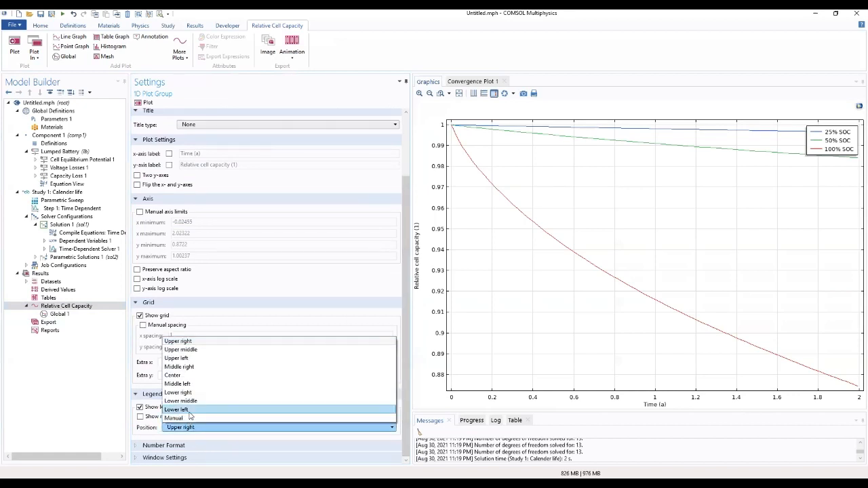
{"action": "left_click", "coordinate": [196, 410]}
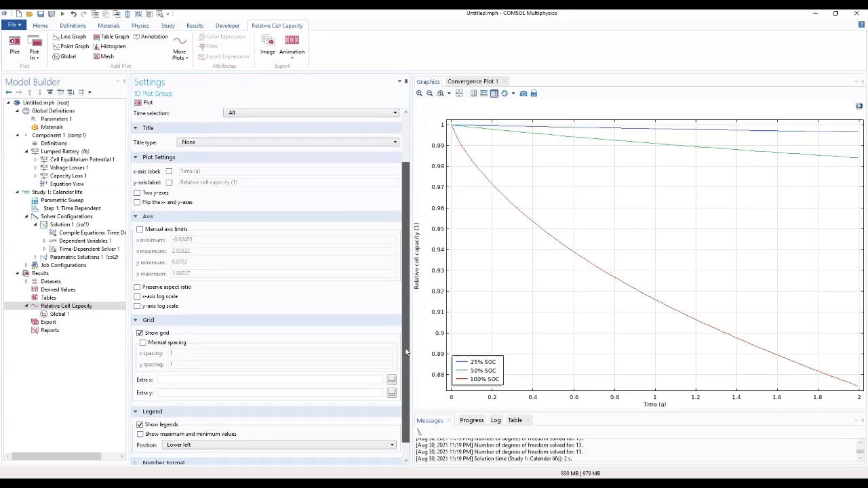
Review the number format settings and return to the Global plot to replot.
{"action": "scroll", "scroll_direction": "down", "scroll_amount": 3}
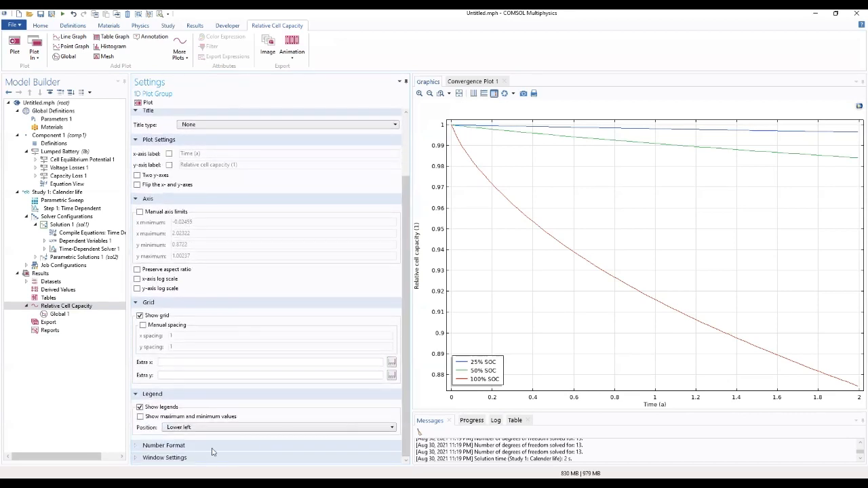
{"action": "left_click", "coordinate": [164, 445]}
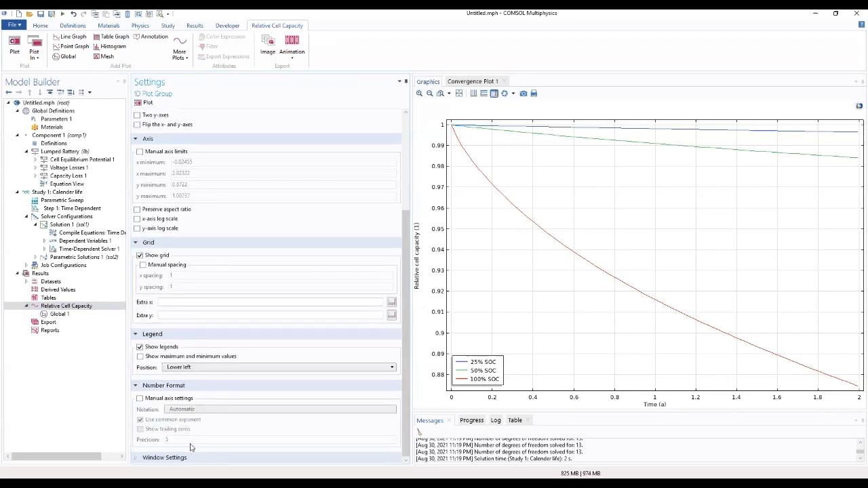
{"action": "scroll", "scroll_direction": "down", "scroll_amount": 3}
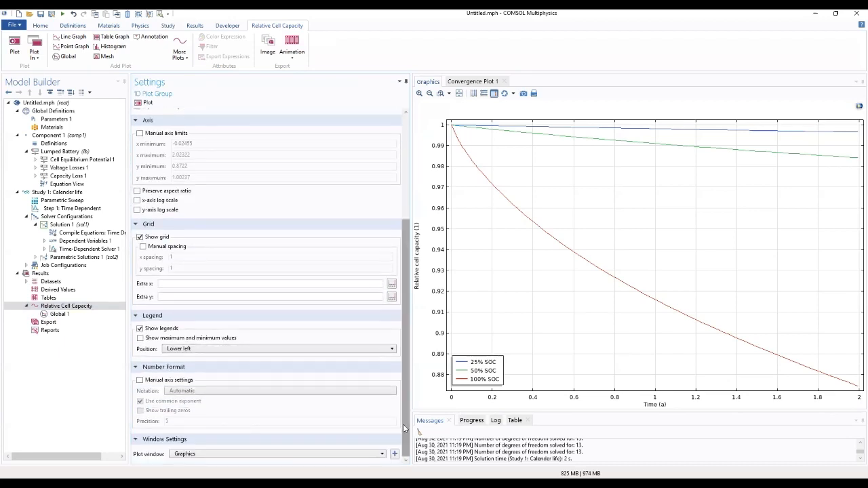
{"action": "scroll", "scroll_direction": "up", "scroll_amount": 3}
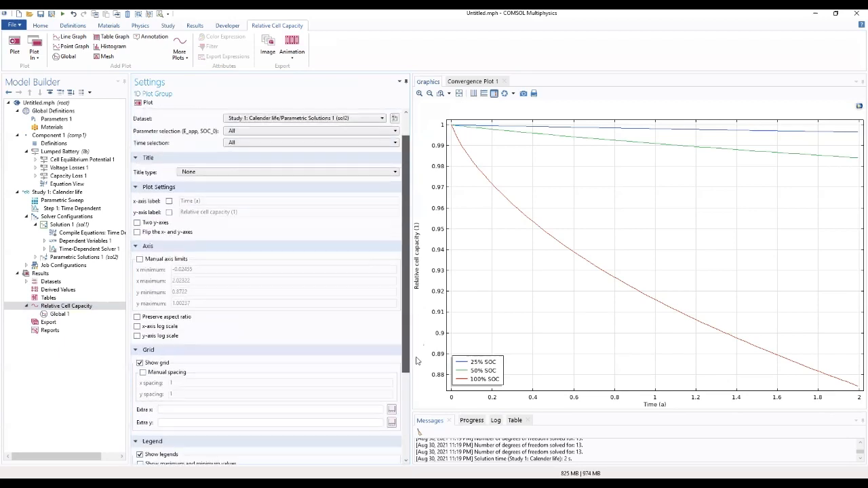
{"action": "left_click", "coordinate": [60, 315]}
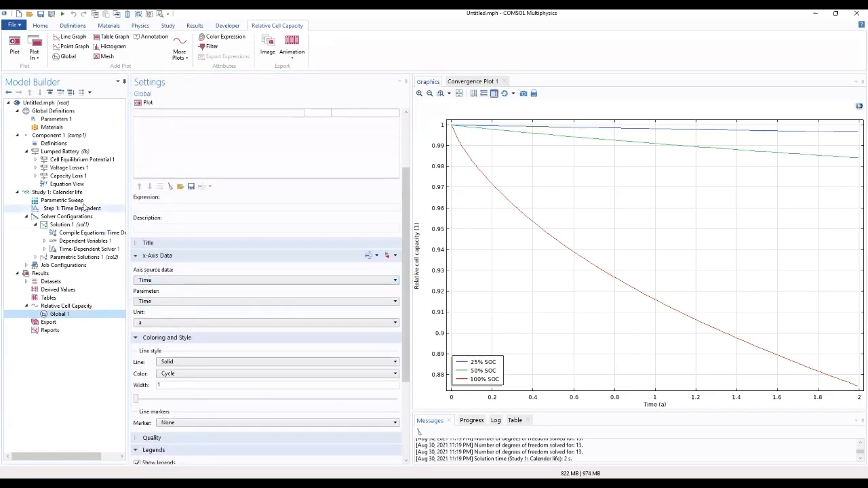
Set the Lumped Battery to charge-discharge cycling, discharge first, with the 1C current parameter and minimum voltage limit.
{"action": "left_click", "coordinate": [61, 152]}
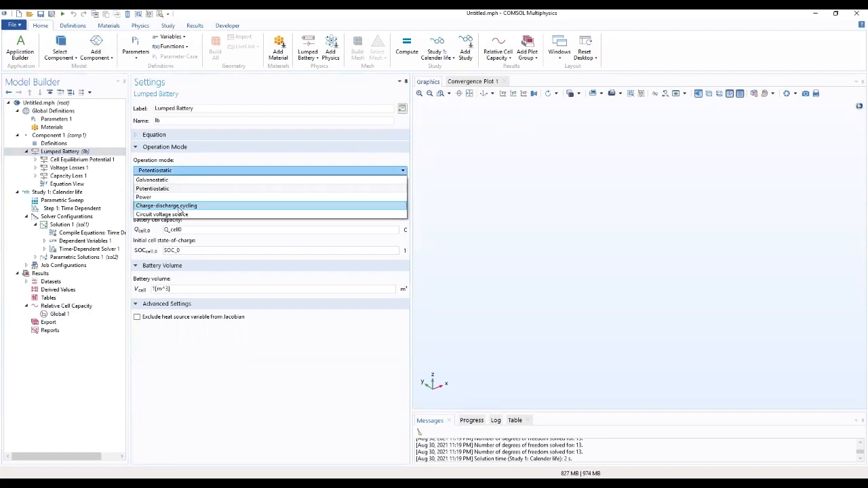
{"action": "left_click", "coordinate": [166, 206]}
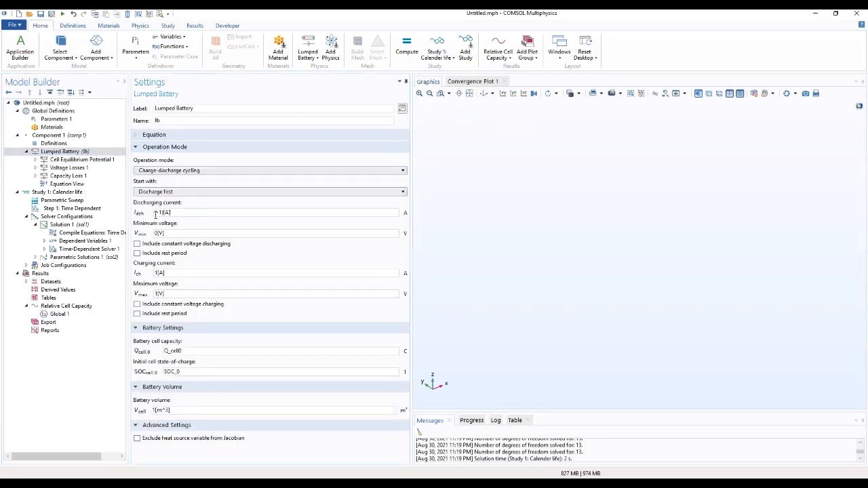
{"action": "triple_click", "coordinate": [163, 212]}
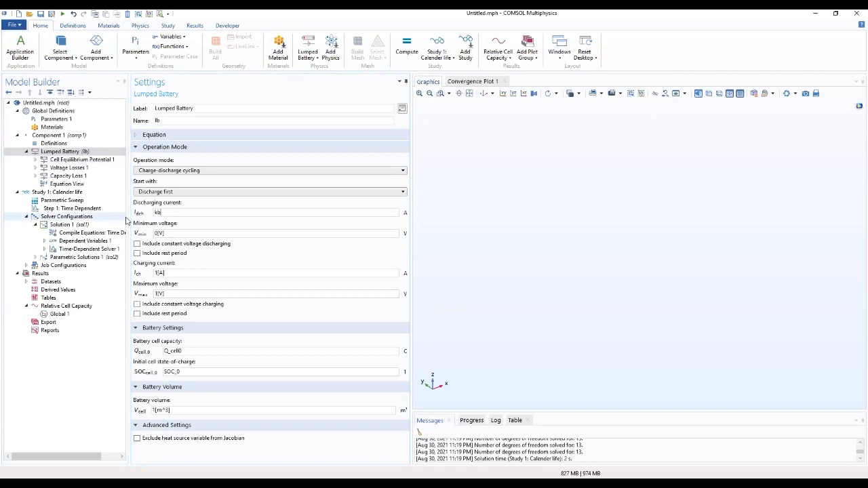
{"action": "type", "text": "L"}
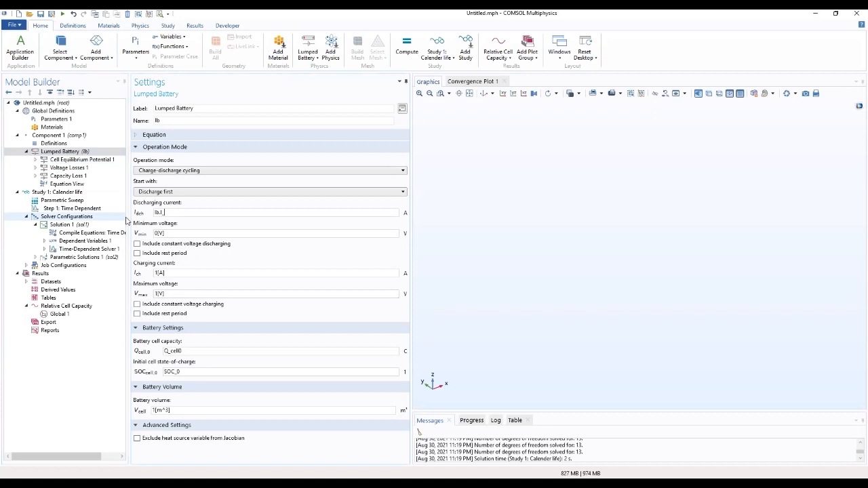
{"action": "type", "text": "_1c"}
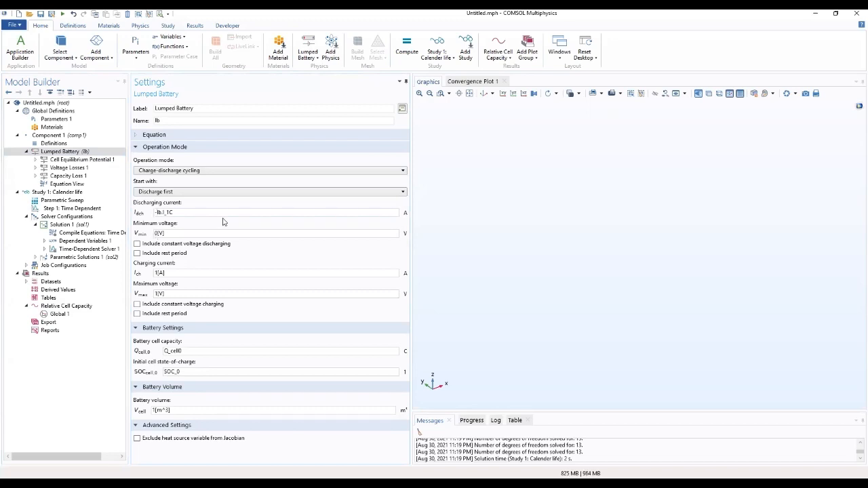
{"action": "left_click", "coordinate": [264, 234]}
{"action": "type", "text": "V"}
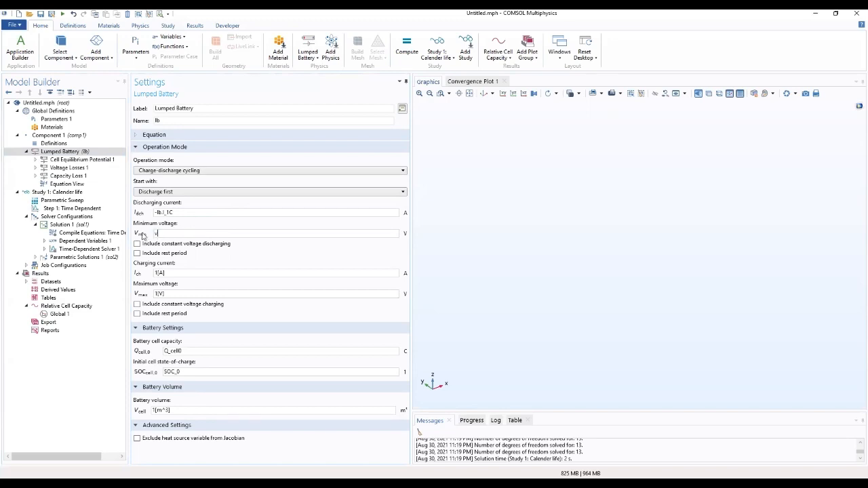
{"action": "left_click", "coordinate": [271, 234]}
{"action": "type", "text": "_min"}
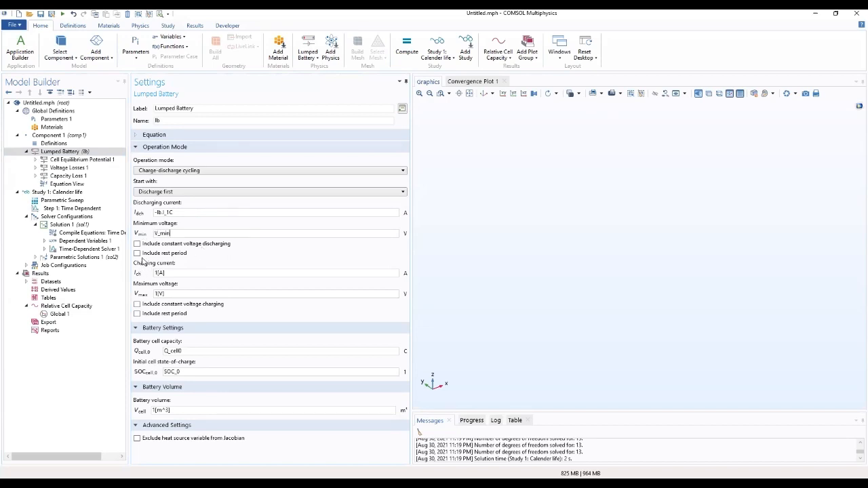
Include a rest period with the resting-time parameter and review the governing equations.
{"action": "left_click", "coordinate": [138, 253]}
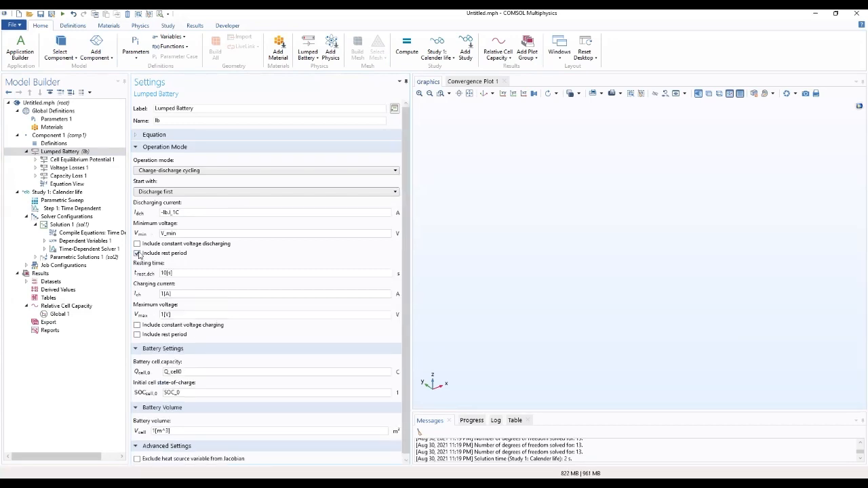
{"action": "left_click", "coordinate": [139, 254]}
{"action": "type", "text": "t"}
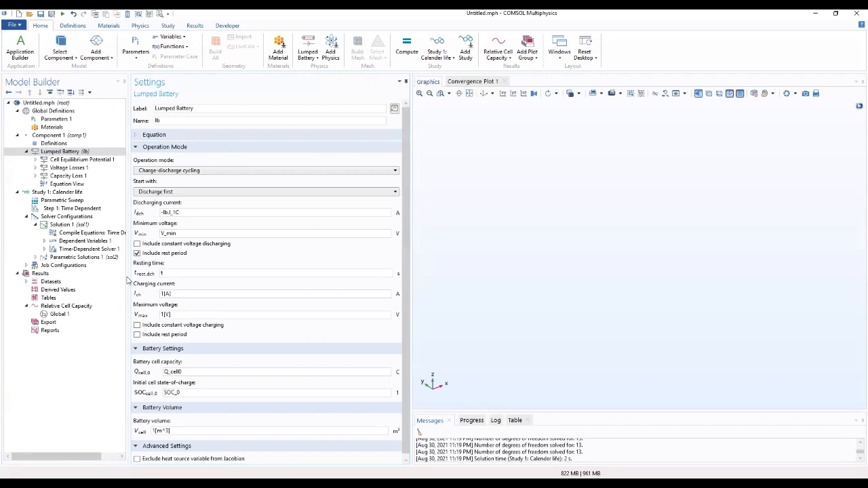
{"action": "type", "text": "_rest"}
{"action": "type", "text": "lb.I_1C"}
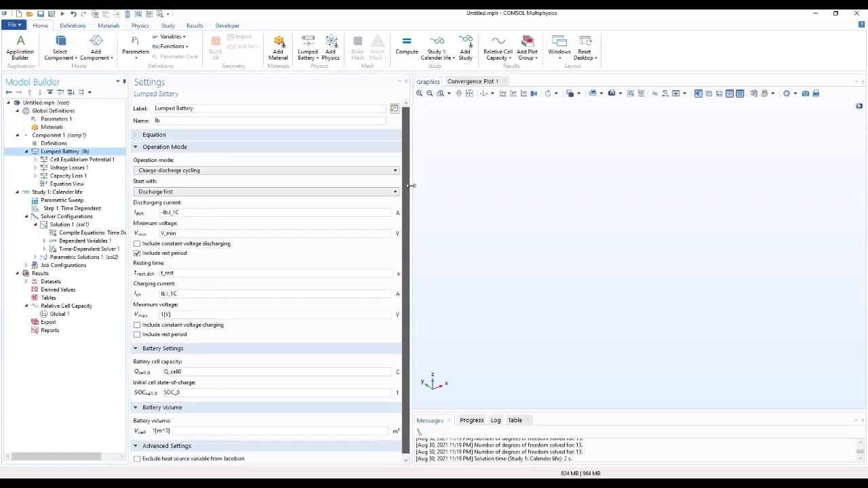
{"action": "left_click", "coordinate": [154, 134]}
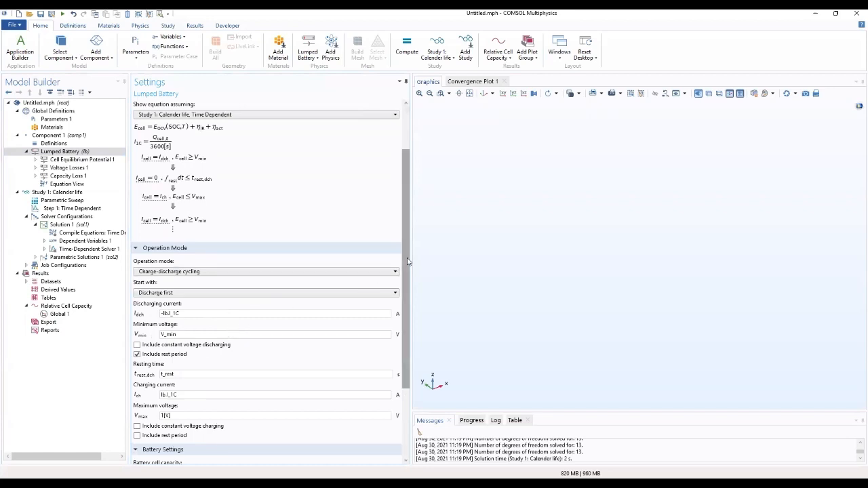
{"action": "scroll", "scroll_direction": "down", "scroll_amount": 3}
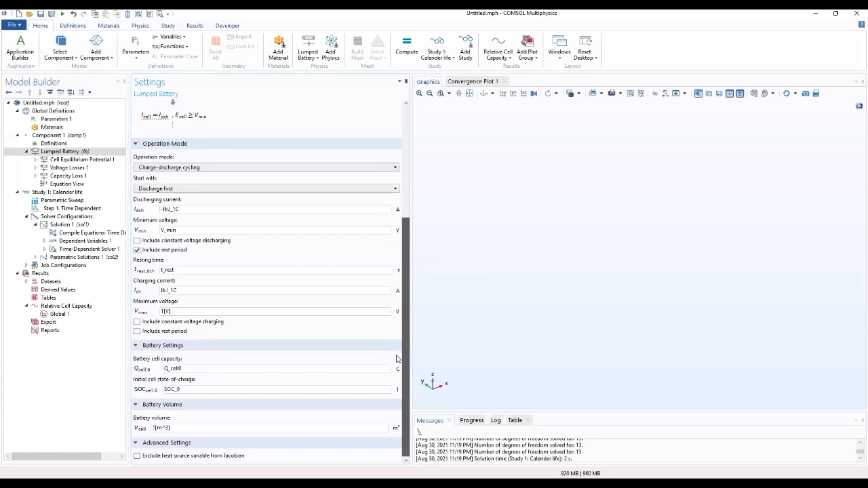
{"action": "mouse_move", "coordinate": [324, 399]}
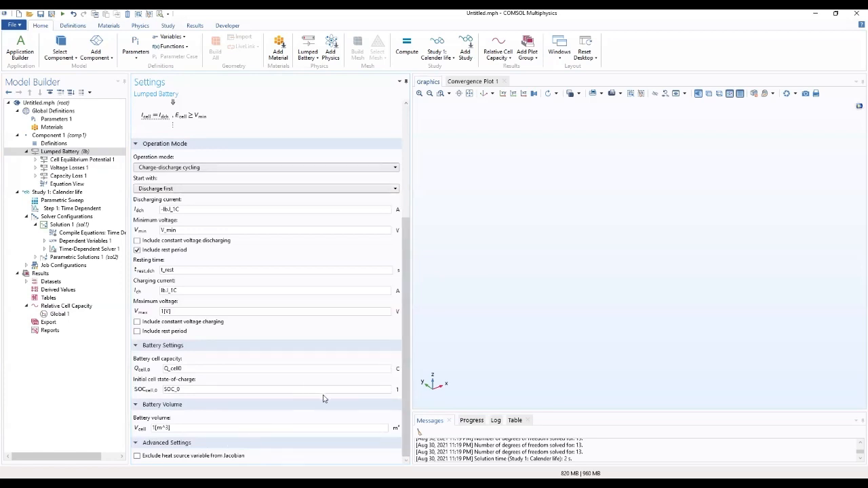
{"action": "mouse_move", "coordinate": [174, 419]}
{"action": "type", "text": "V_max"}
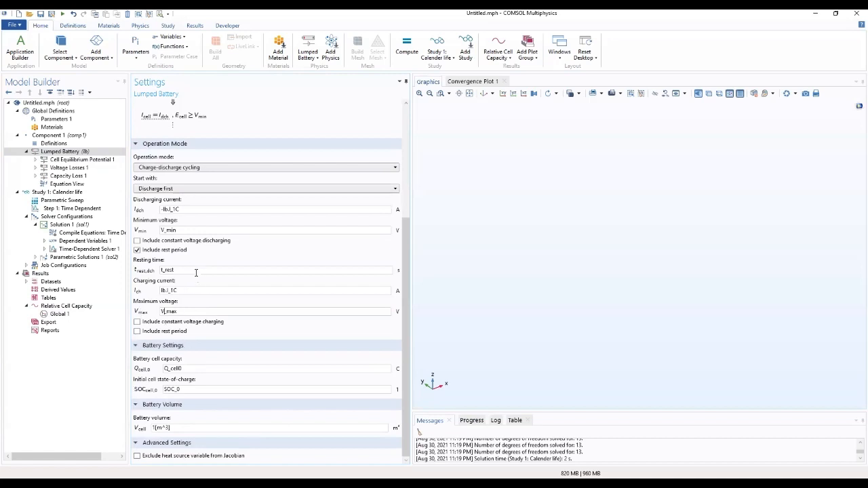
{"action": "mouse_move", "coordinate": [196, 368]}
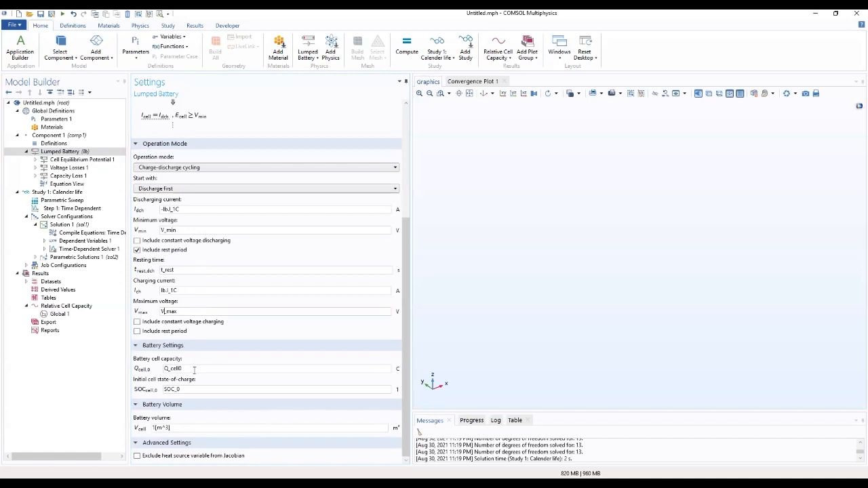